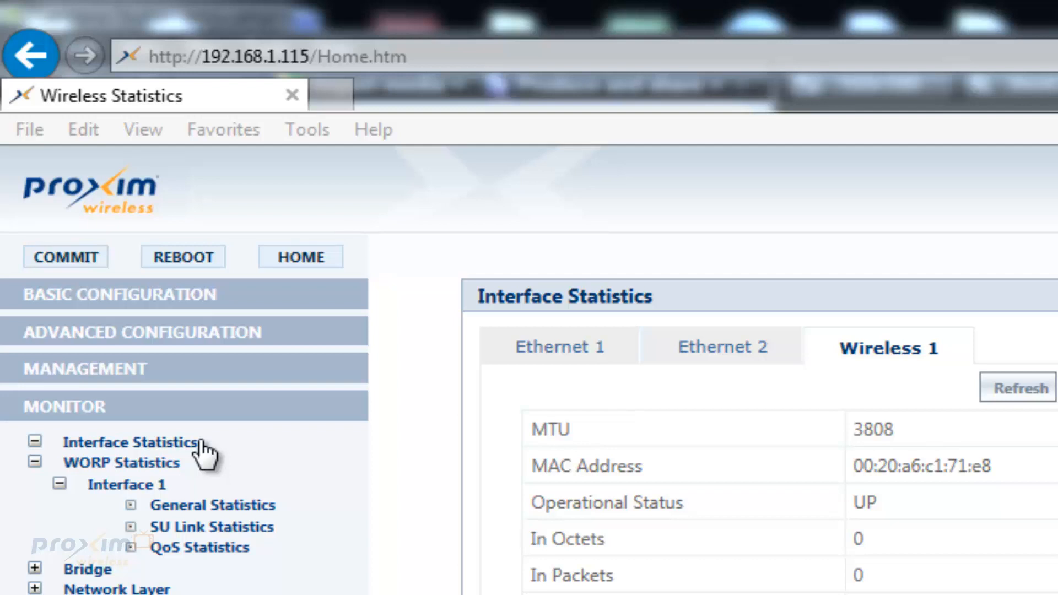
Refresh the WORP General Statistics so data-message and registration counters show current values
scroll(down, 3)
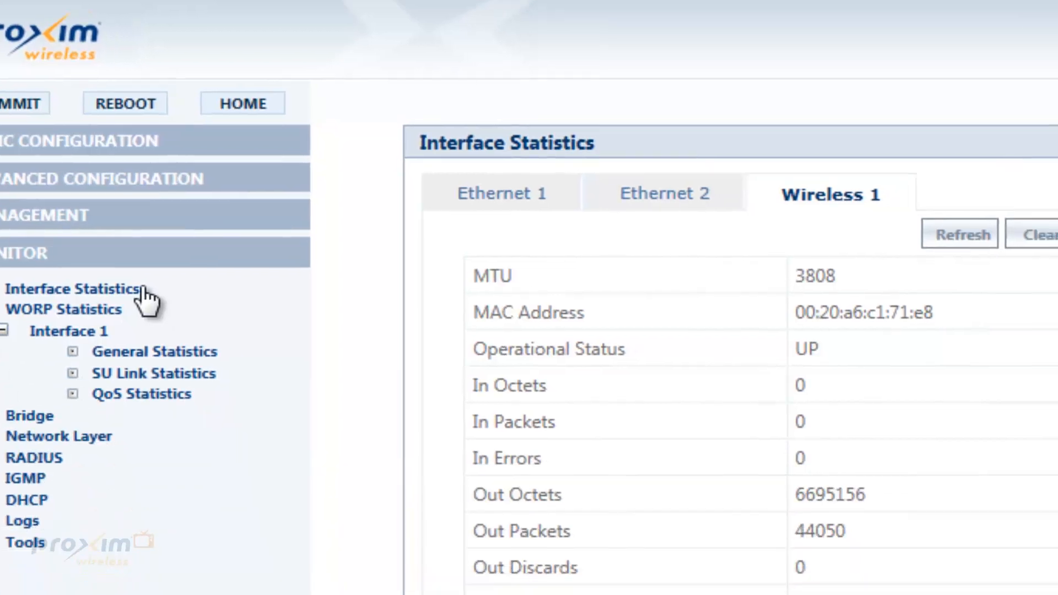
scroll(down, 3)
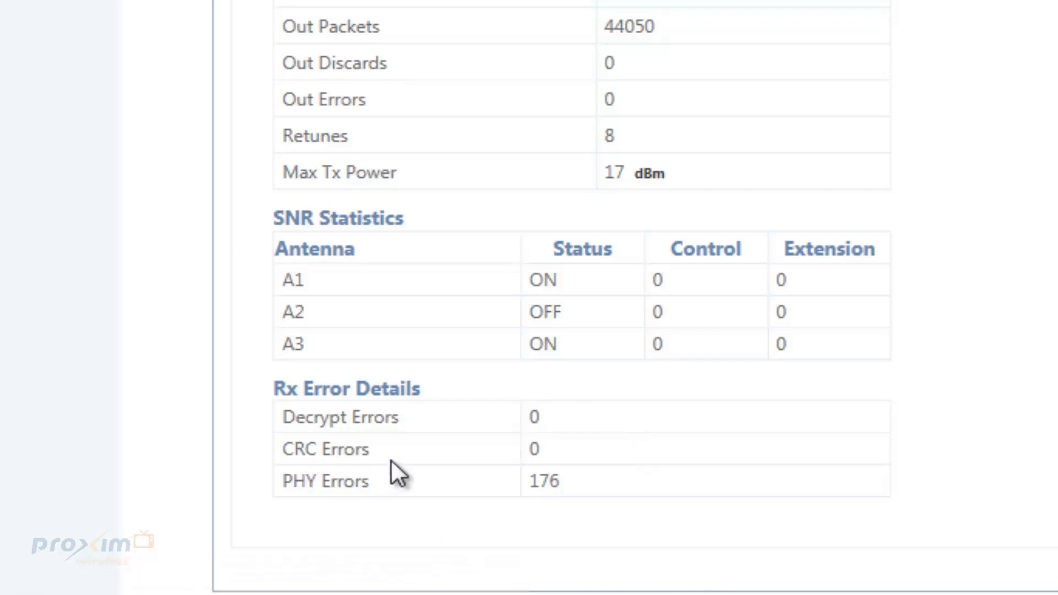
mouse_move(414, 470)
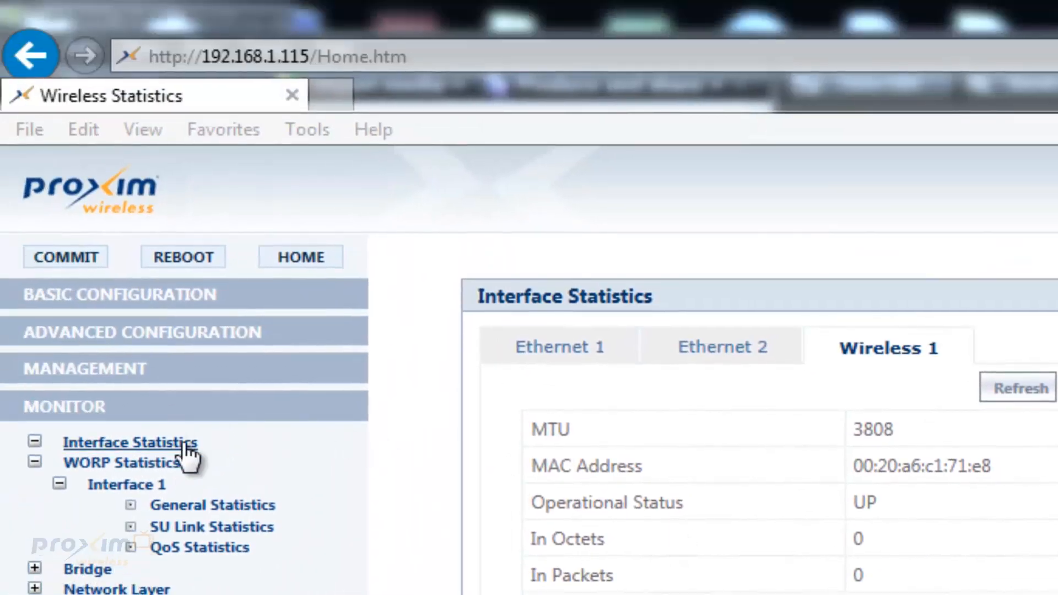
scroll(down, 3)
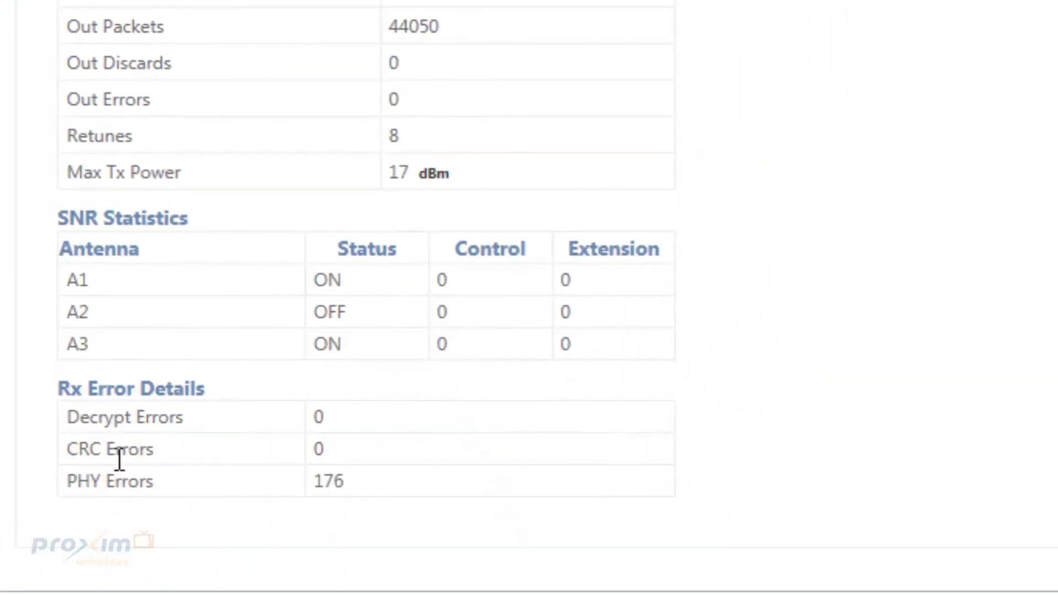
mouse_move(95, 480)
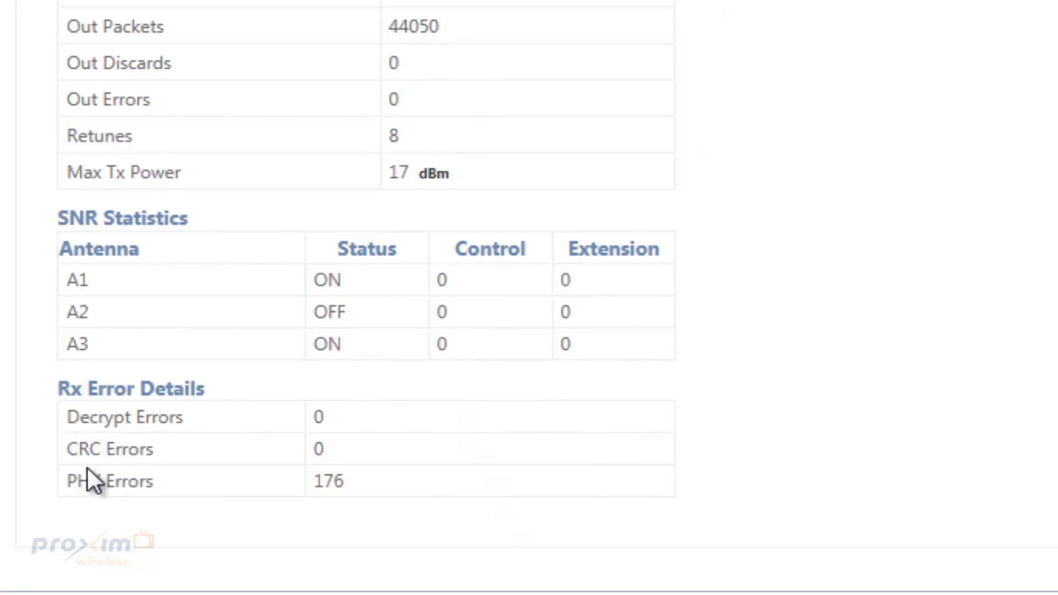
mouse_move(581, 482)
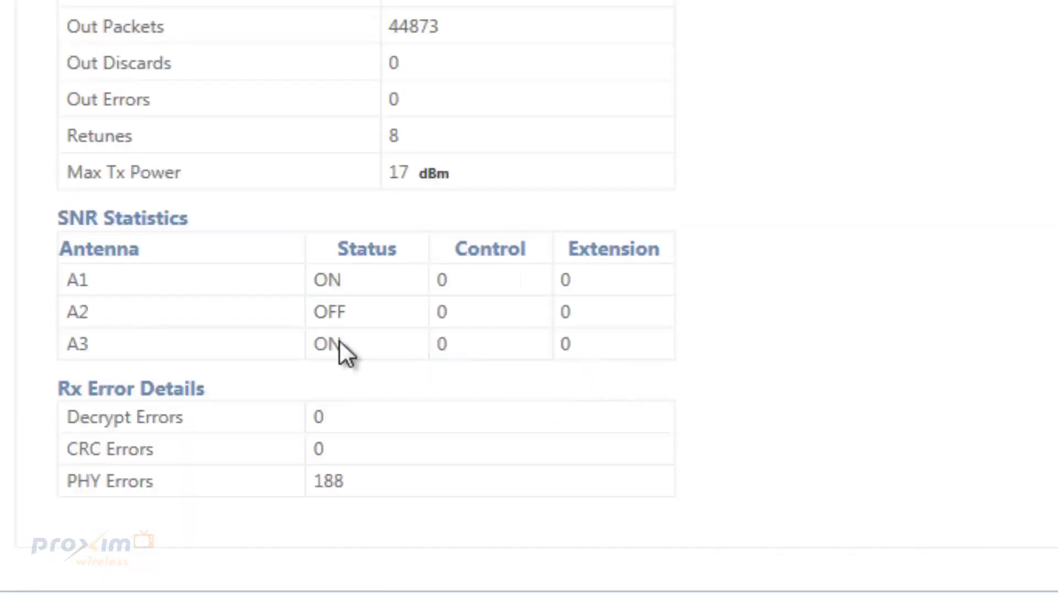
mouse_move(324, 453)
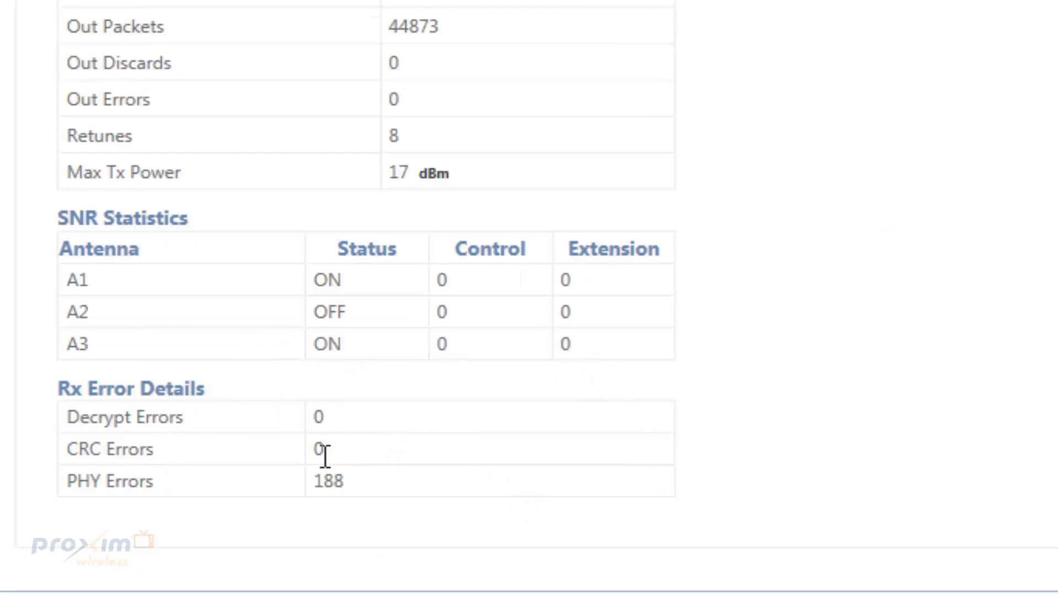
mouse_move(471, 470)
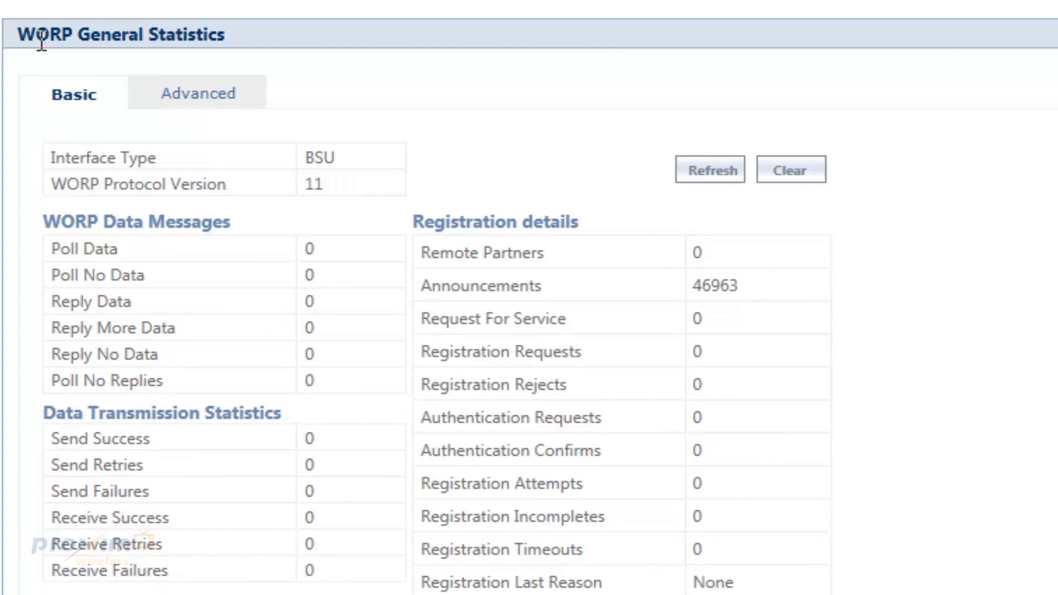
mouse_move(85, 305)
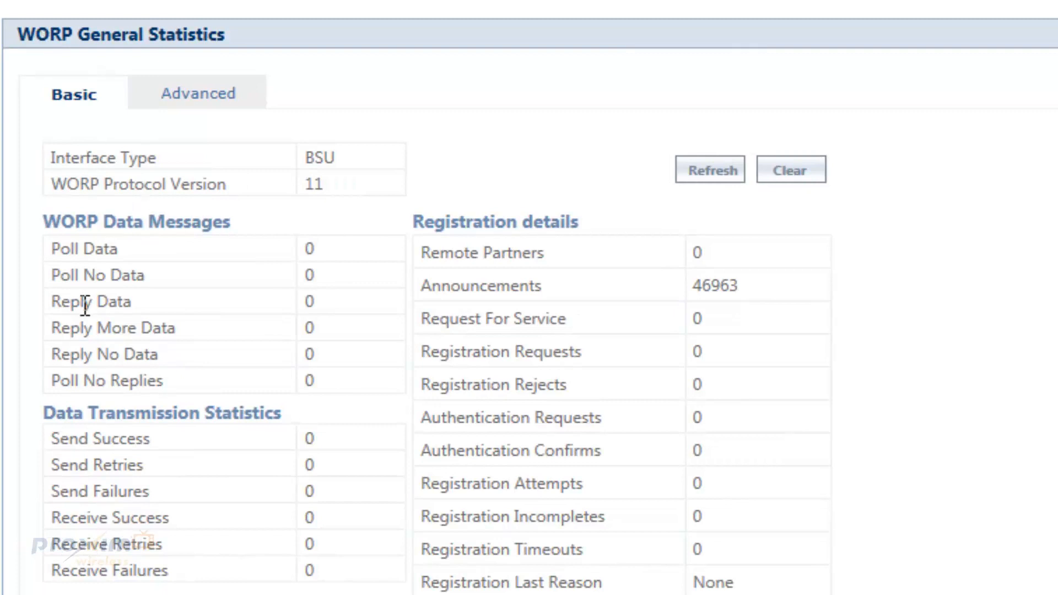
mouse_move(483, 314)
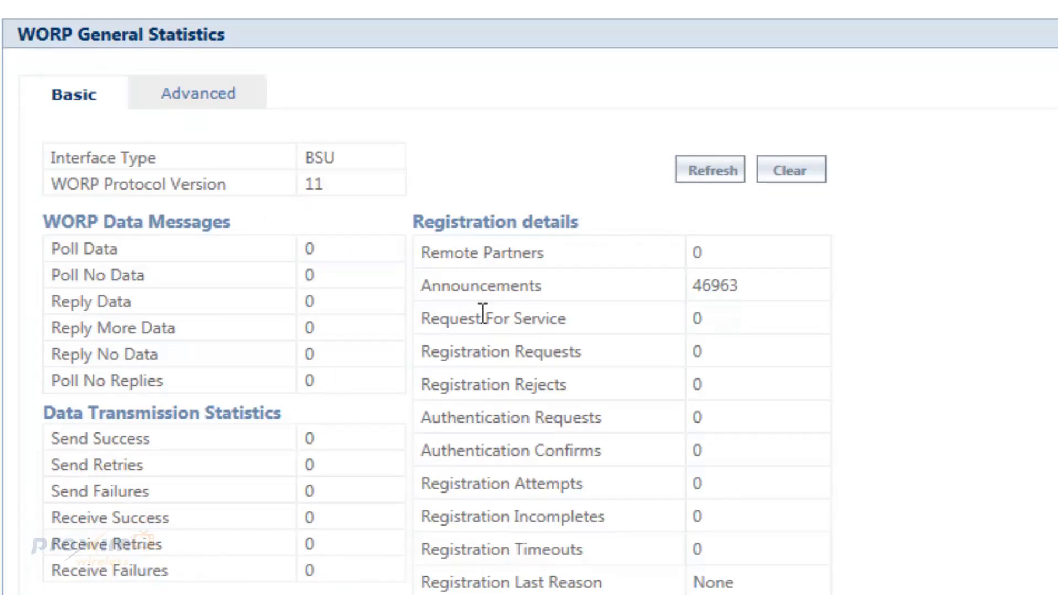
mouse_move(245, 188)
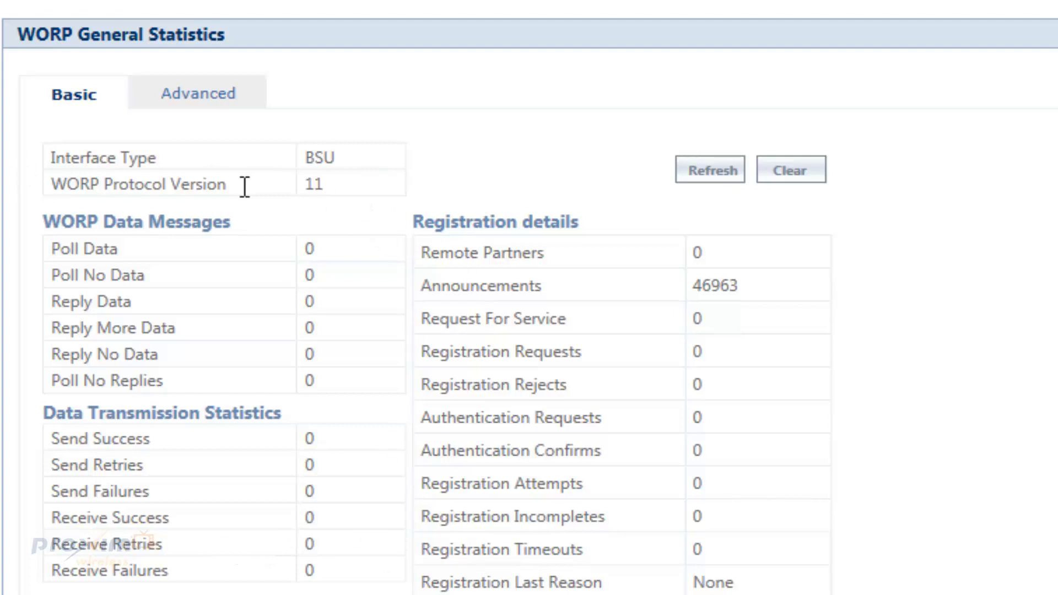
mouse_move(316, 233)
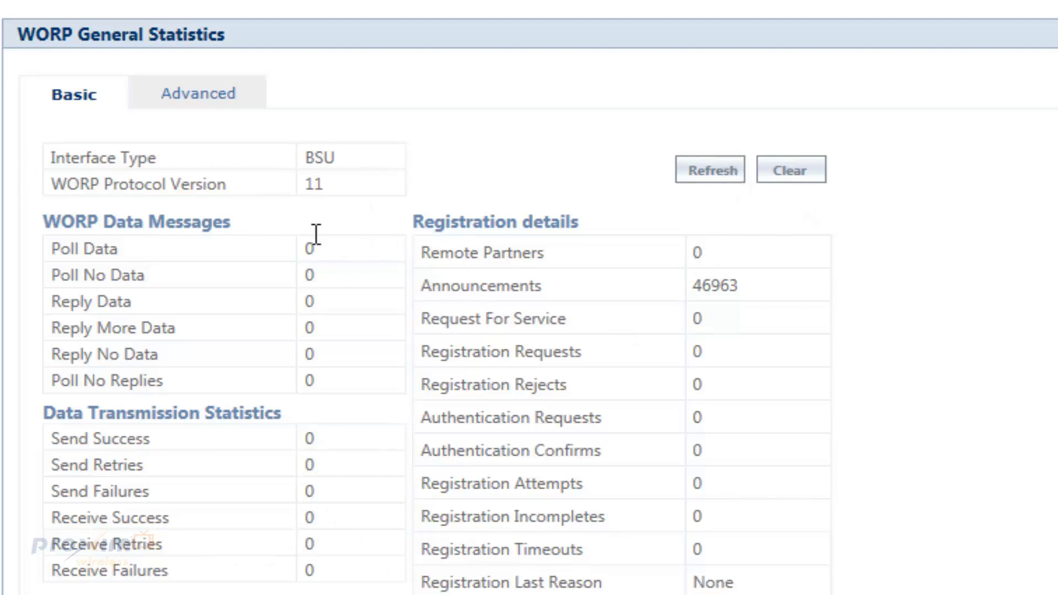
click(708, 170)
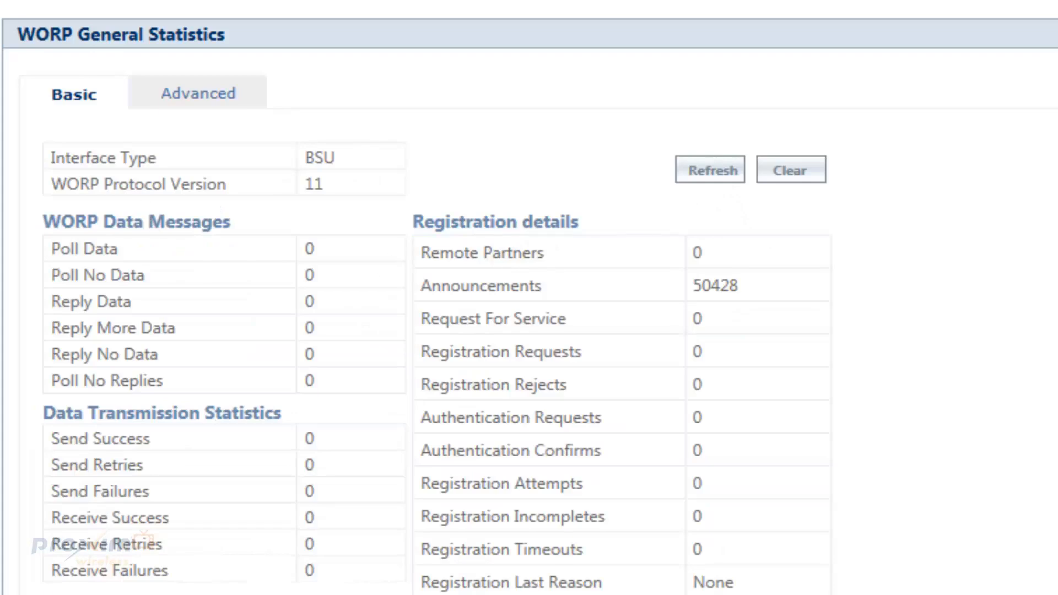
mouse_move(187, 271)
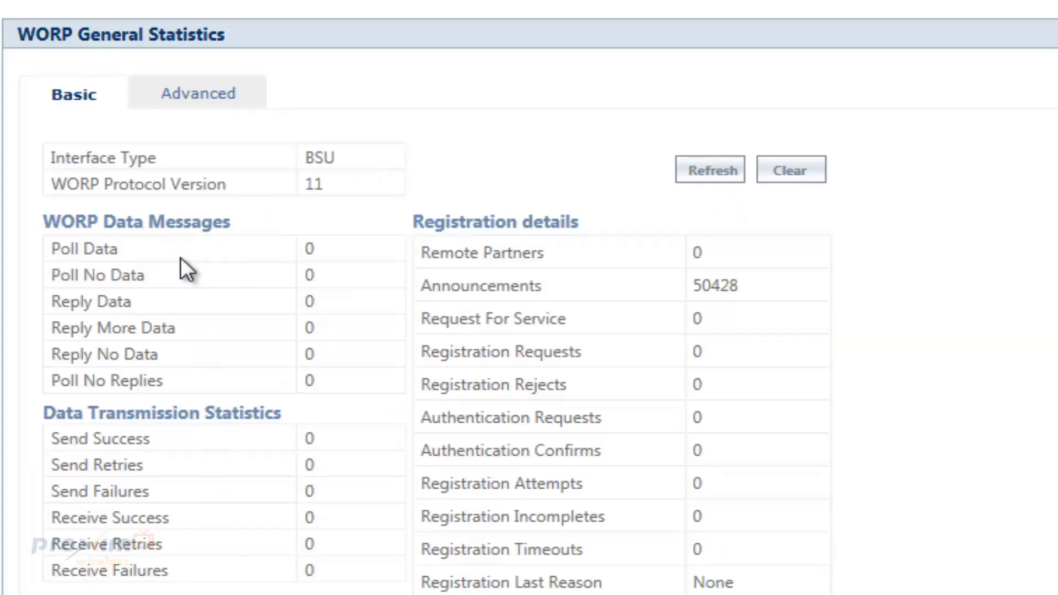
mouse_move(178, 351)
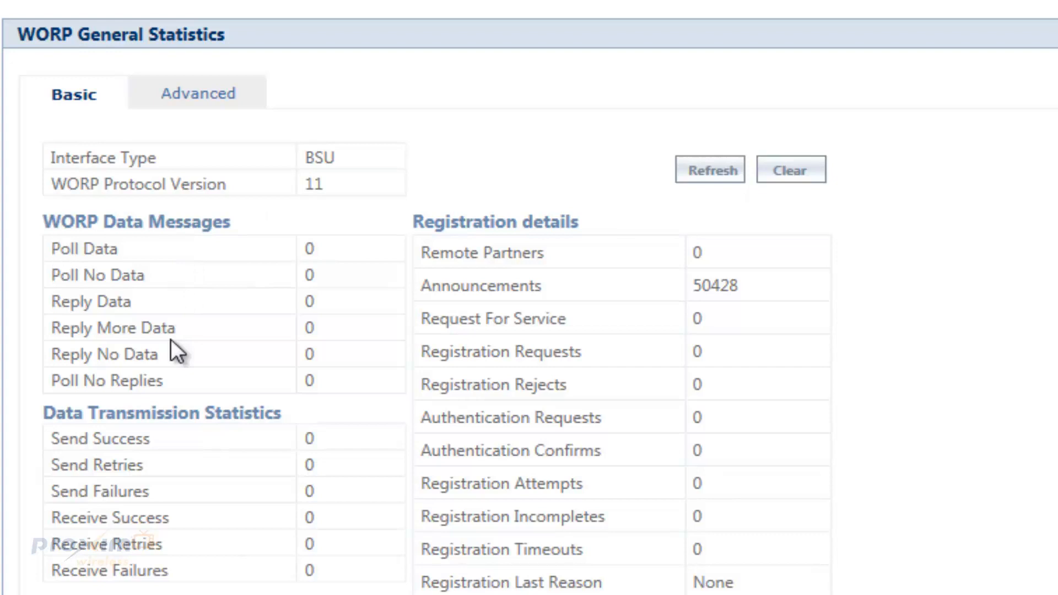
mouse_move(187, 393)
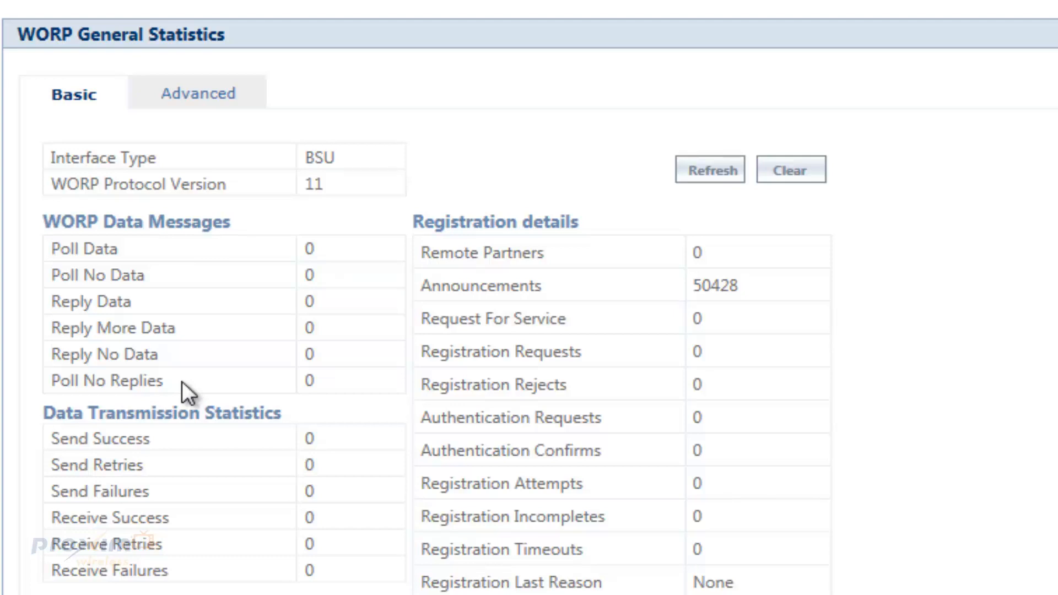
mouse_move(203, 393)
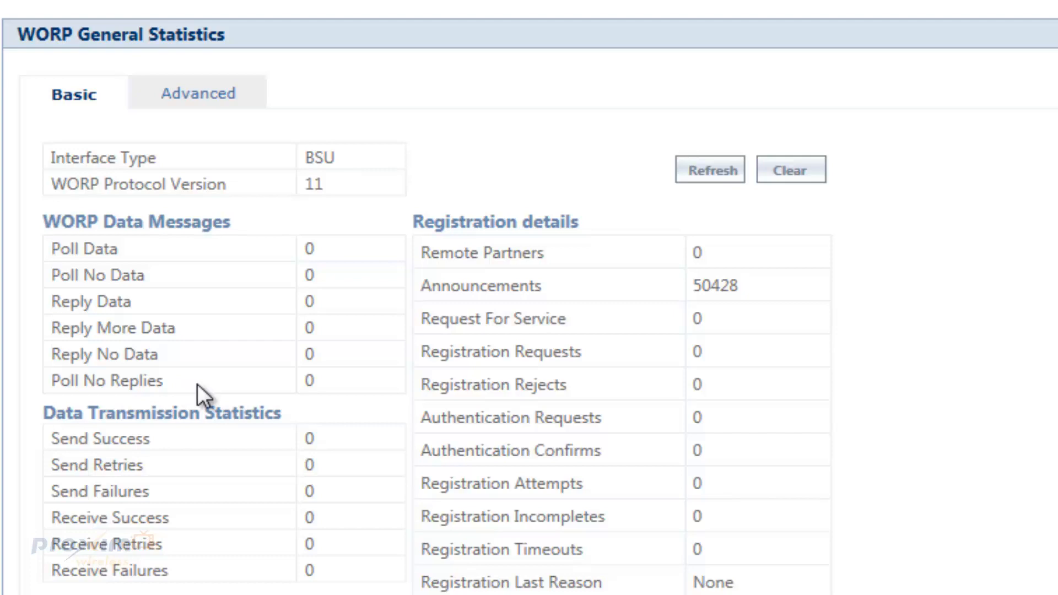
mouse_move(297, 388)
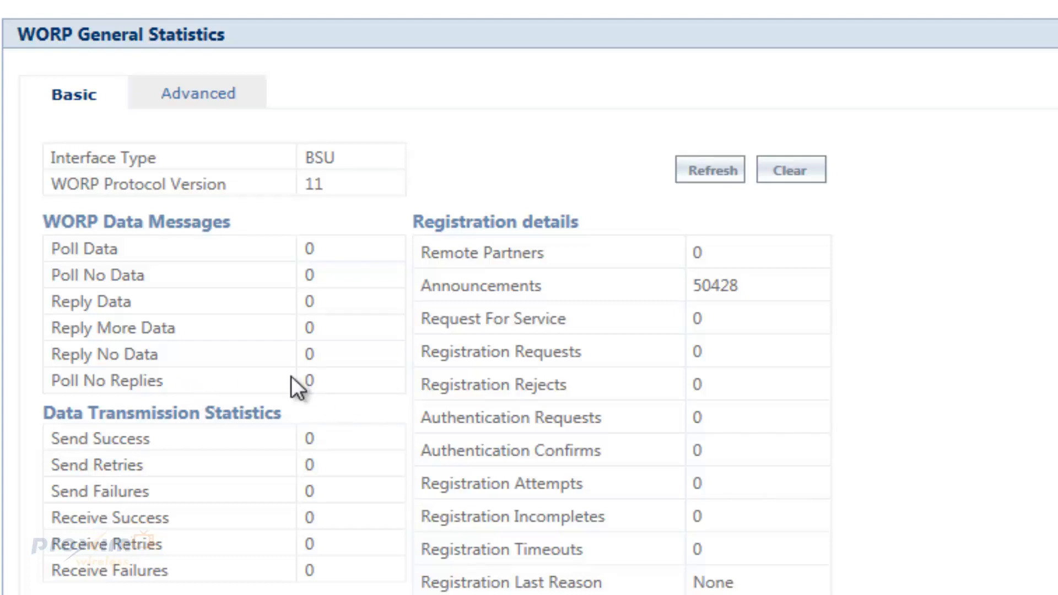
mouse_move(176, 479)
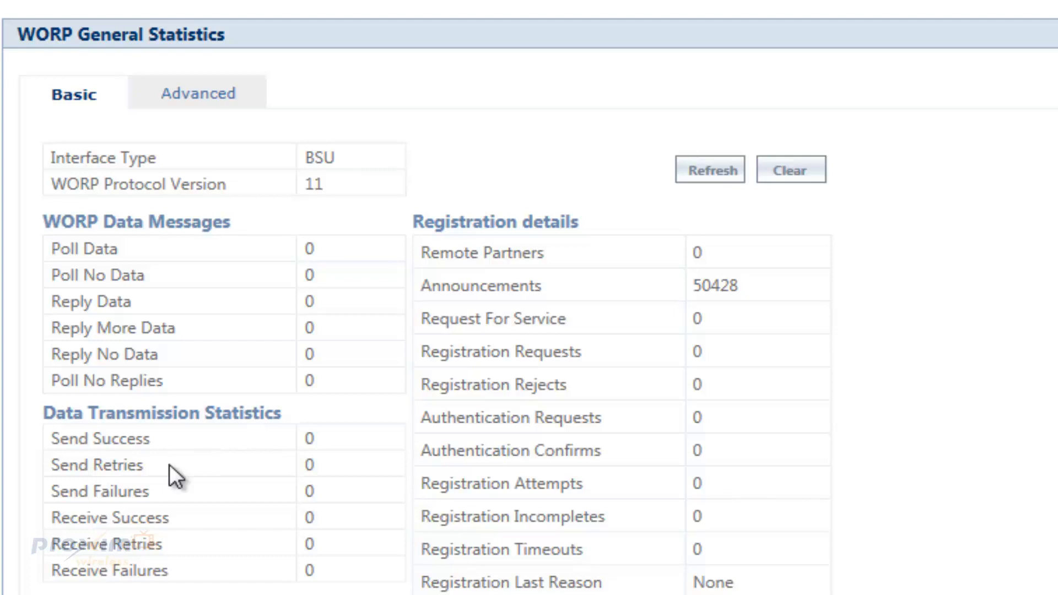
mouse_move(157, 507)
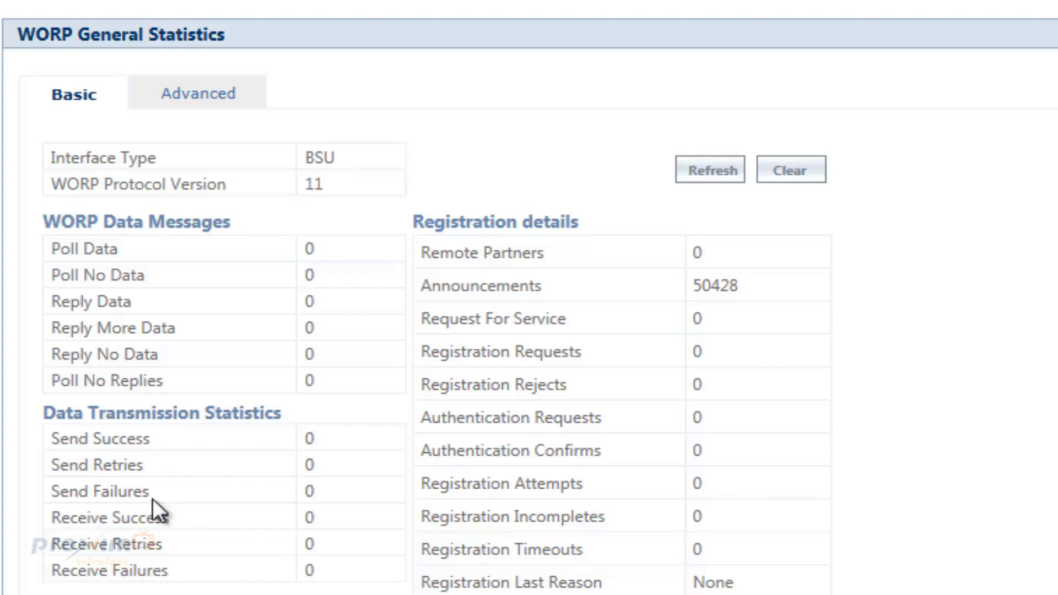
mouse_move(176, 526)
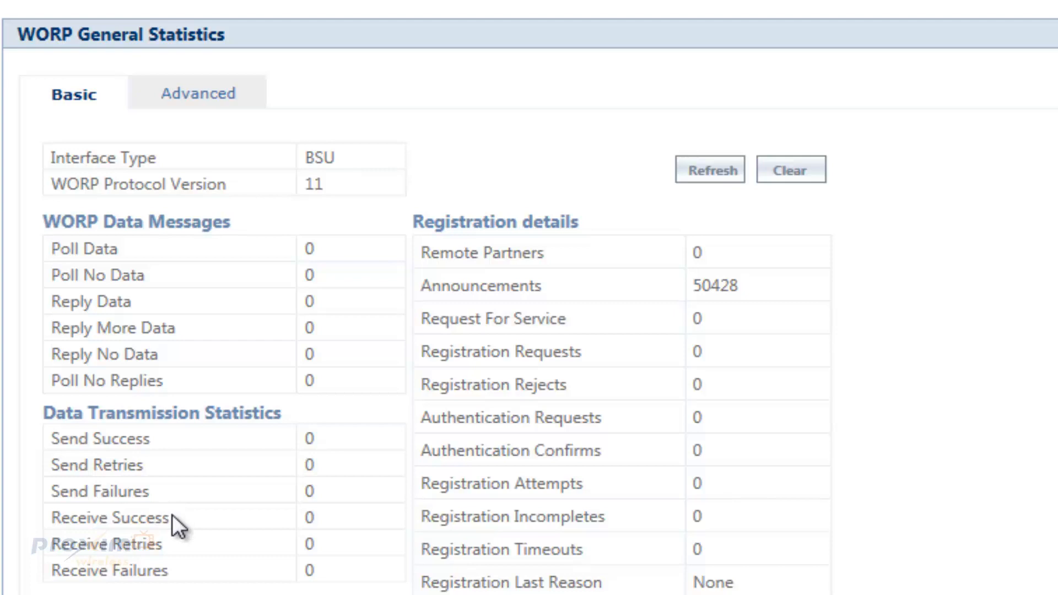
mouse_move(177, 582)
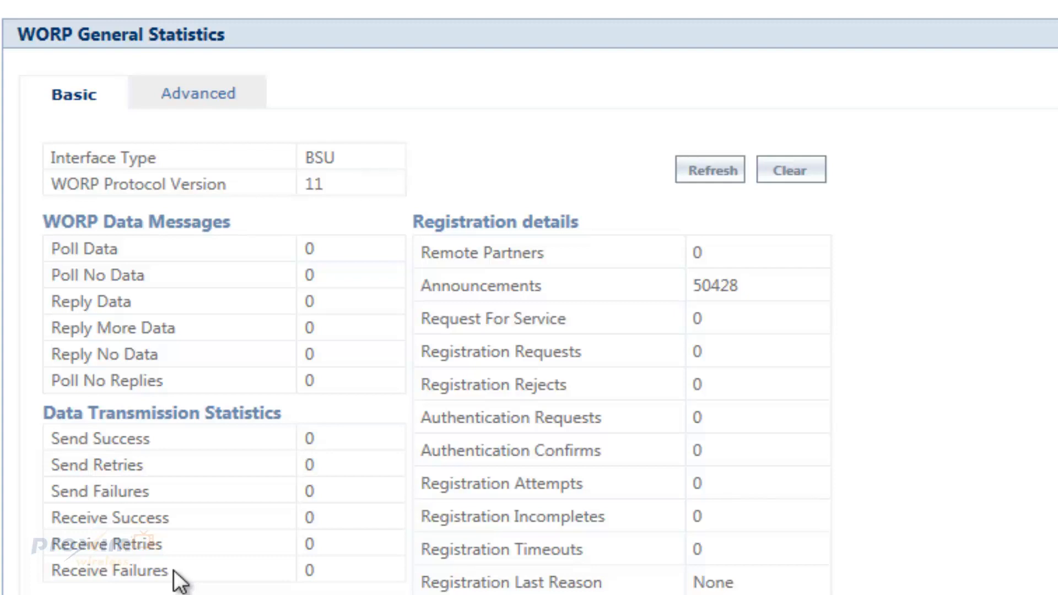
mouse_move(176, 573)
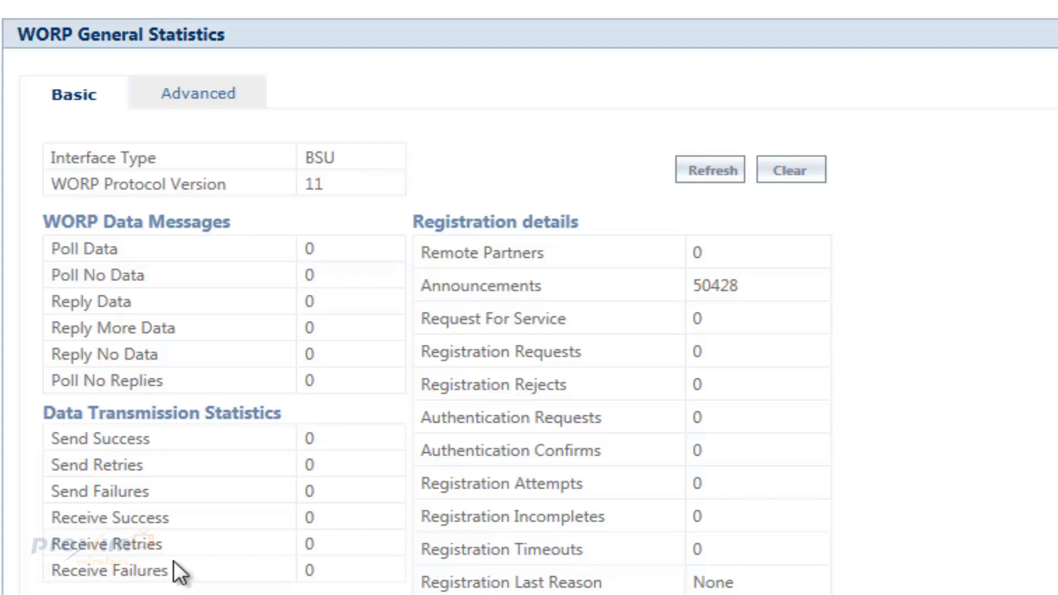
mouse_move(172, 550)
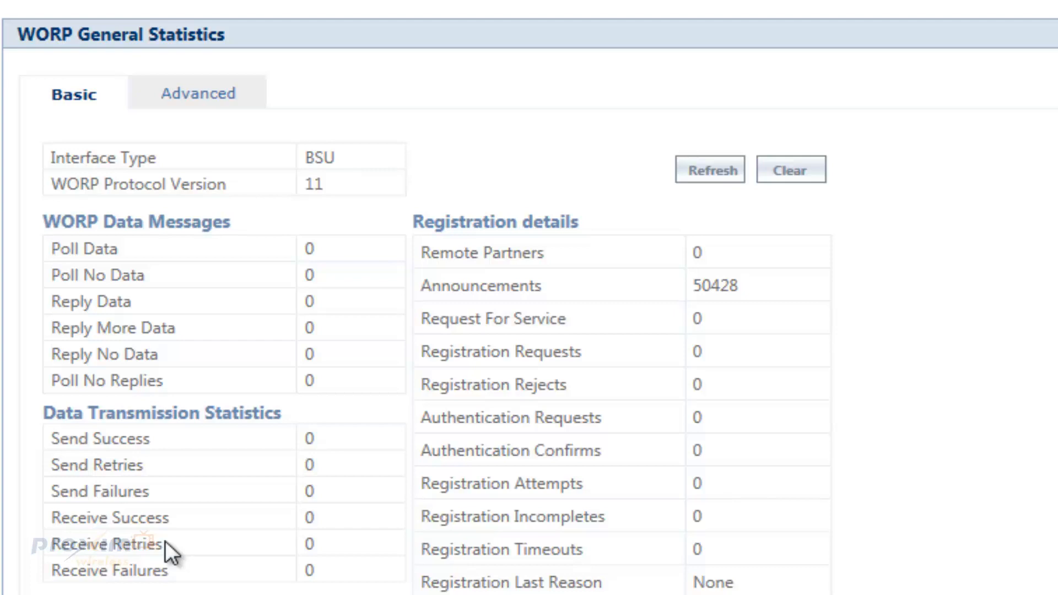
mouse_move(265, 477)
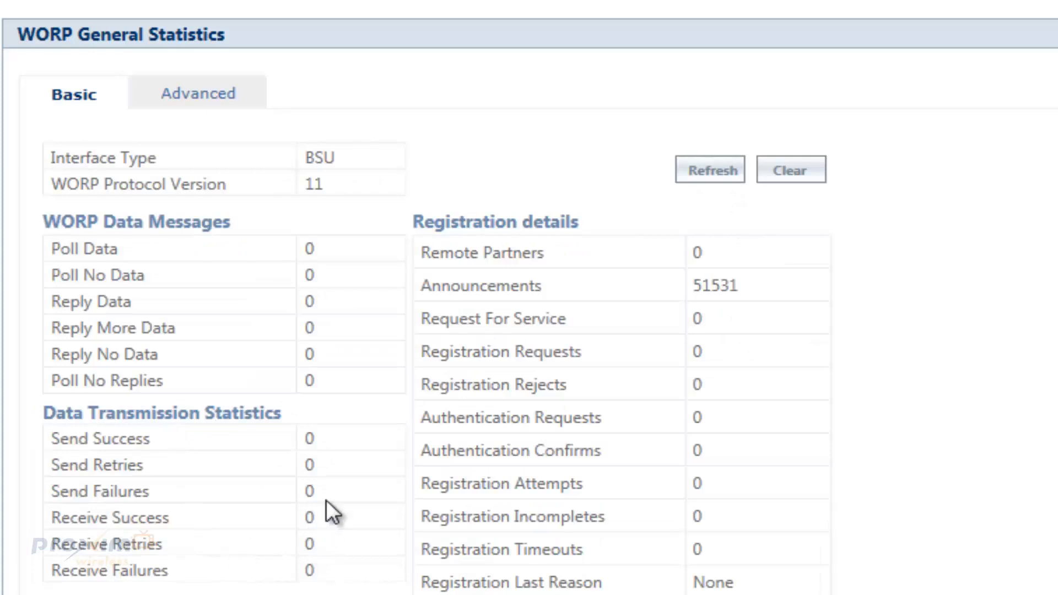
mouse_move(282, 489)
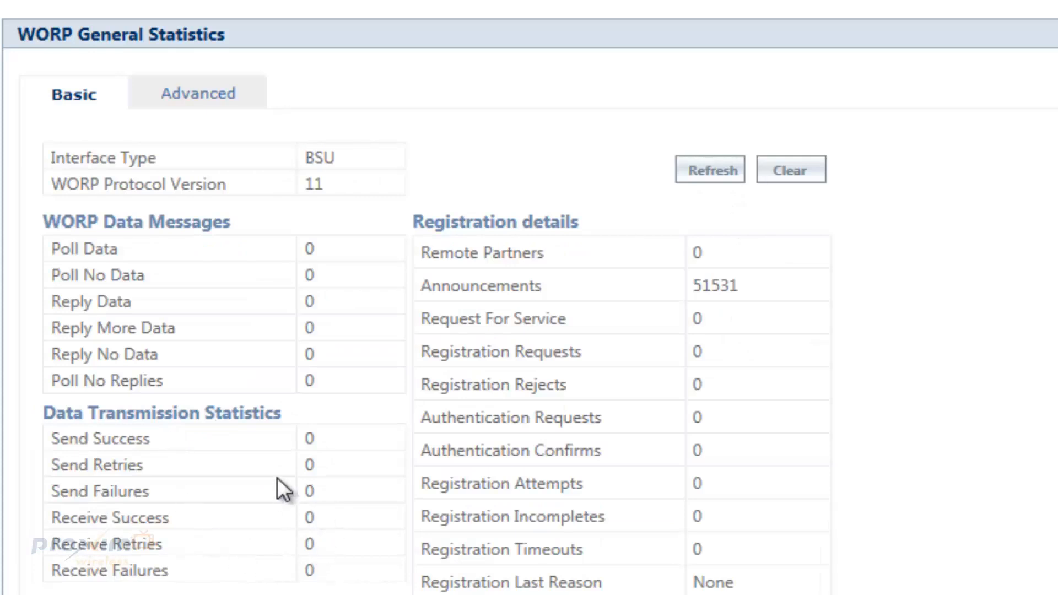
mouse_move(284, 486)
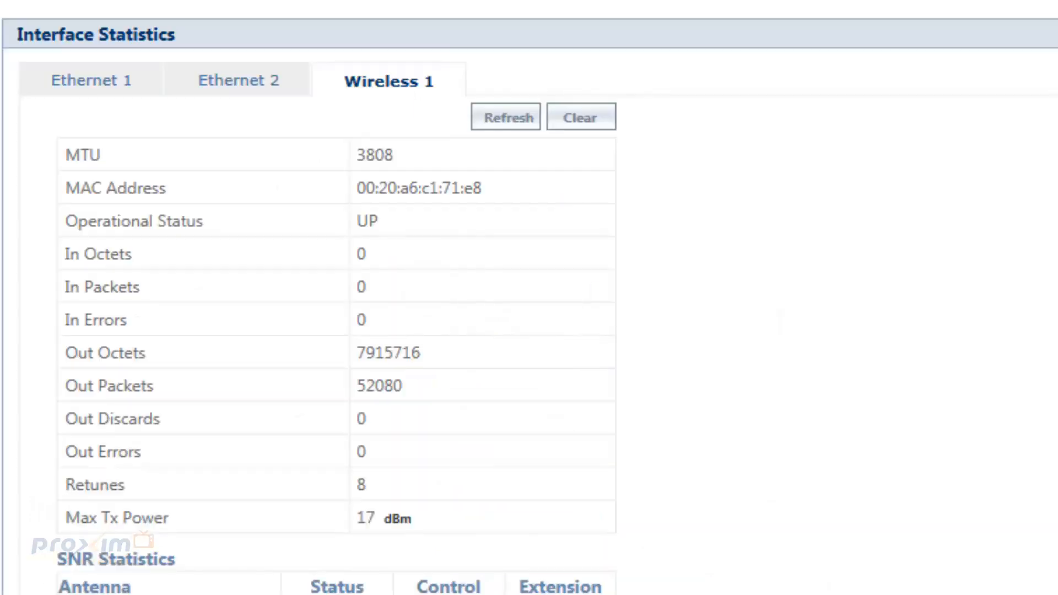
Scroll the interface statistics page to the SNR Statistics and Rx Error Details tables
scroll(down, 3)
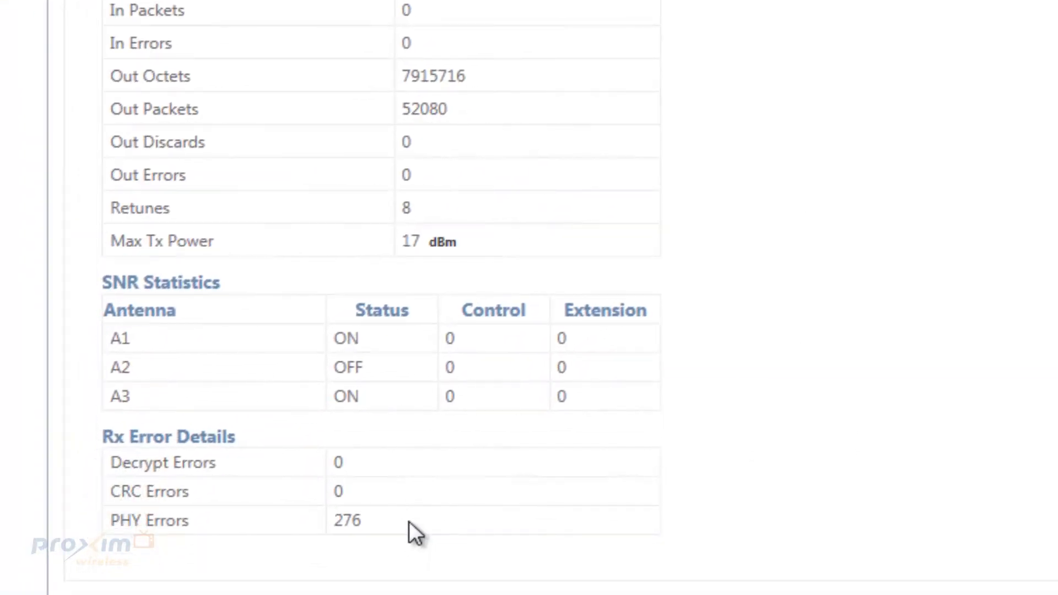
scroll(up, 3)
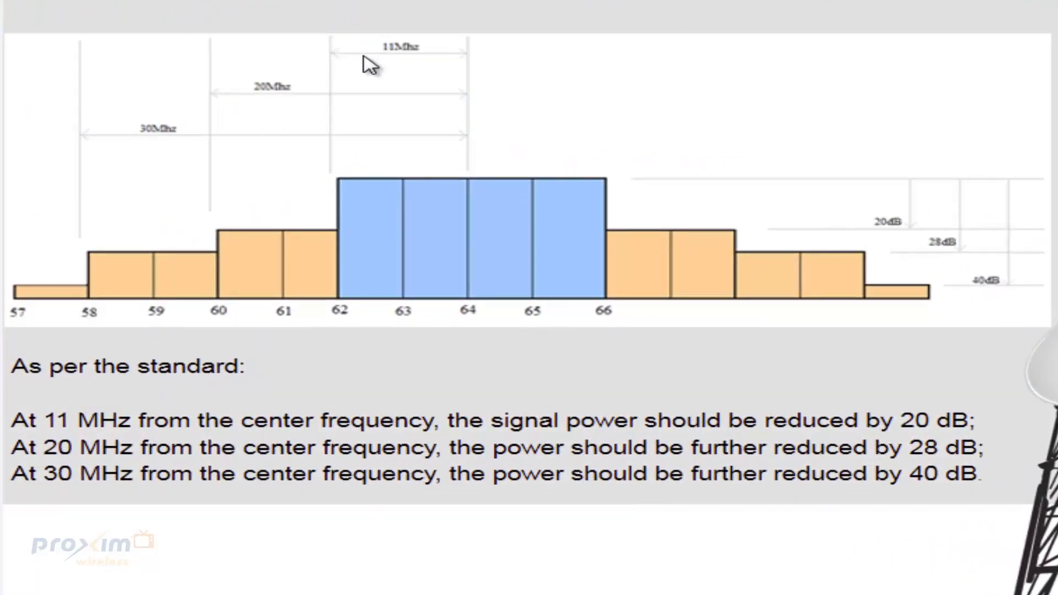
mouse_move(270, 98)
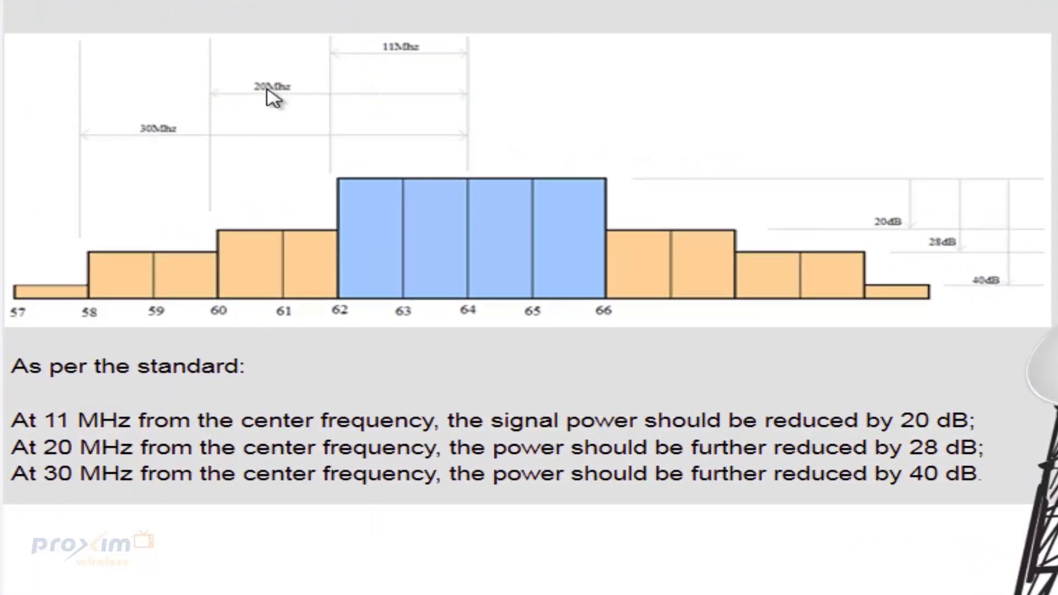
mouse_move(903, 293)
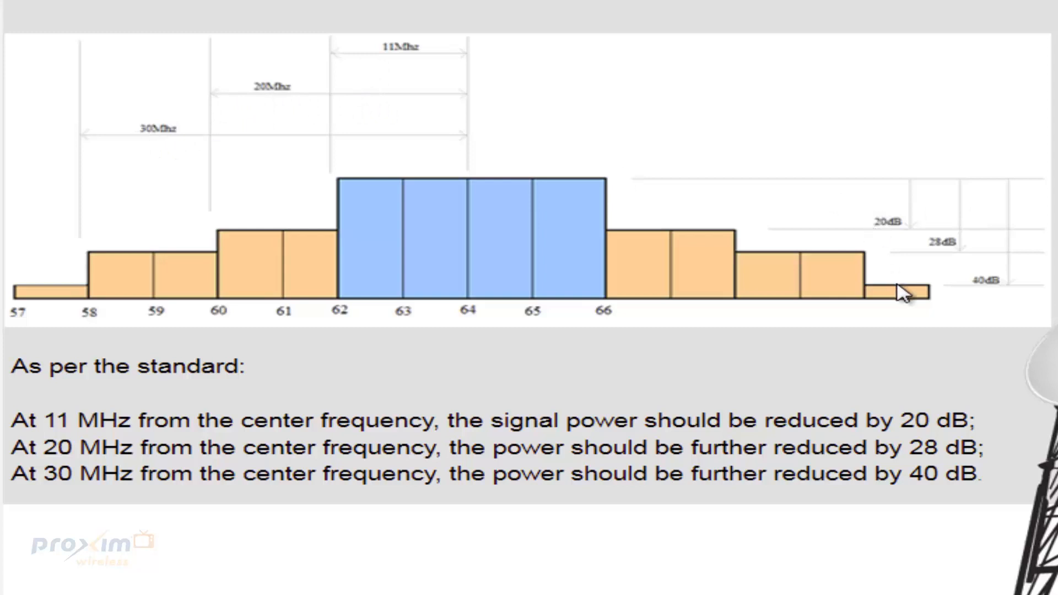
mouse_move(903, 252)
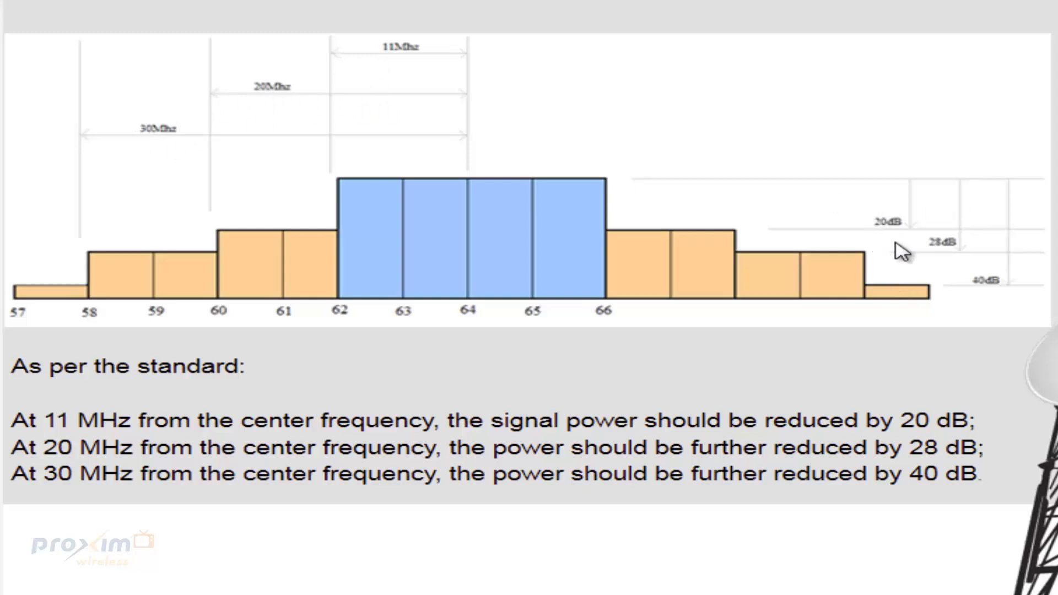
mouse_move(395, 401)
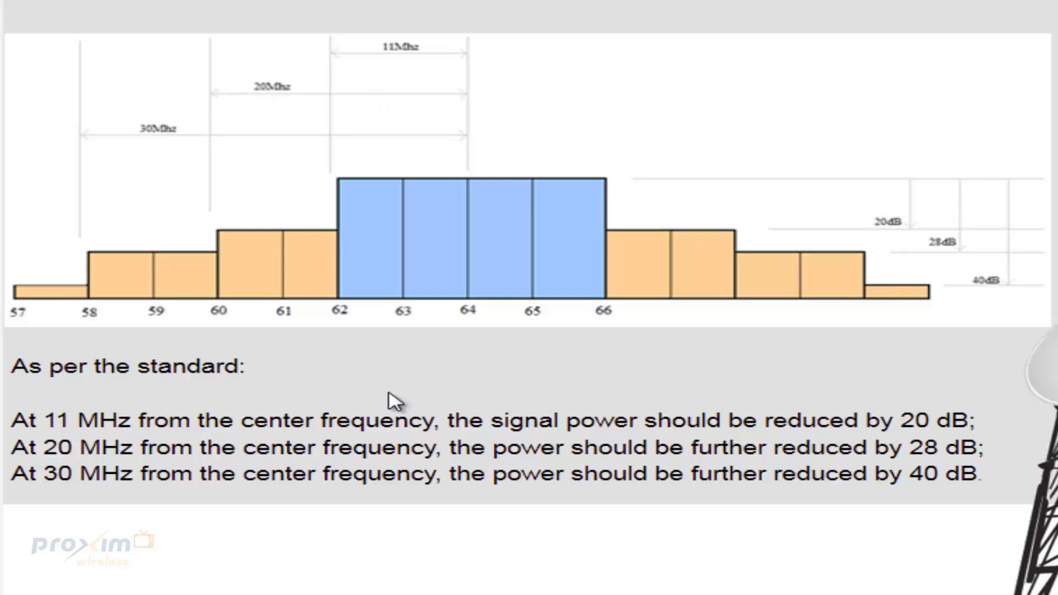
mouse_move(189, 438)
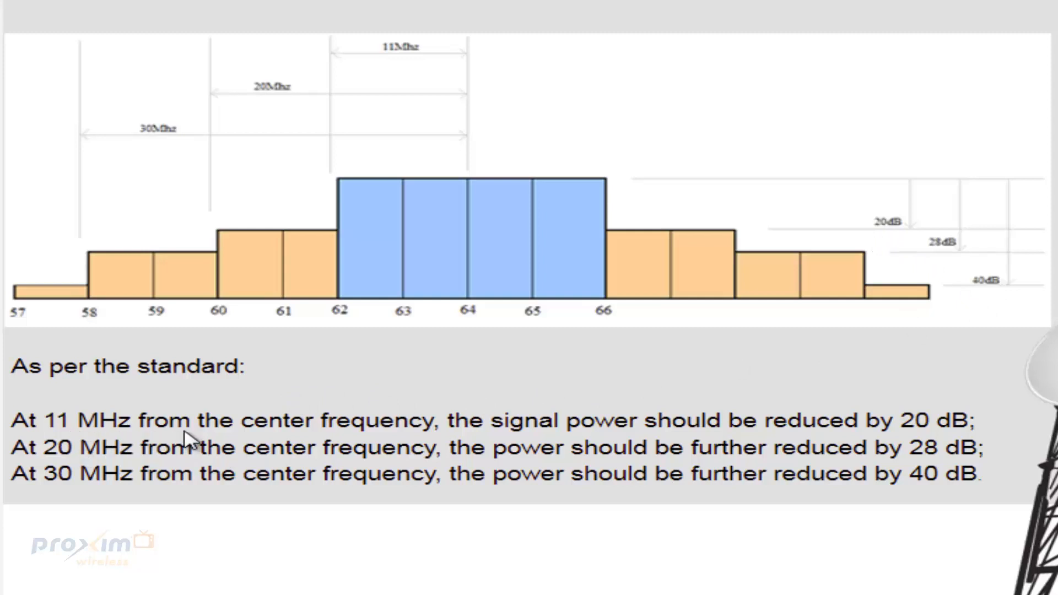
mouse_move(472, 279)
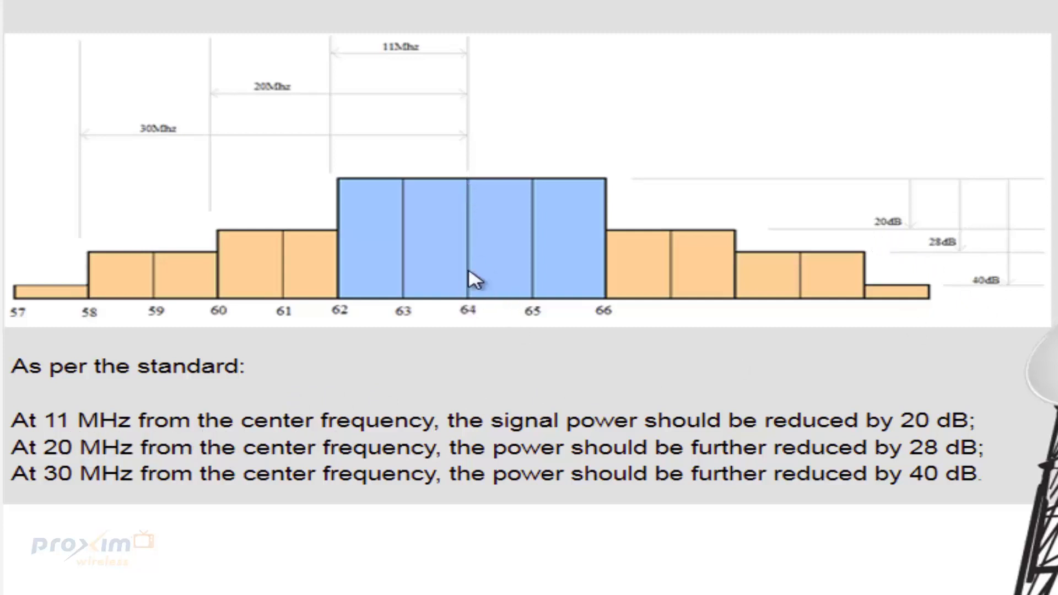
mouse_move(655, 431)
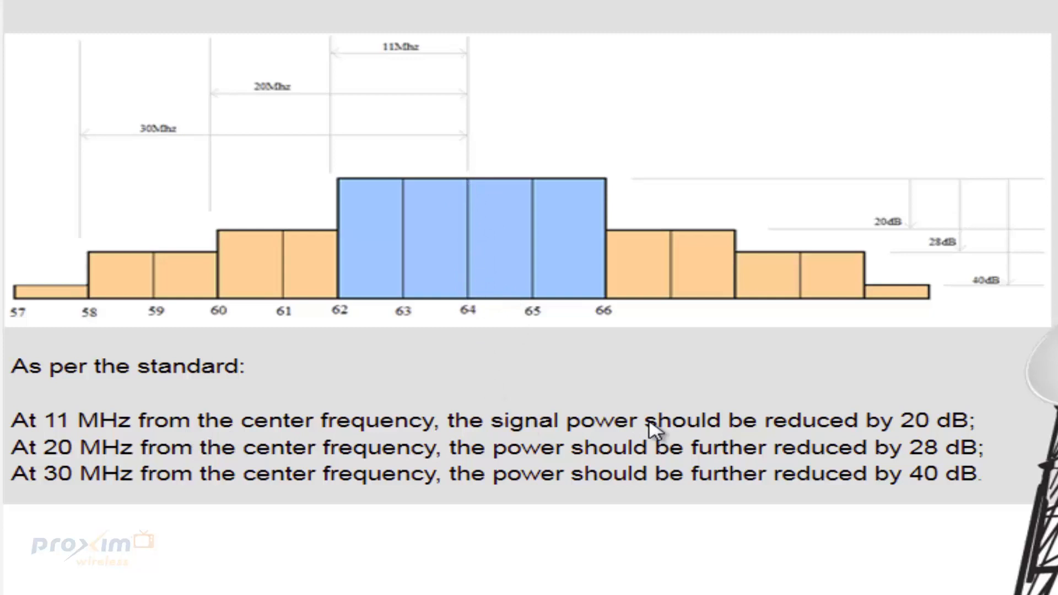
mouse_move(713, 209)
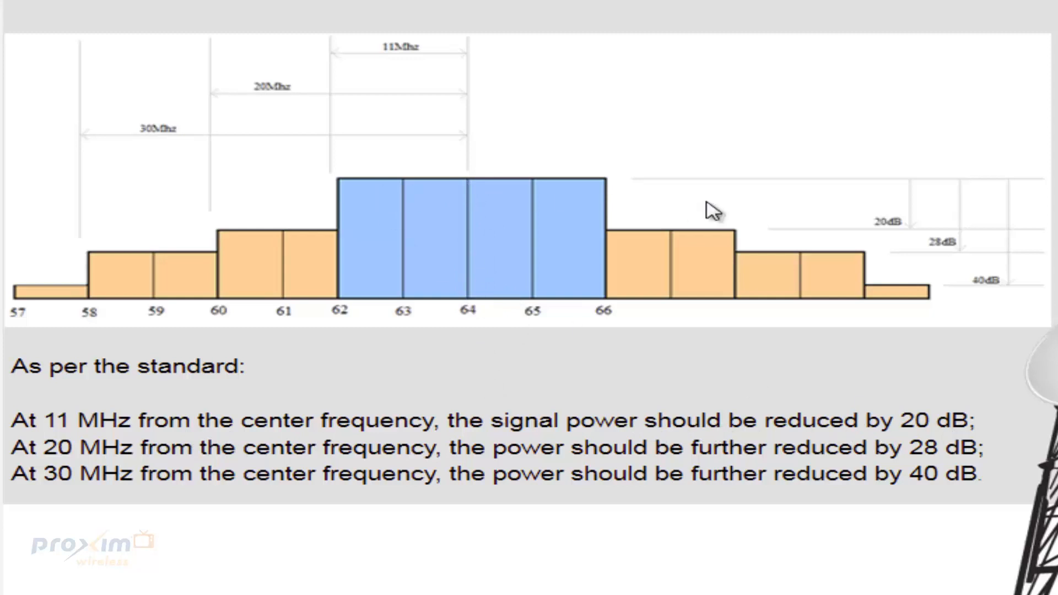
mouse_move(84, 464)
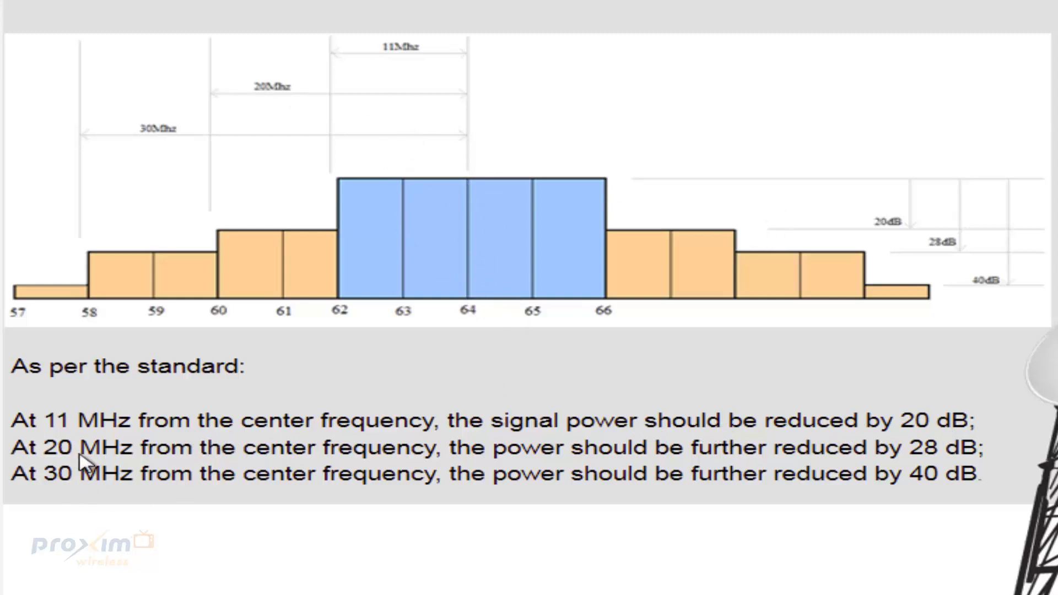
mouse_move(401, 452)
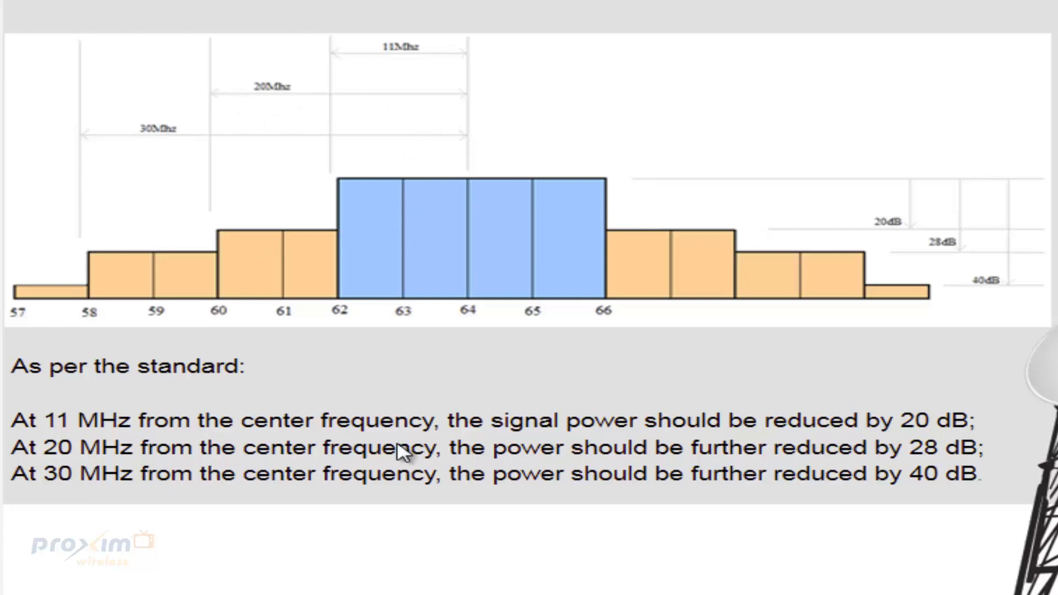
mouse_move(965, 462)
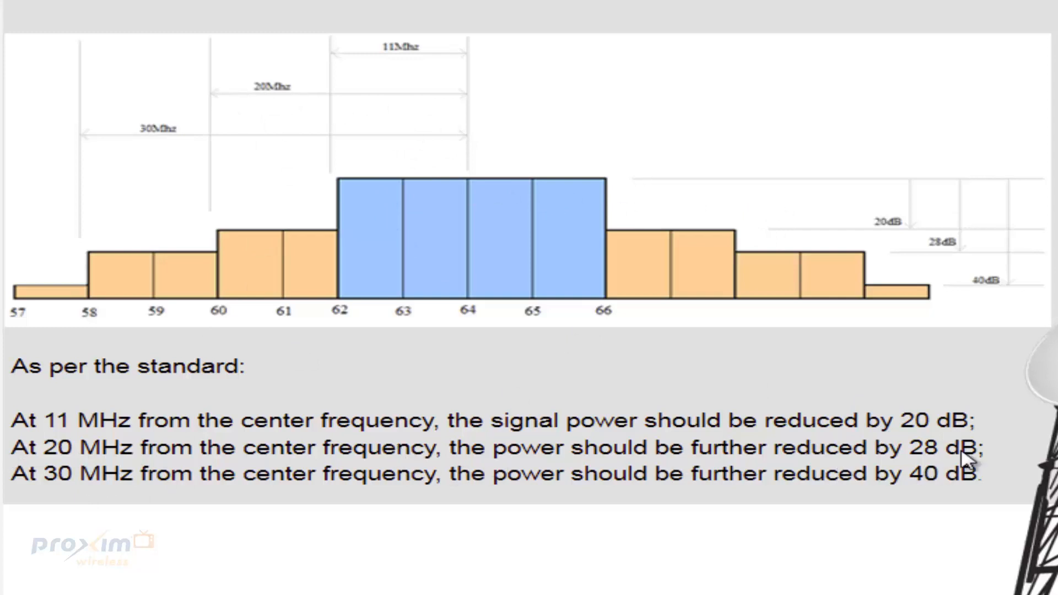
mouse_move(95, 213)
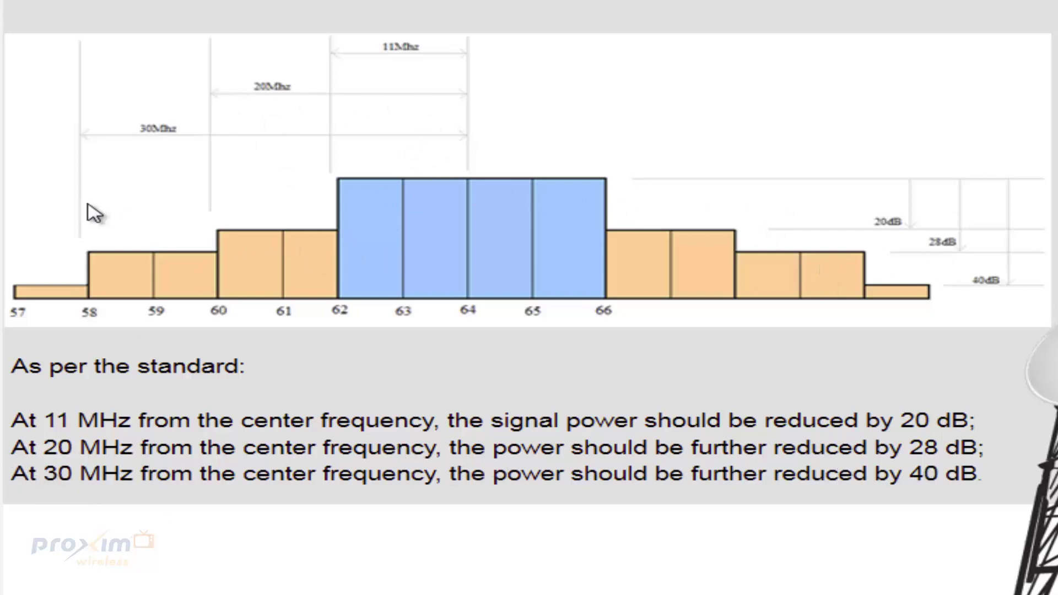
mouse_move(418, 528)
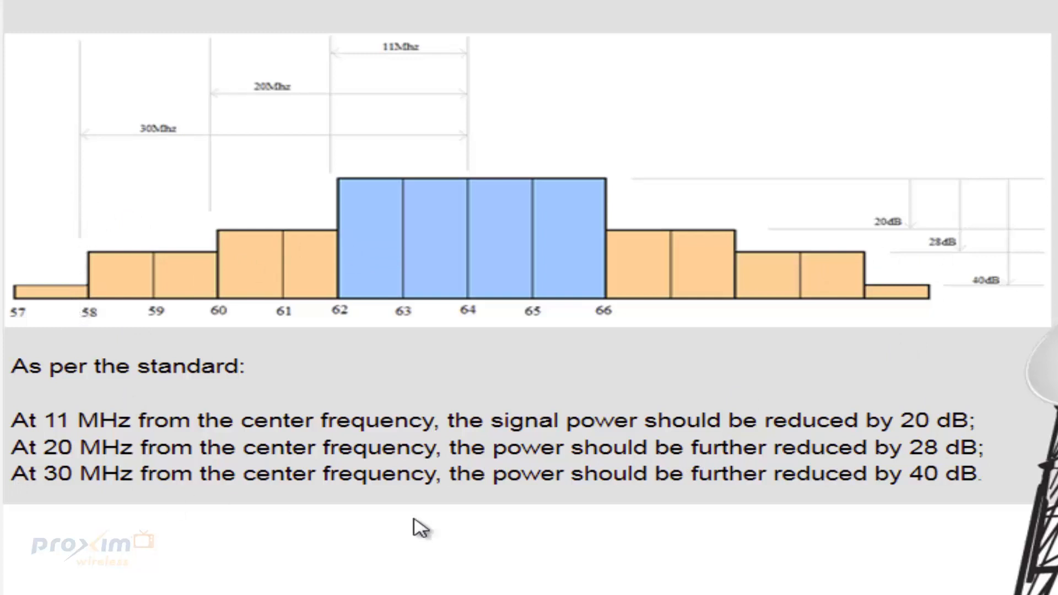
mouse_move(485, 296)
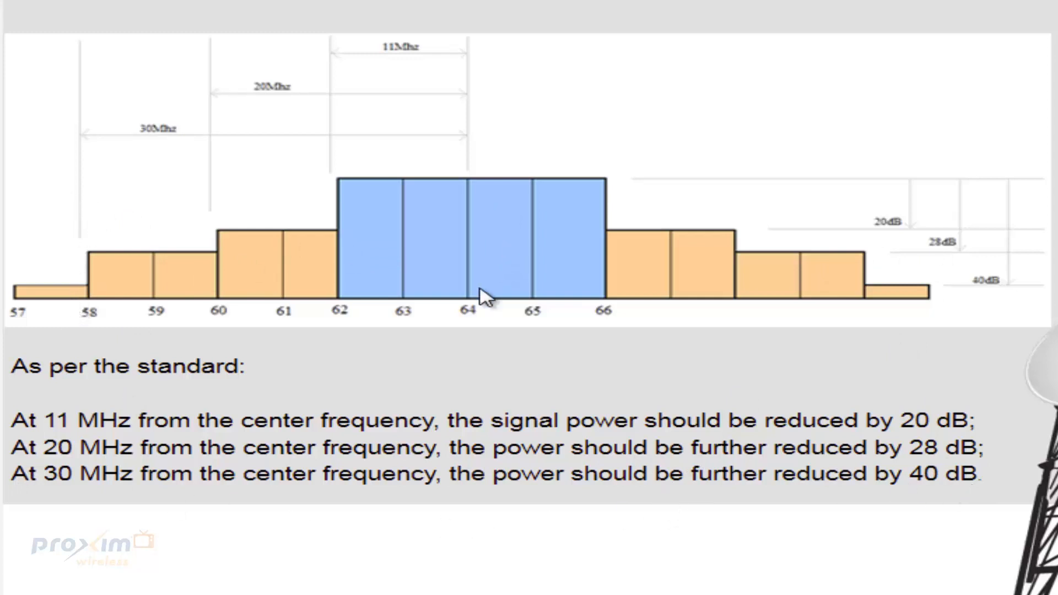
mouse_move(276, 304)
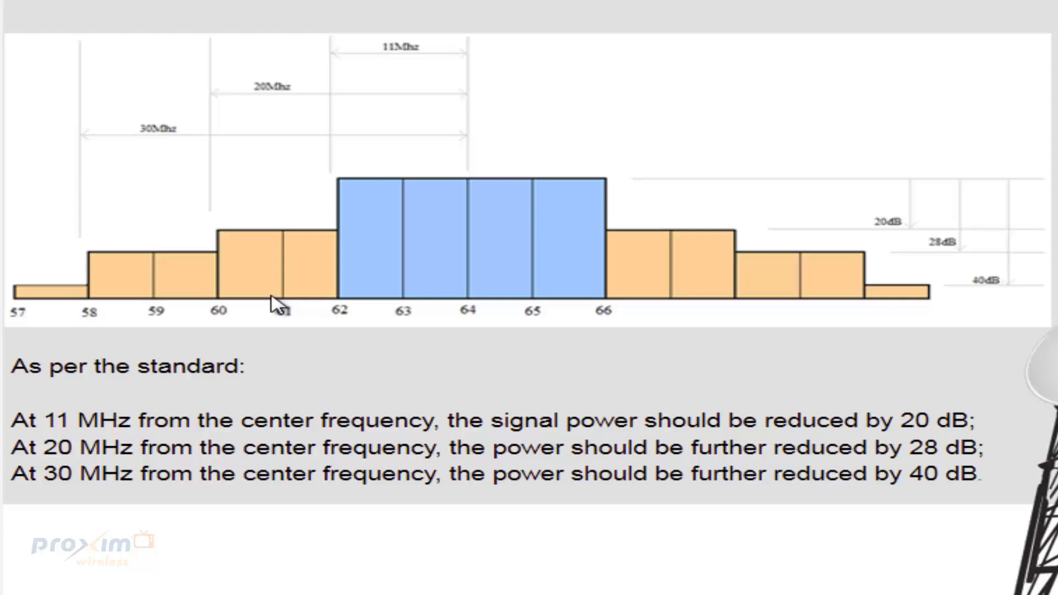
mouse_move(73, 282)
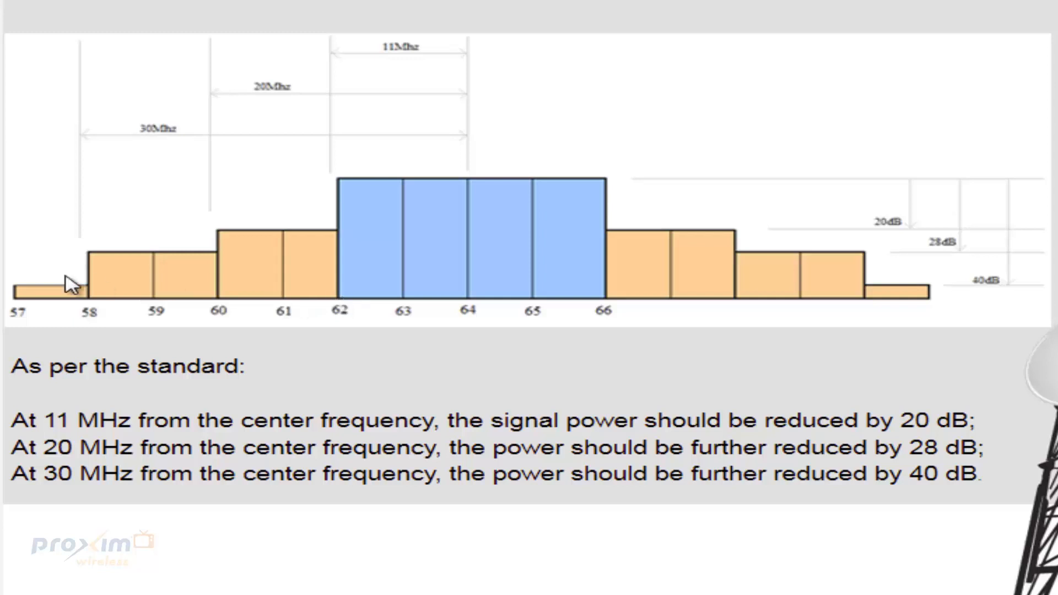
mouse_move(273, 263)
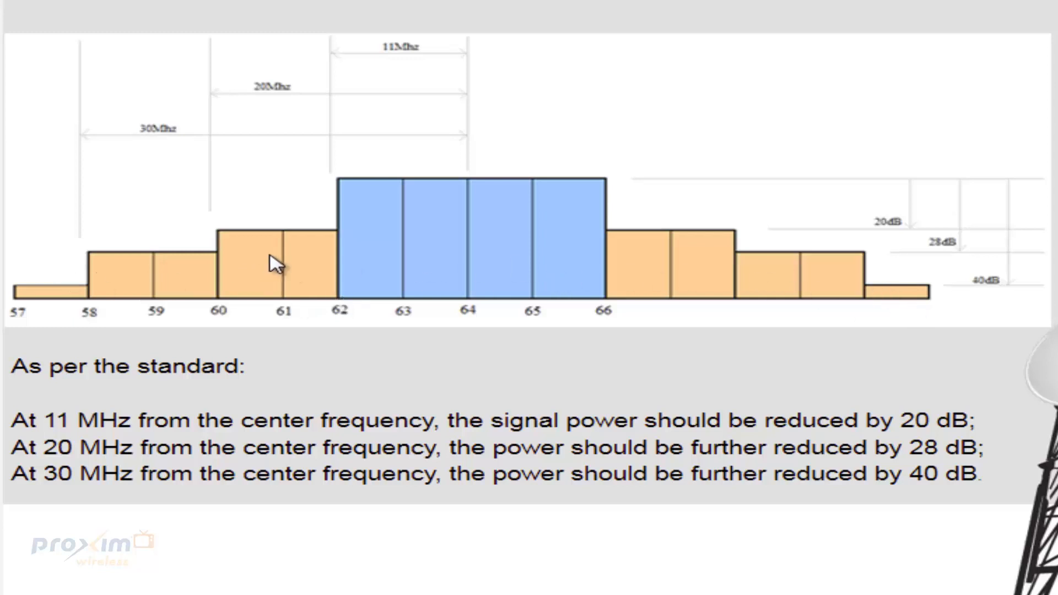
mouse_move(715, 266)
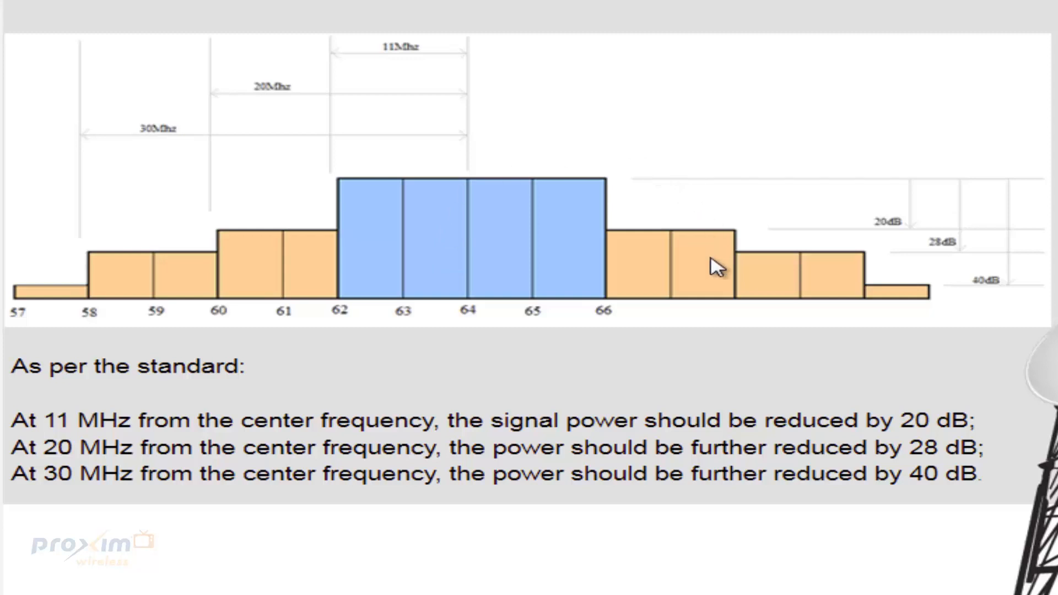
mouse_move(448, 170)
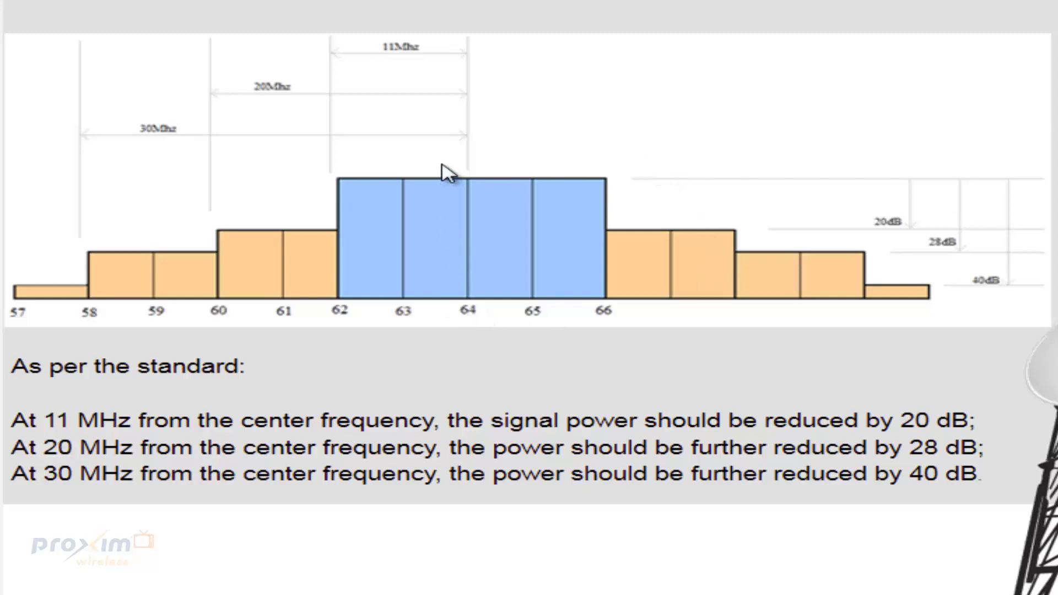
mouse_move(413, 183)
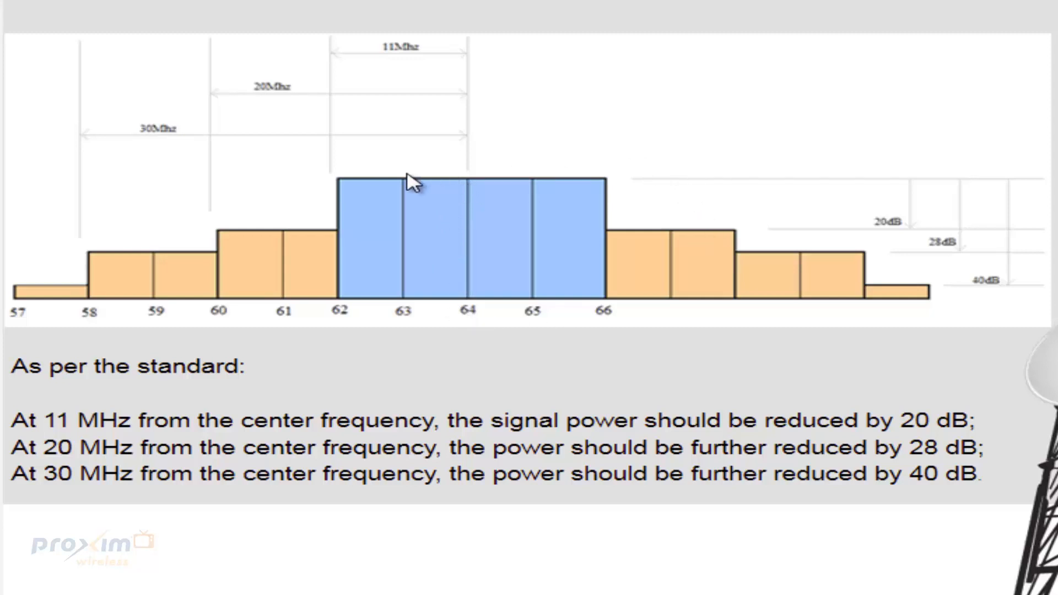
mouse_move(399, 178)
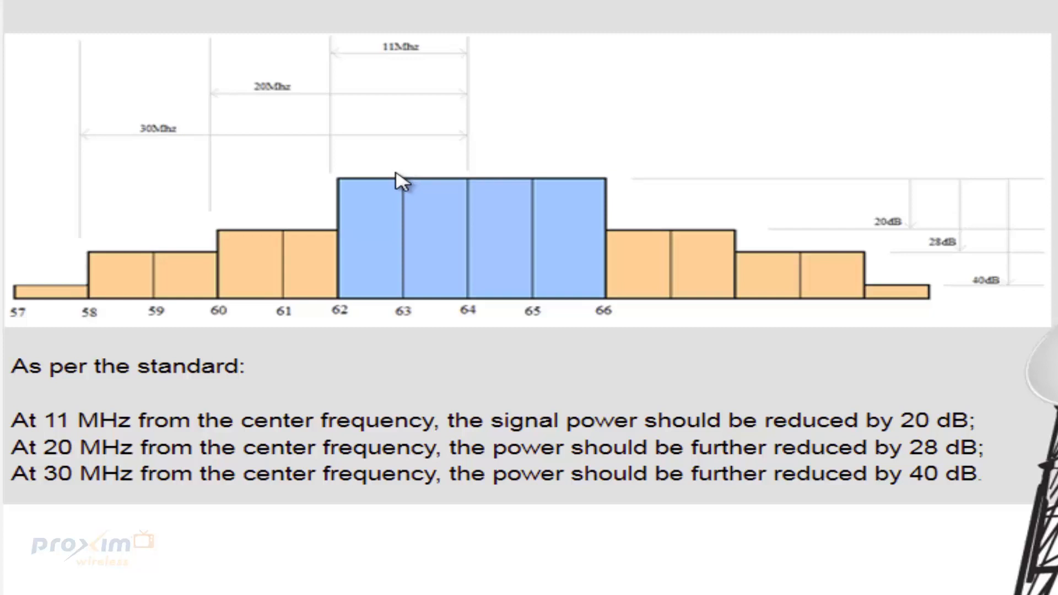
mouse_move(124, 258)
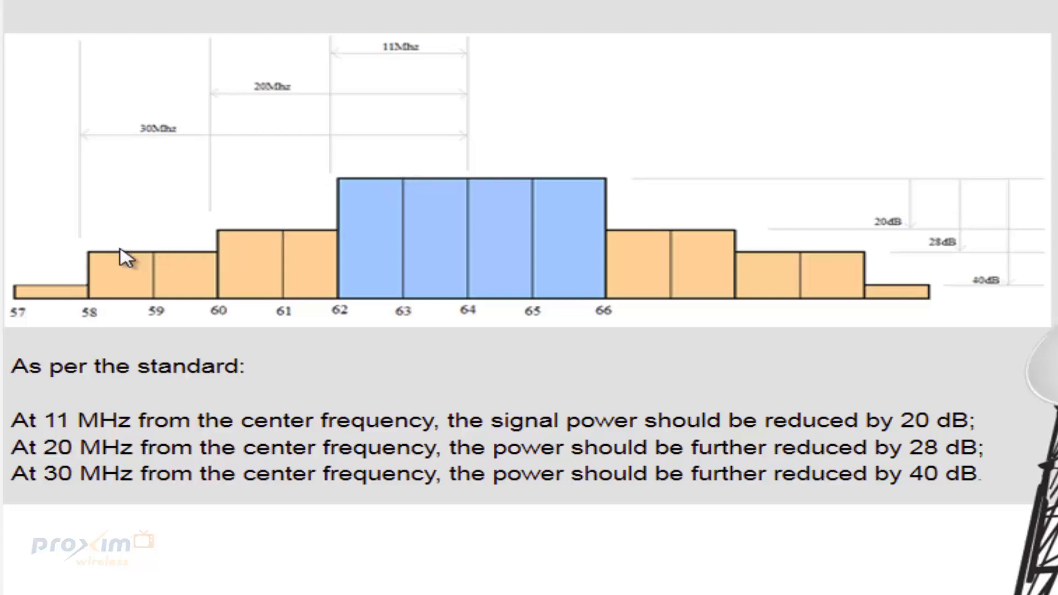
mouse_move(846, 311)
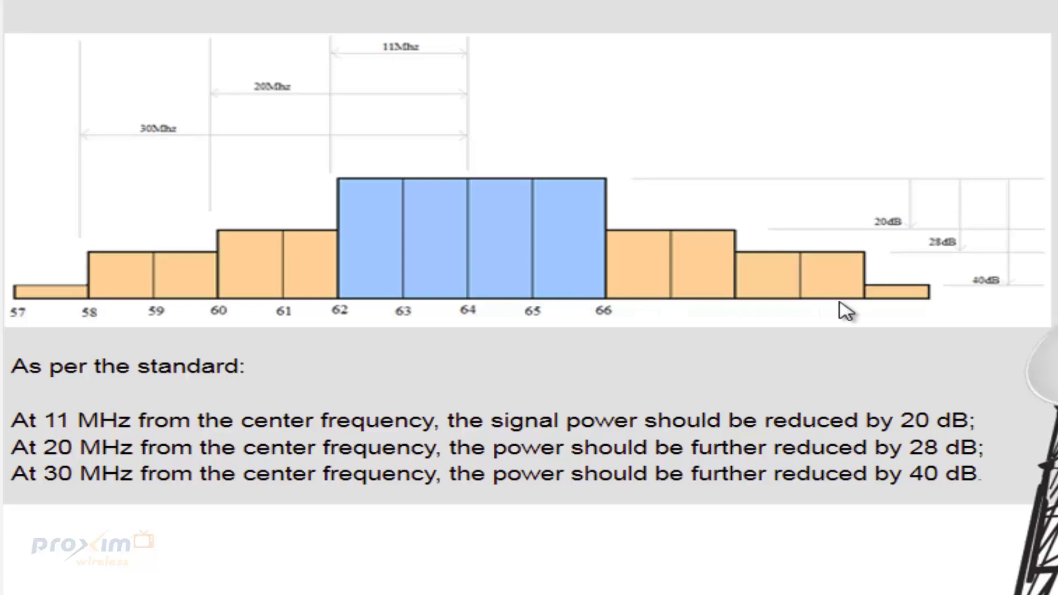
mouse_move(717, 293)
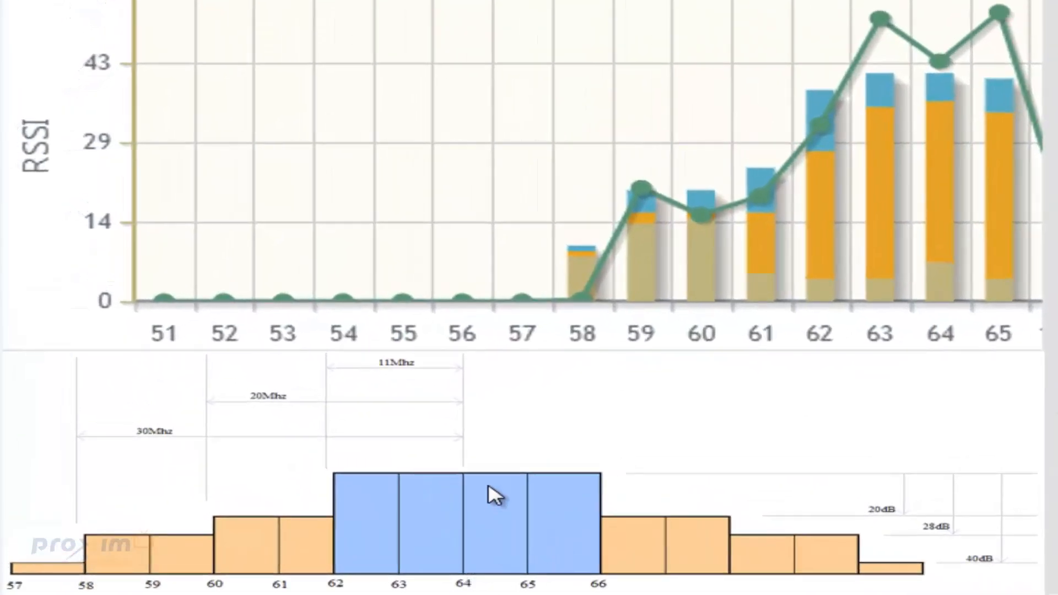
mouse_move(419, 486)
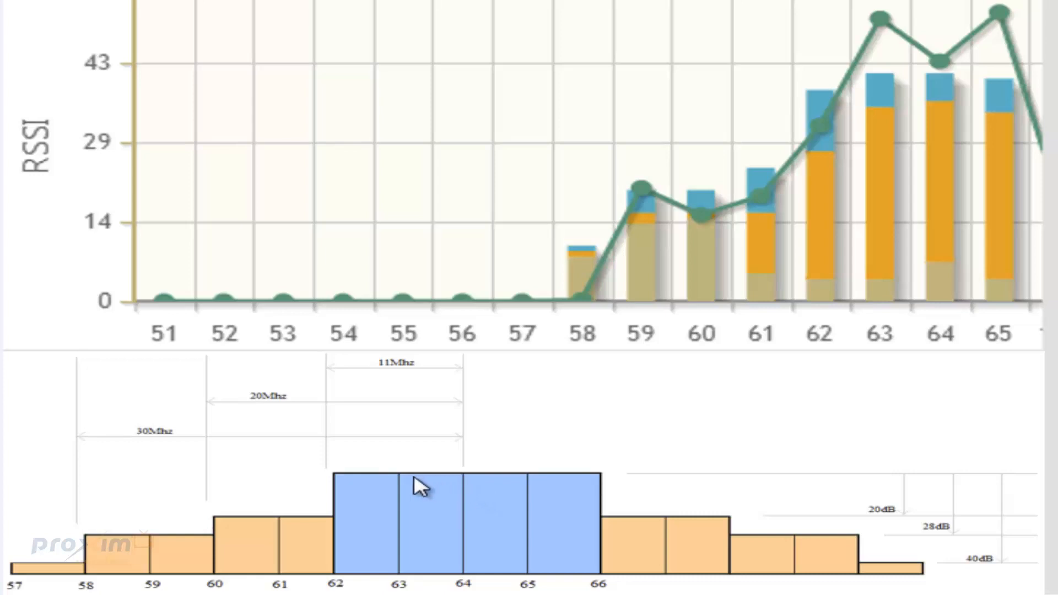
mouse_move(108, 566)
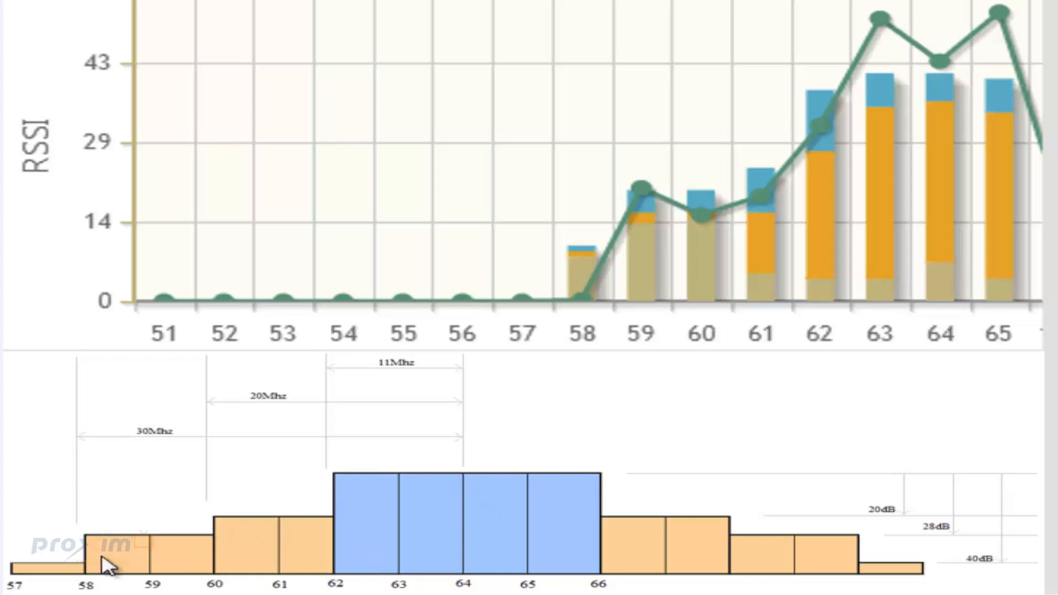
mouse_move(940, 305)
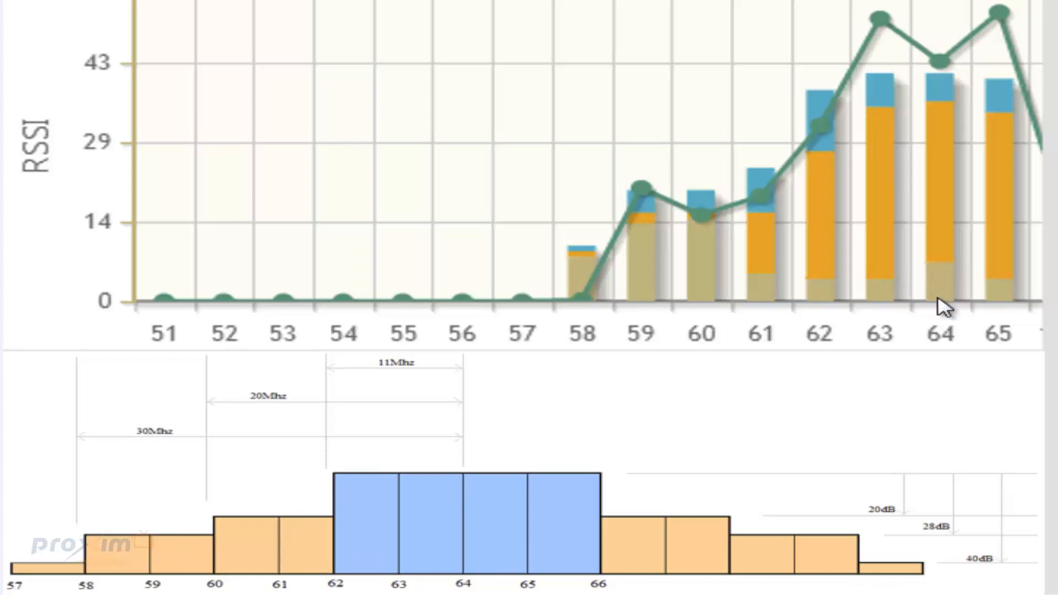
mouse_move(718, 103)
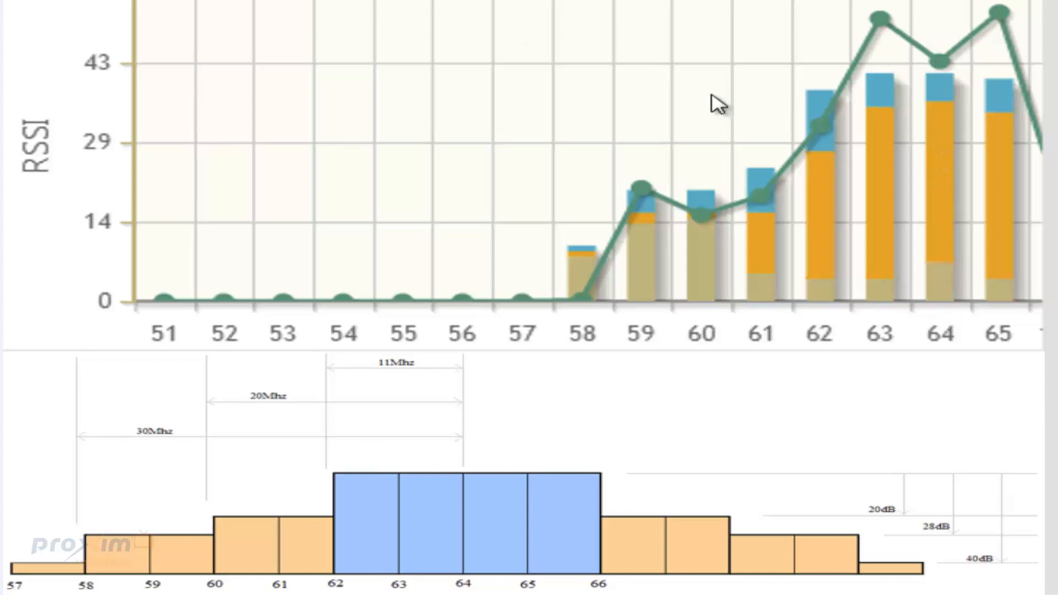
mouse_move(940, 258)
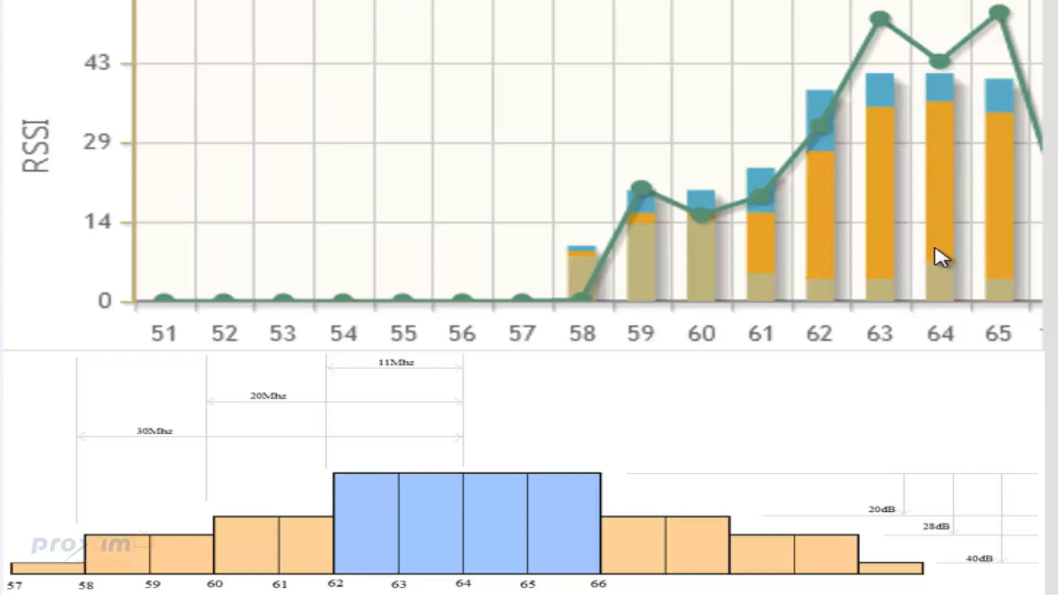
mouse_move(793, 311)
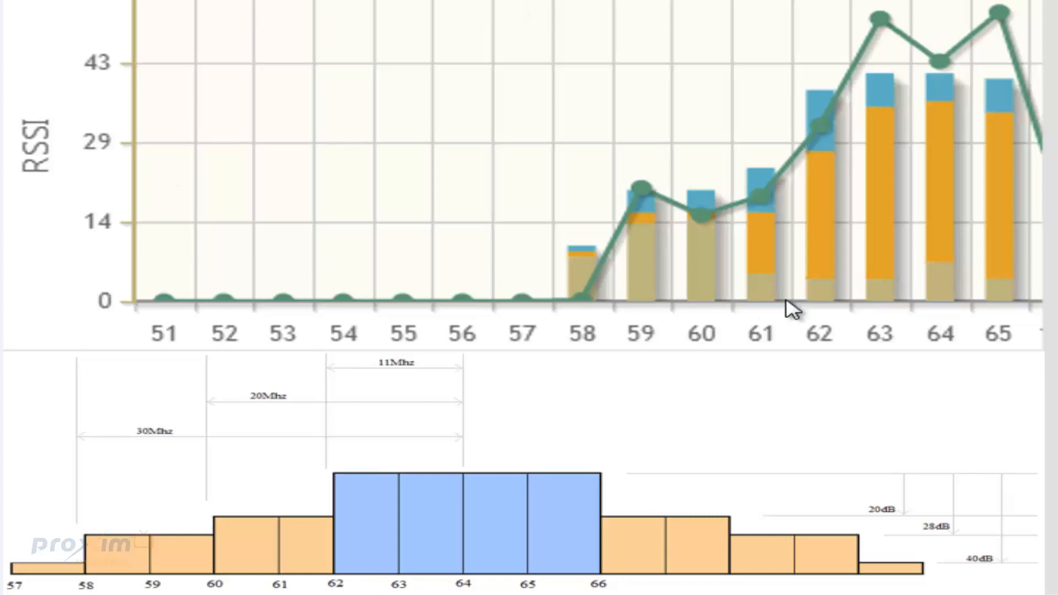
mouse_move(958, 206)
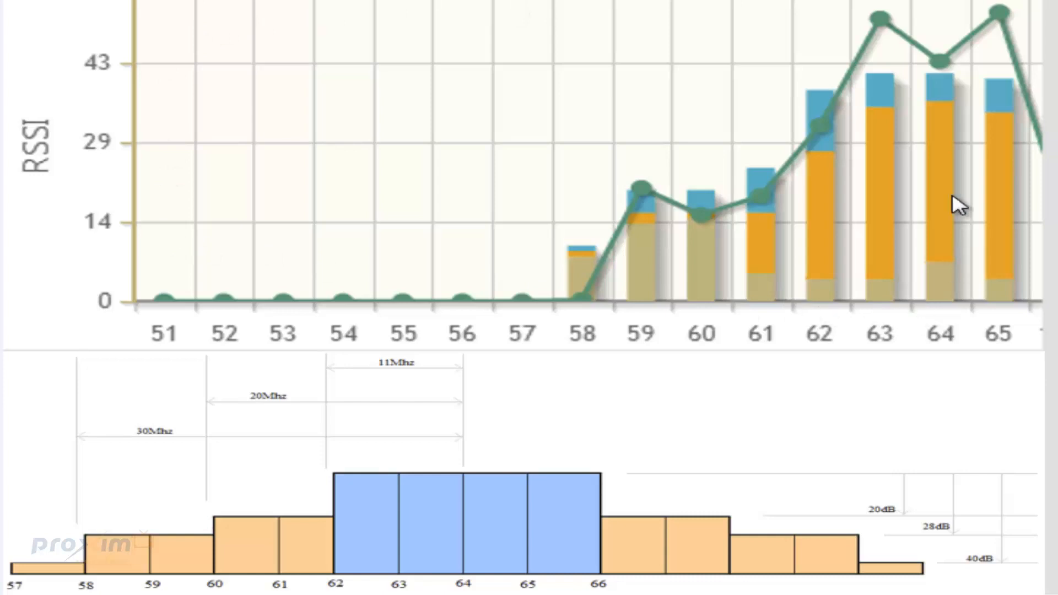
mouse_move(861, 105)
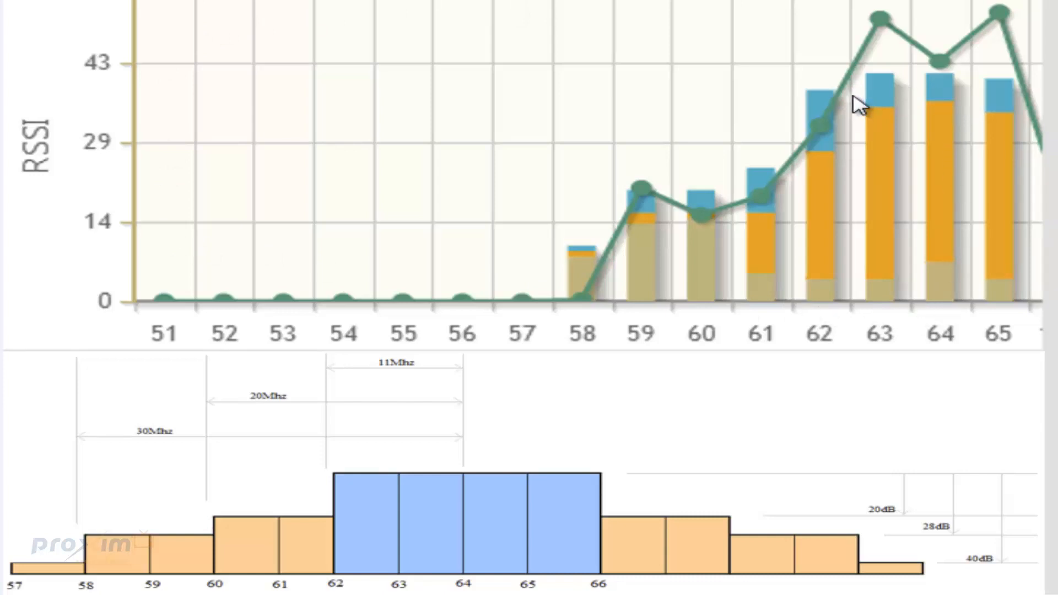
mouse_move(662, 215)
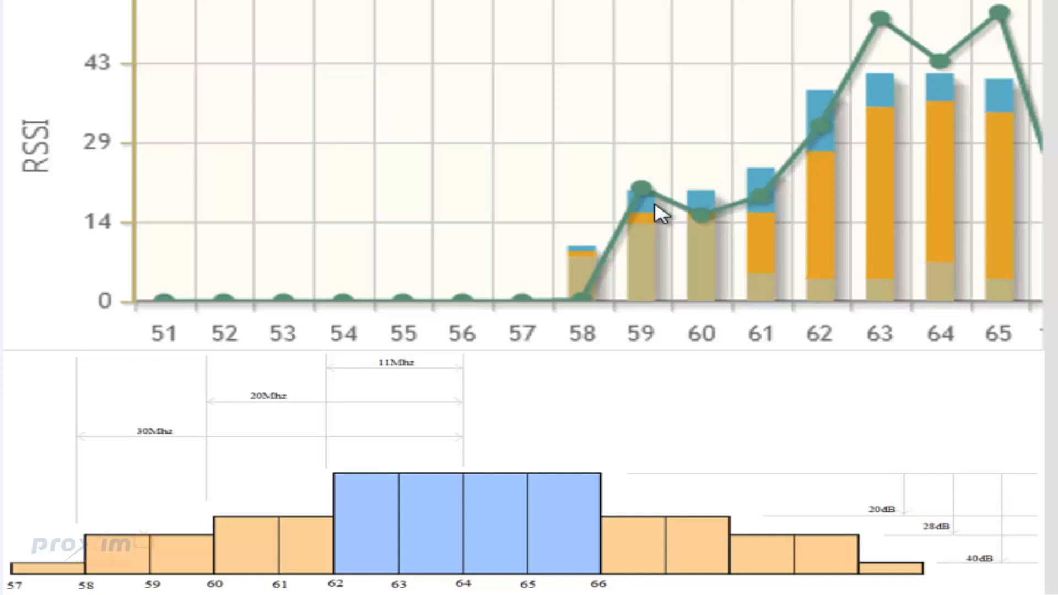
mouse_move(139, 556)
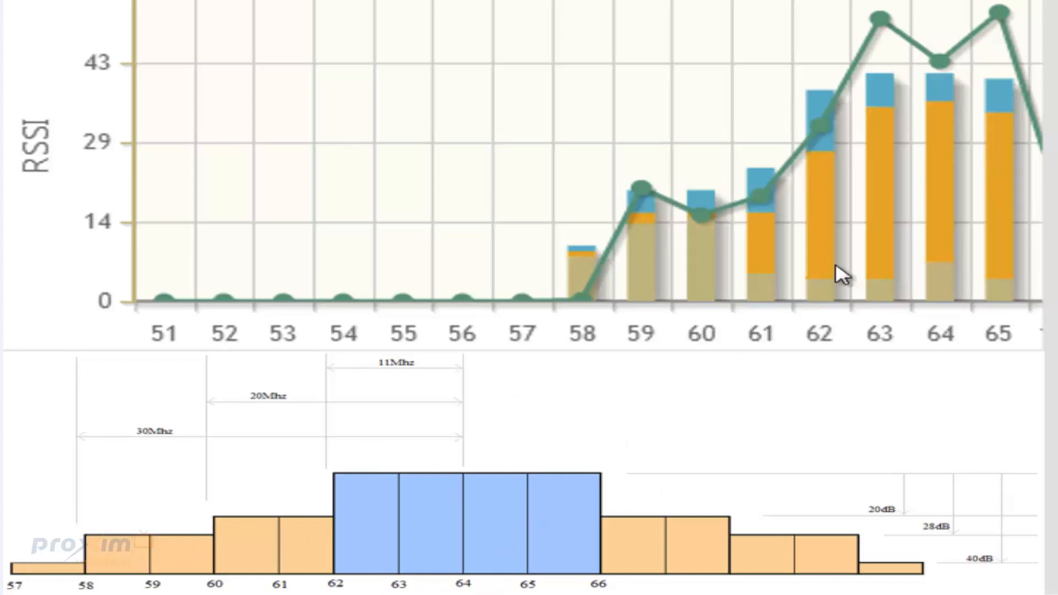
mouse_move(893, 76)
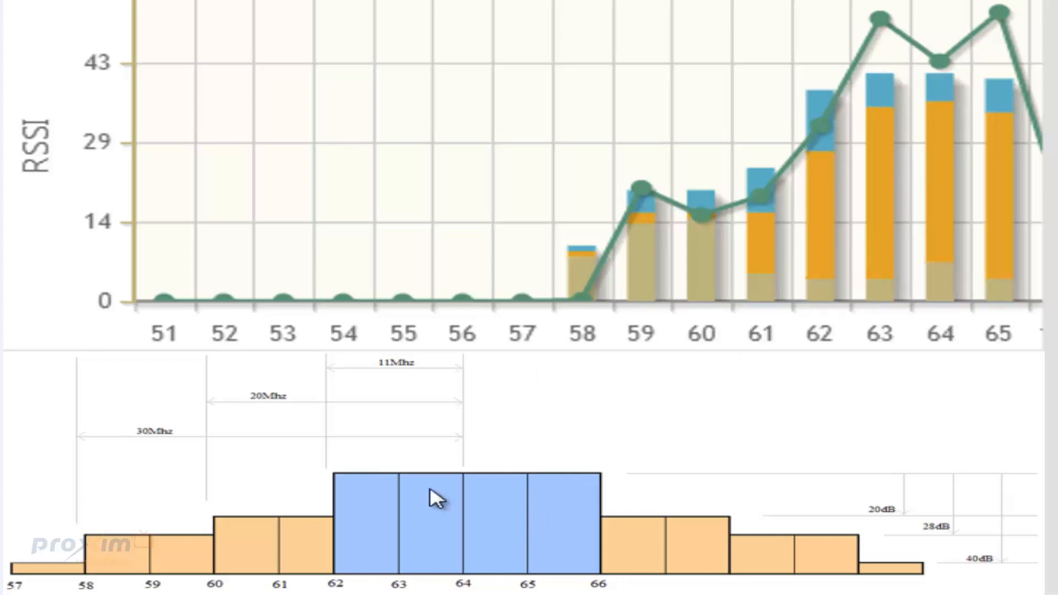
mouse_move(1010, 569)
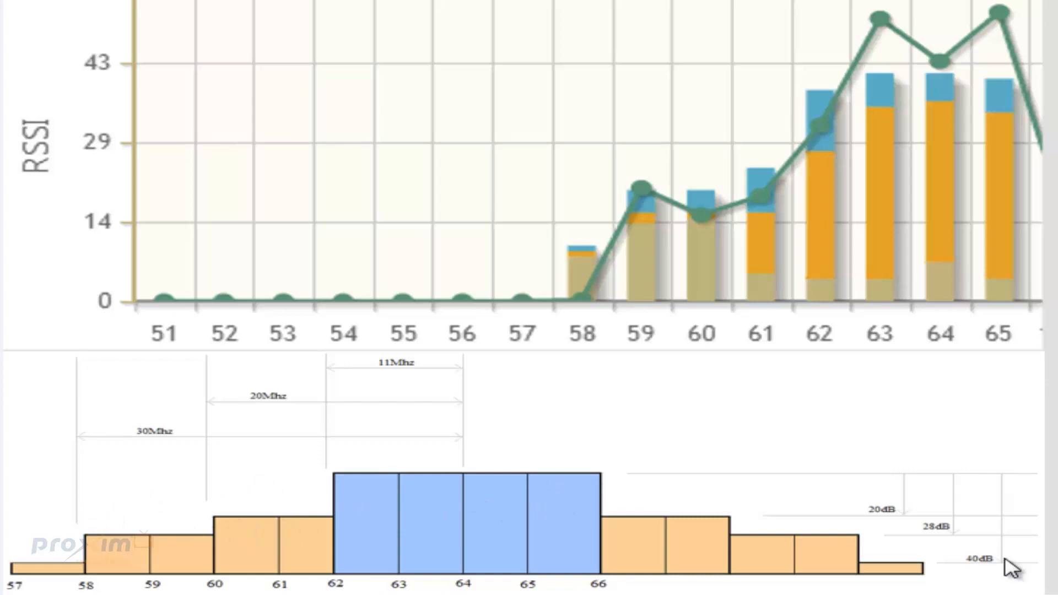
mouse_move(951, 118)
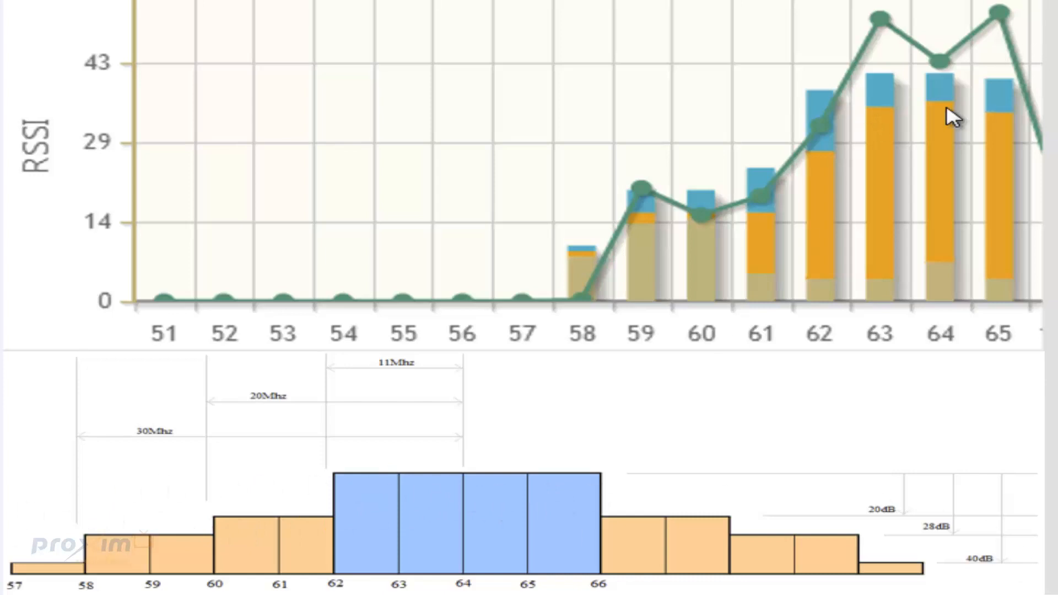
mouse_move(753, 265)
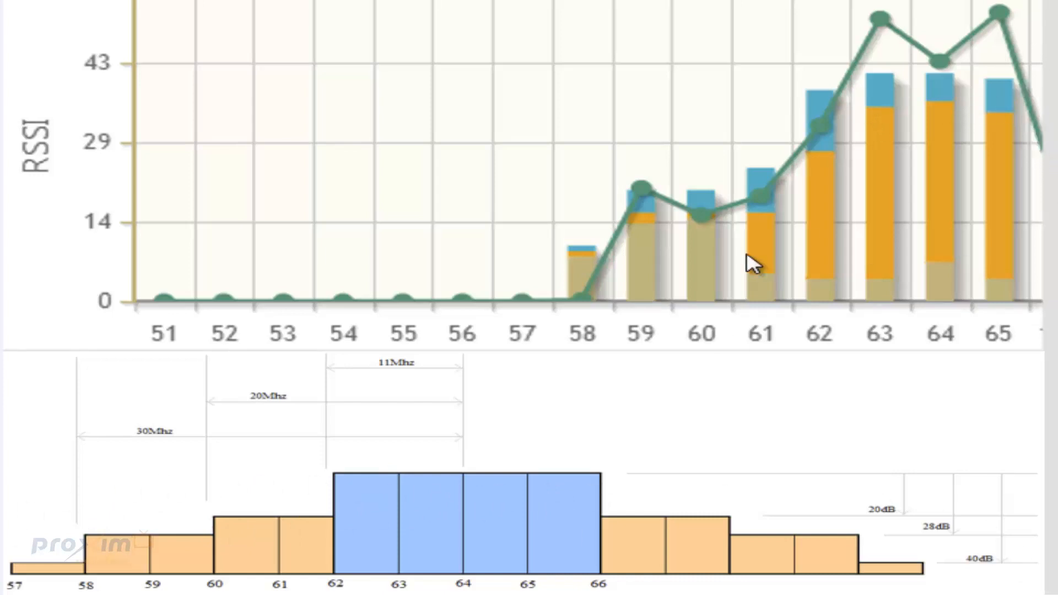
mouse_move(571, 61)
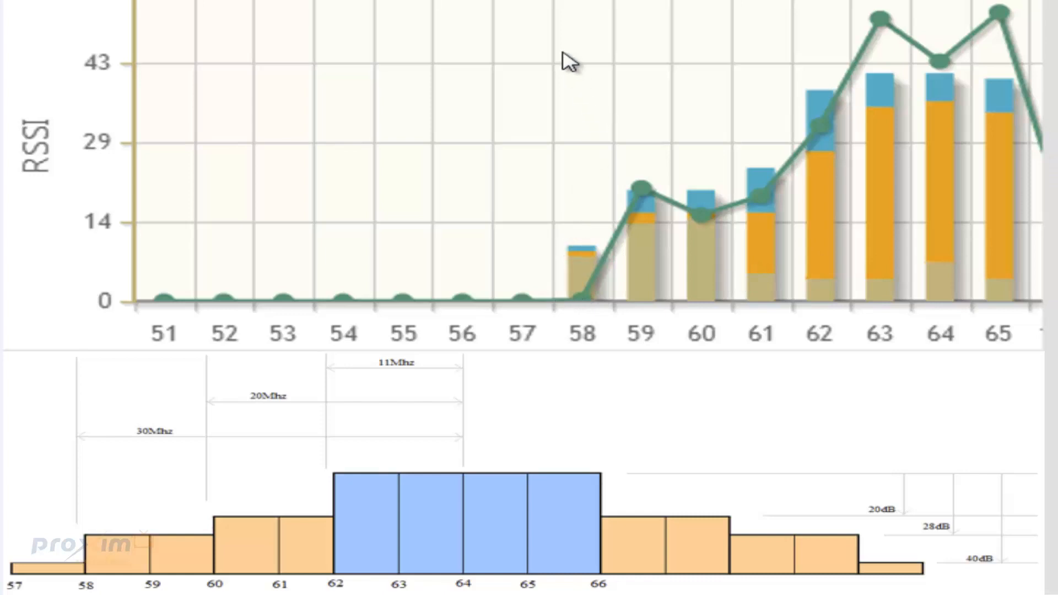
mouse_move(747, 188)
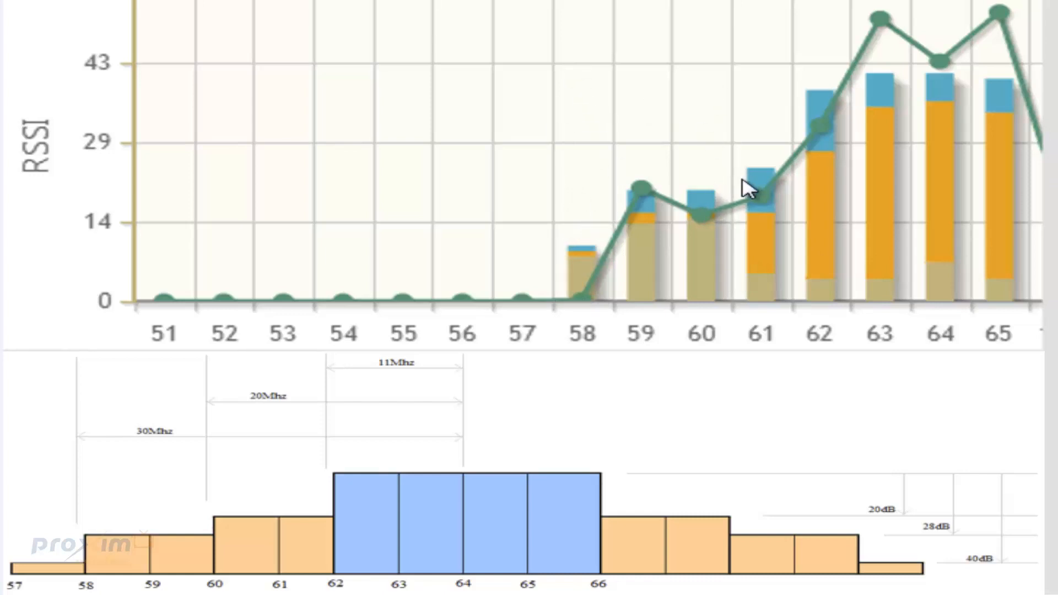
mouse_move(852, 77)
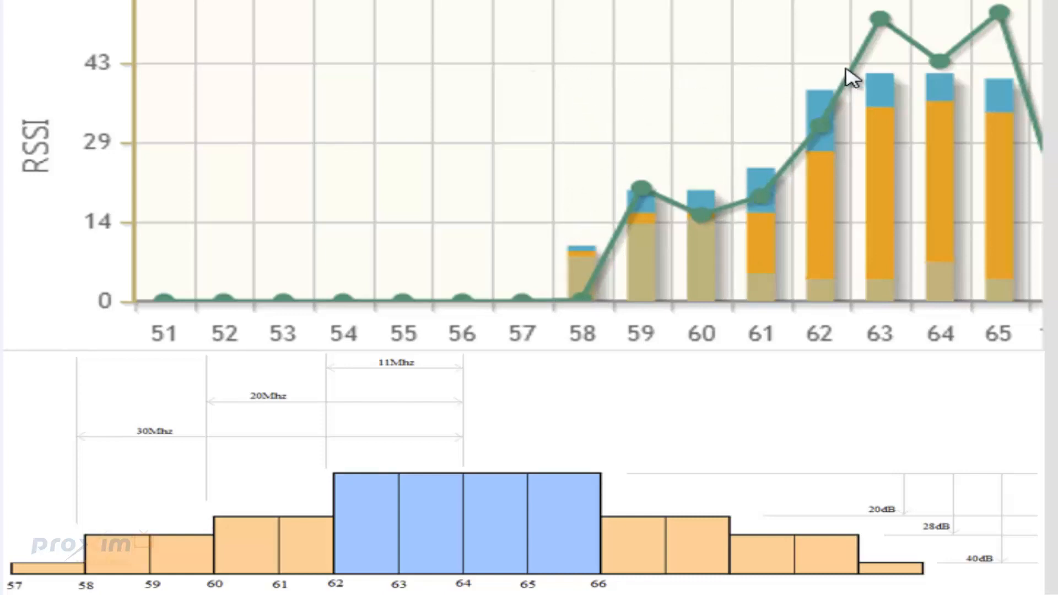
mouse_move(872, 110)
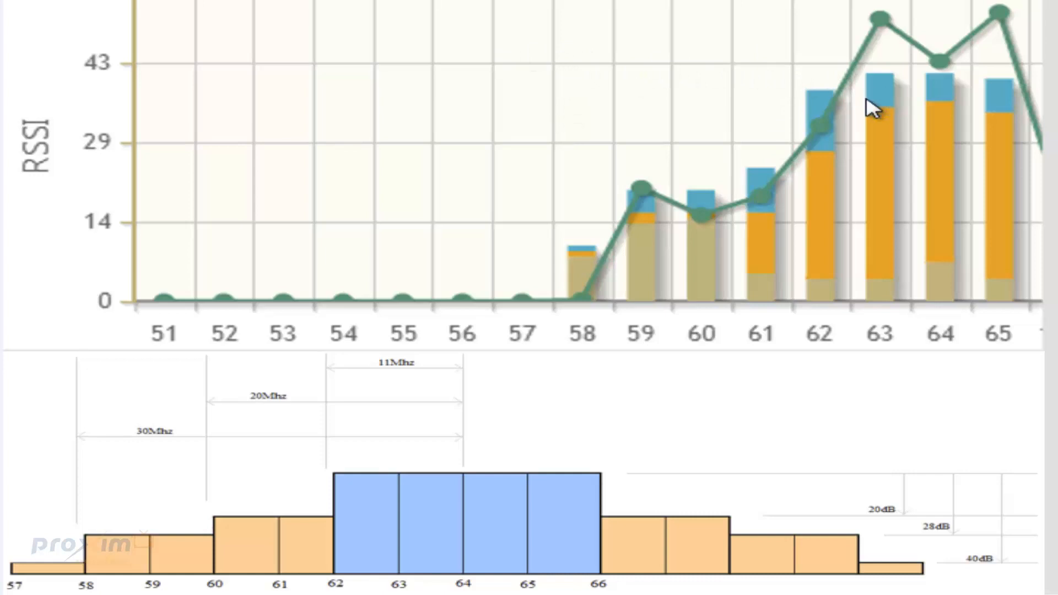
mouse_move(931, 143)
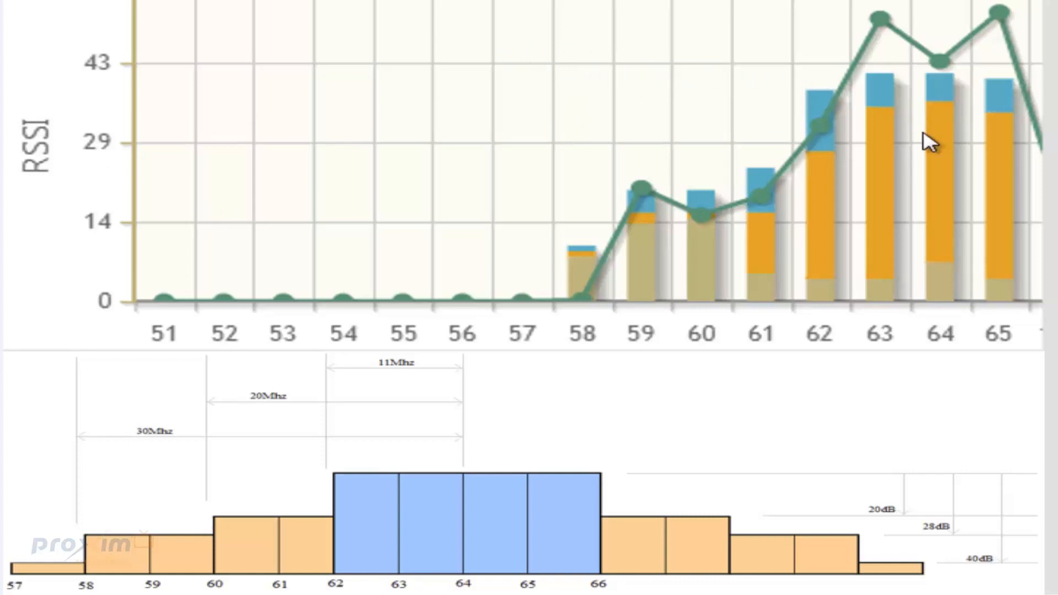
mouse_move(944, 71)
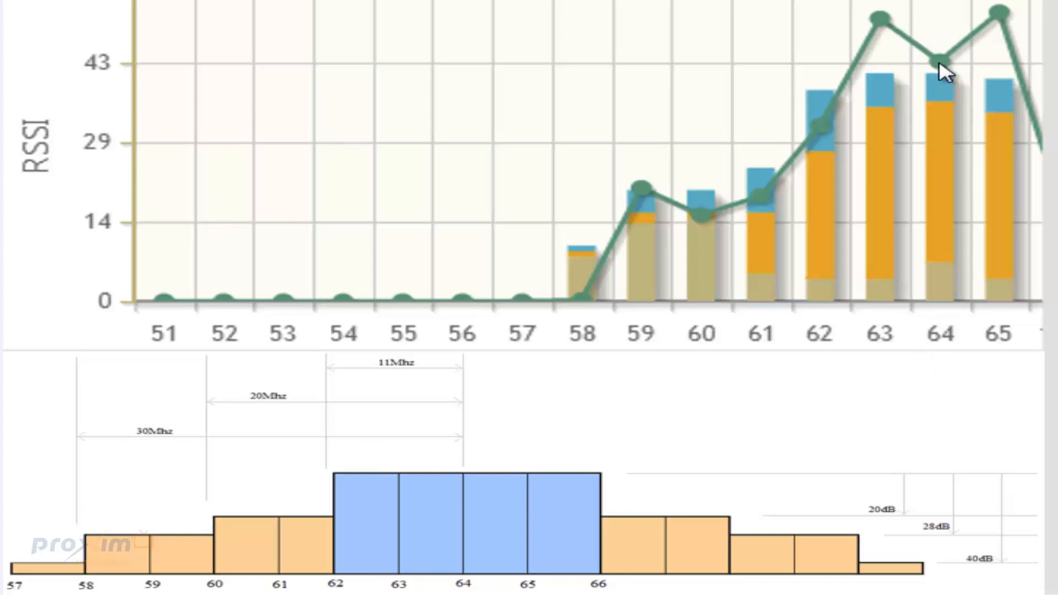
mouse_move(943, 80)
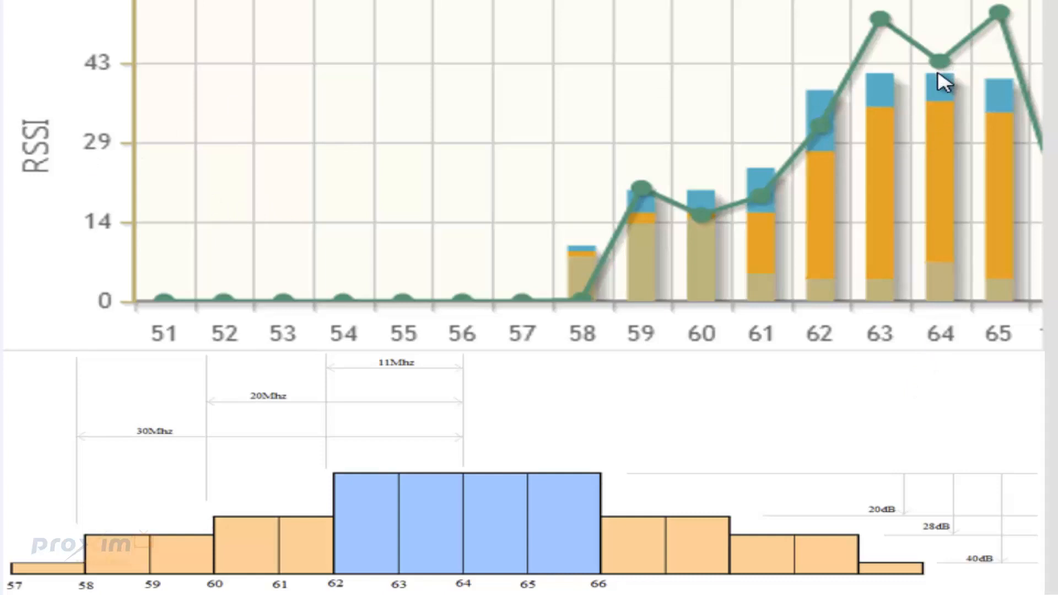
mouse_move(941, 88)
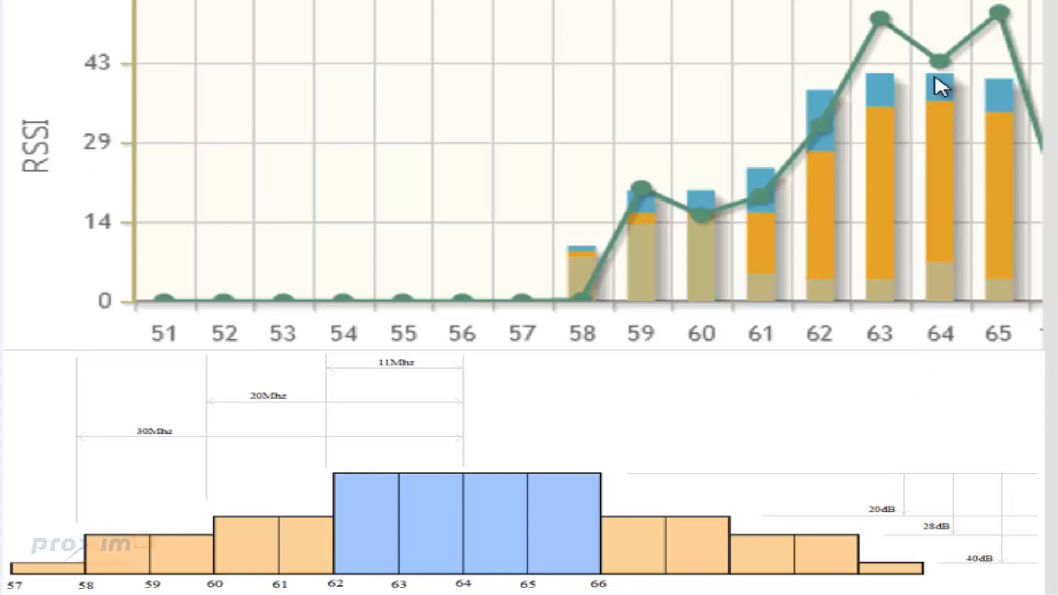
mouse_move(622, 238)
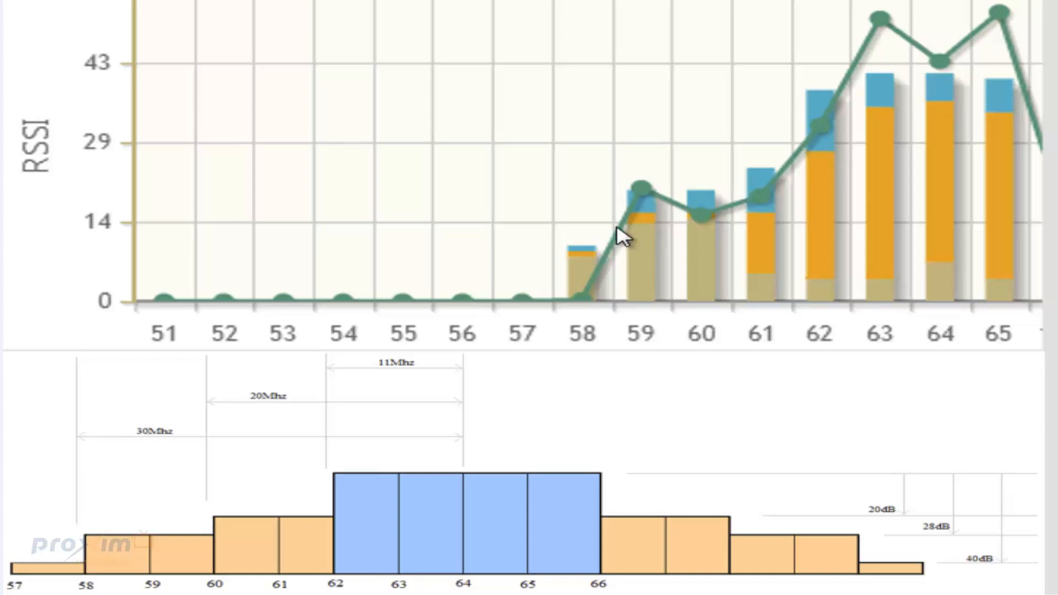
mouse_move(594, 263)
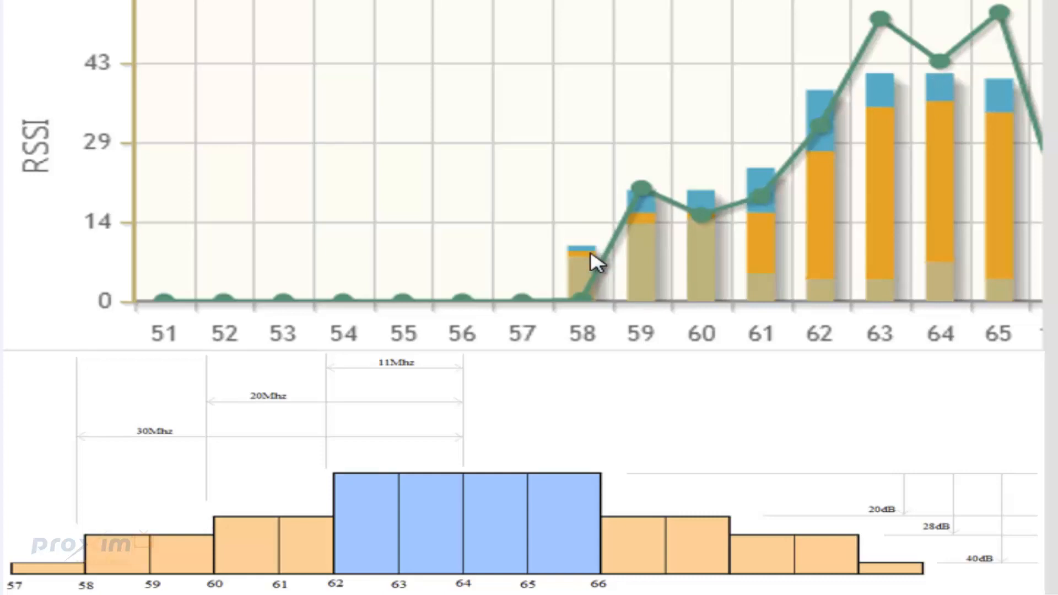
mouse_move(605, 86)
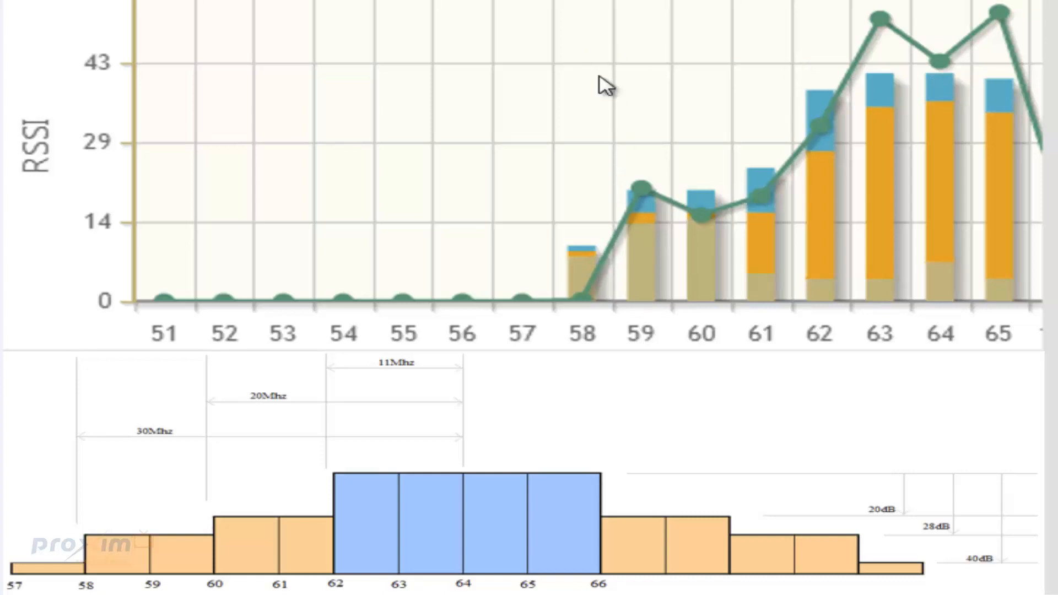
mouse_move(930, 113)
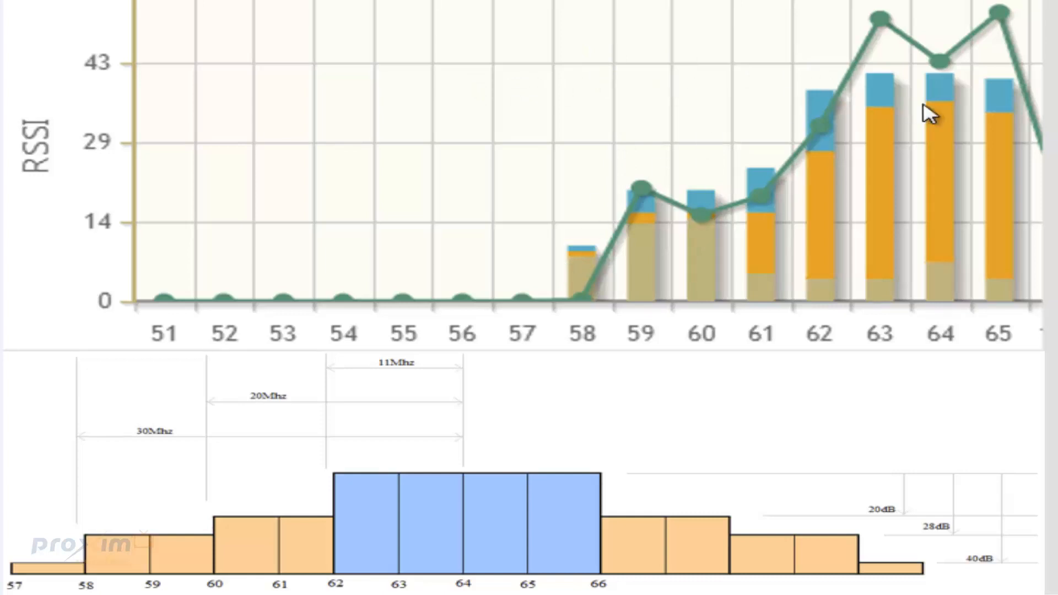
mouse_move(603, 272)
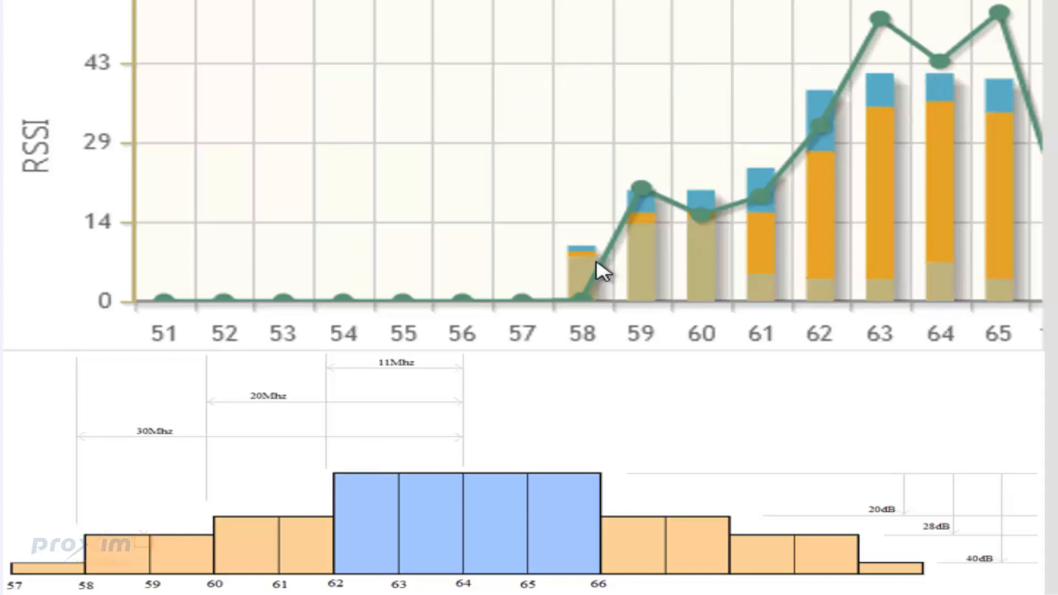
mouse_move(485, 411)
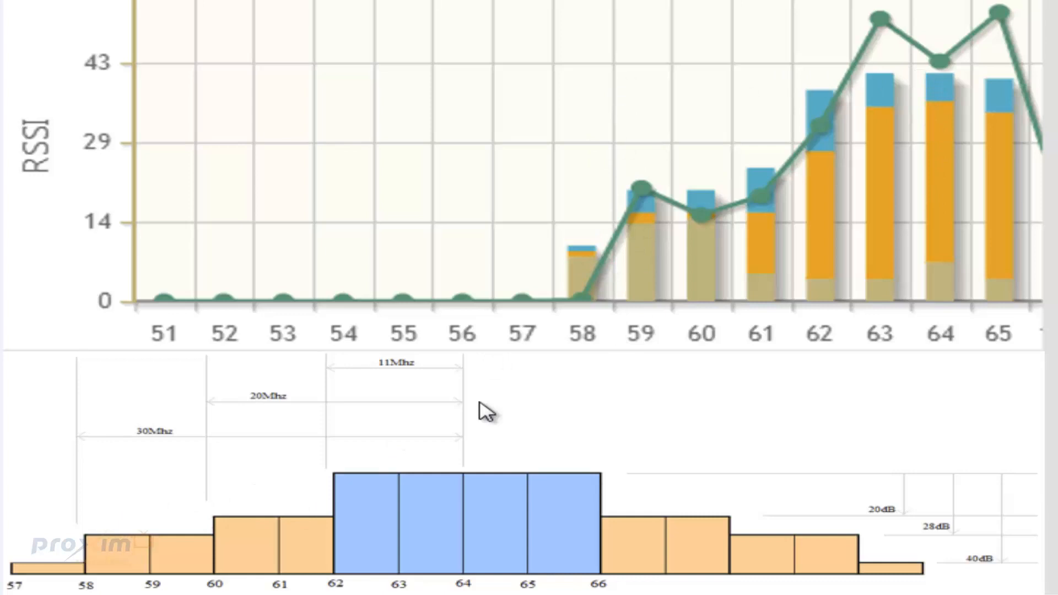
mouse_move(687, 39)
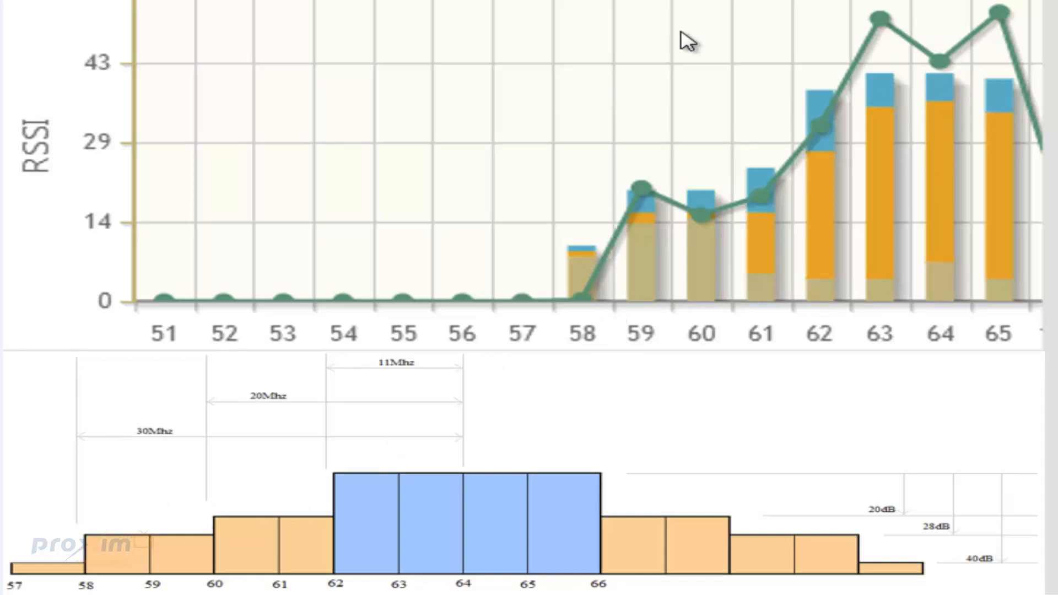
mouse_move(699, 206)
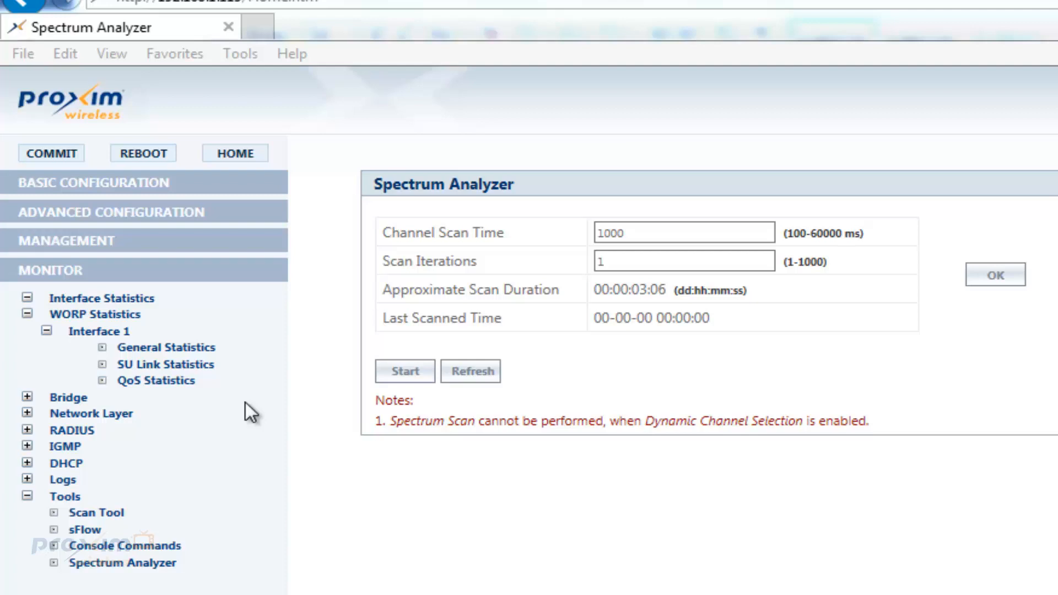
mouse_move(228, 340)
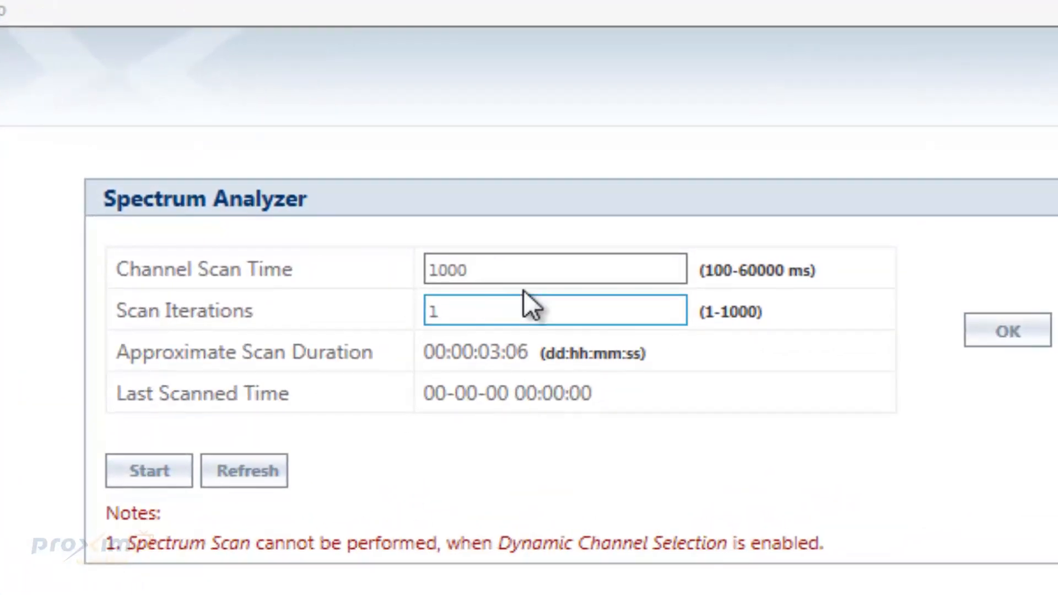
mouse_move(496, 312)
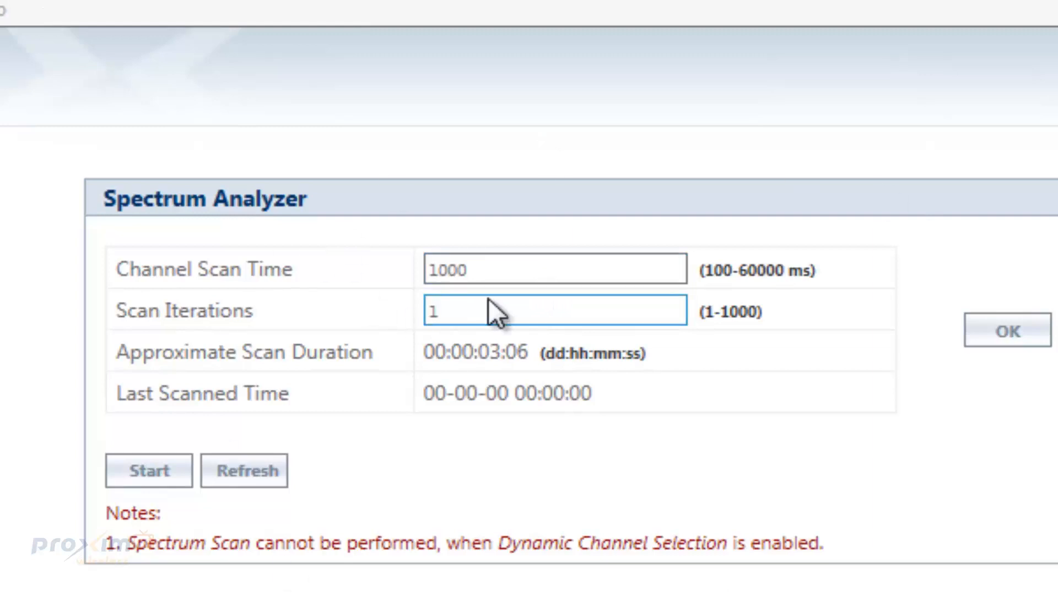
click(553, 269)
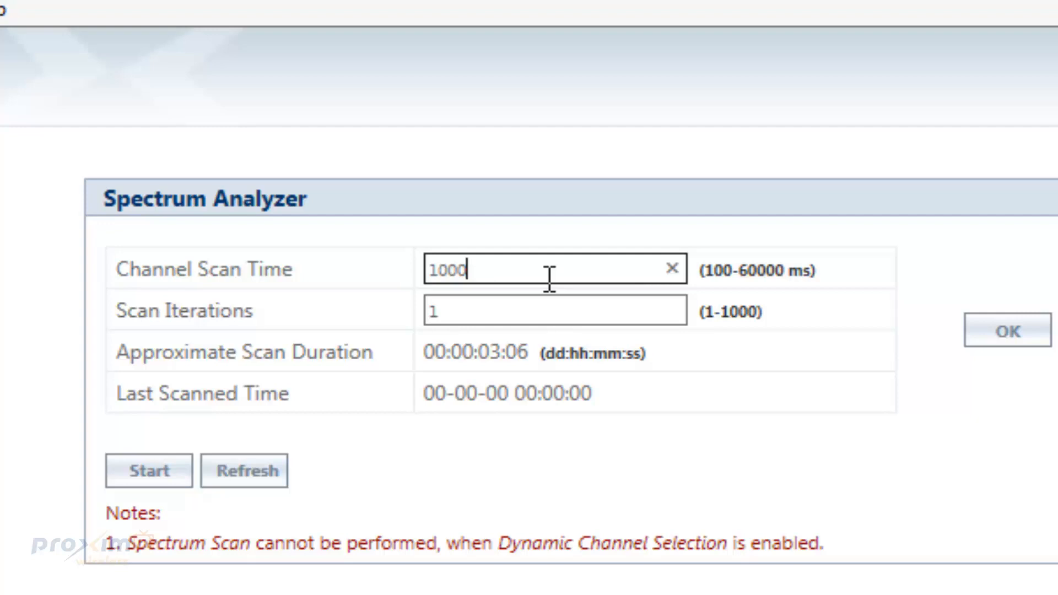
click(554, 311)
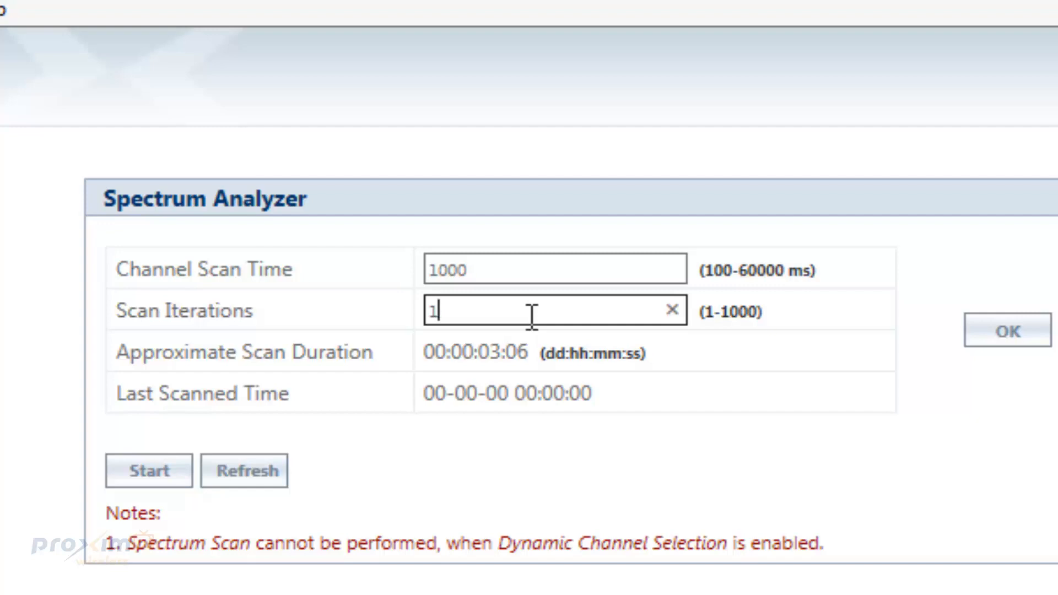
mouse_move(845, 356)
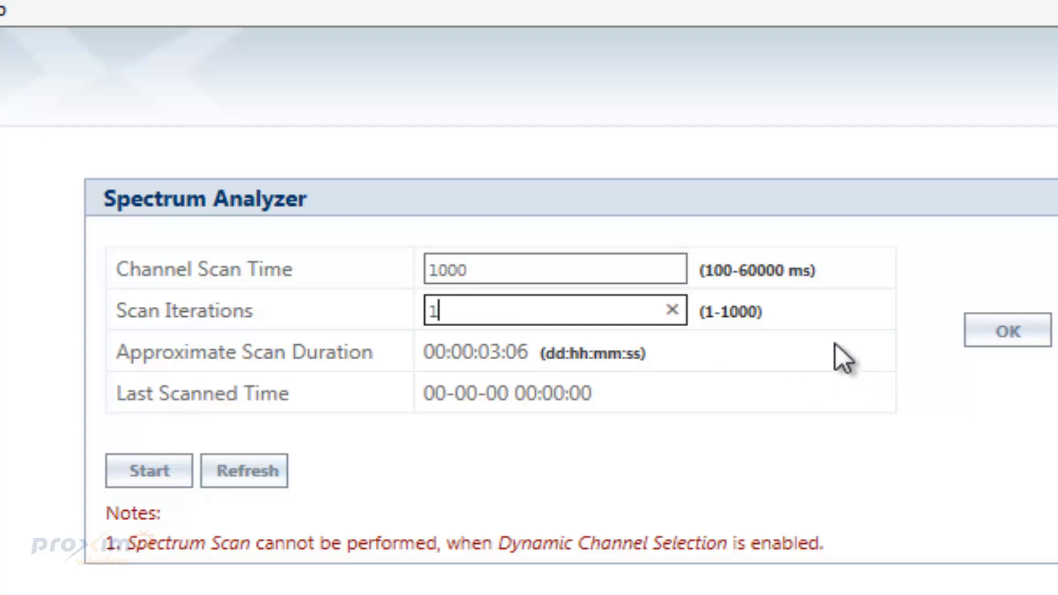
mouse_move(933, 347)
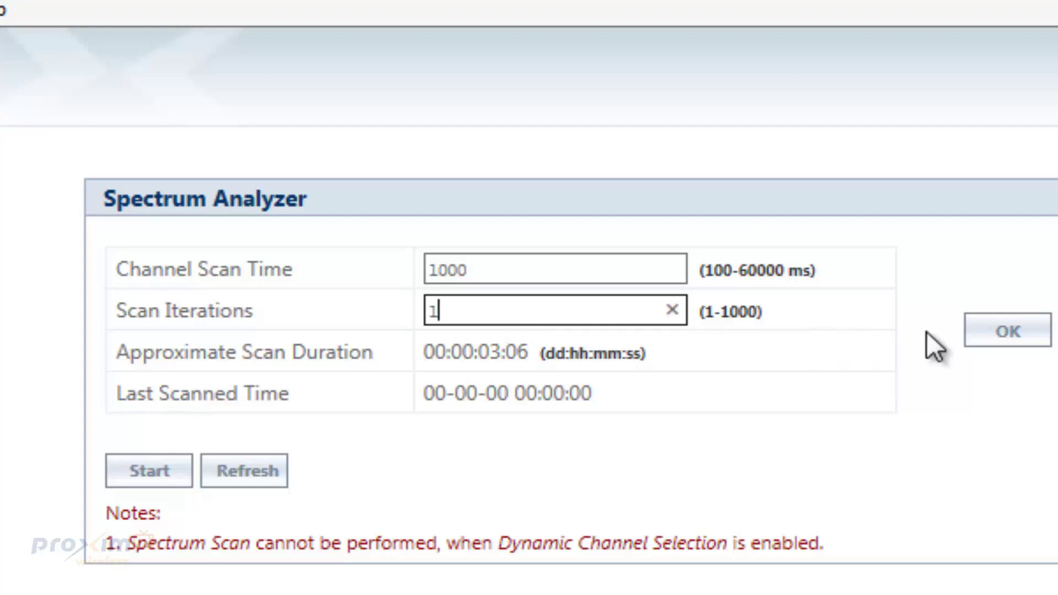
mouse_move(506, 347)
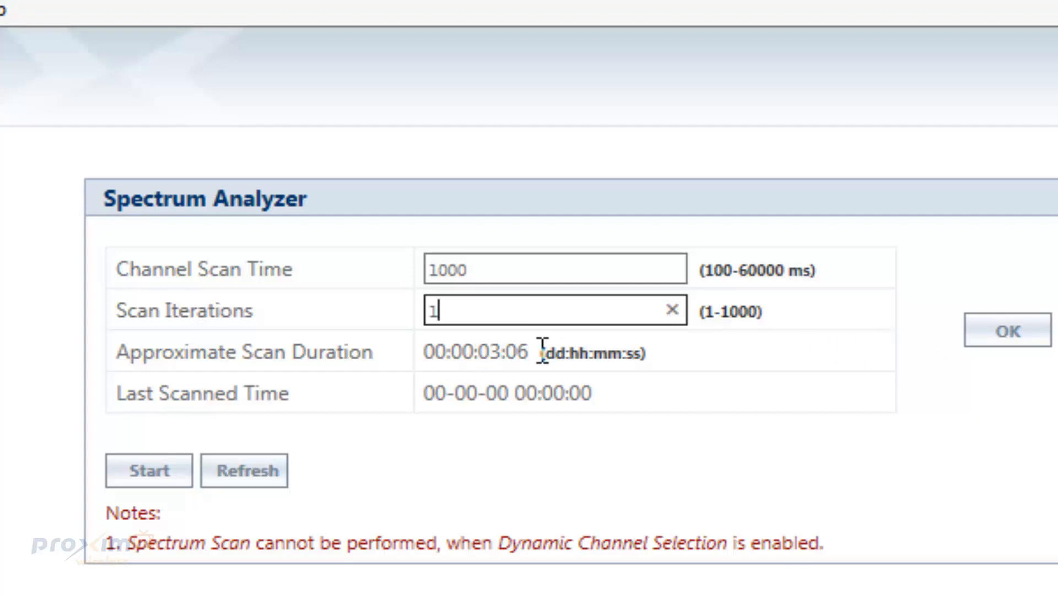
mouse_move(427, 393)
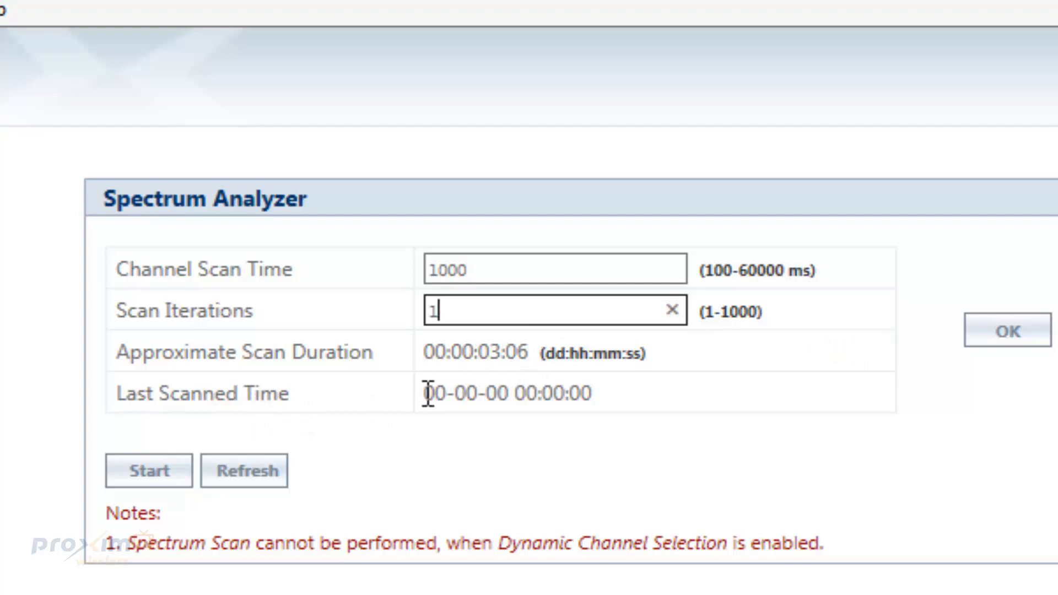
mouse_move(496, 283)
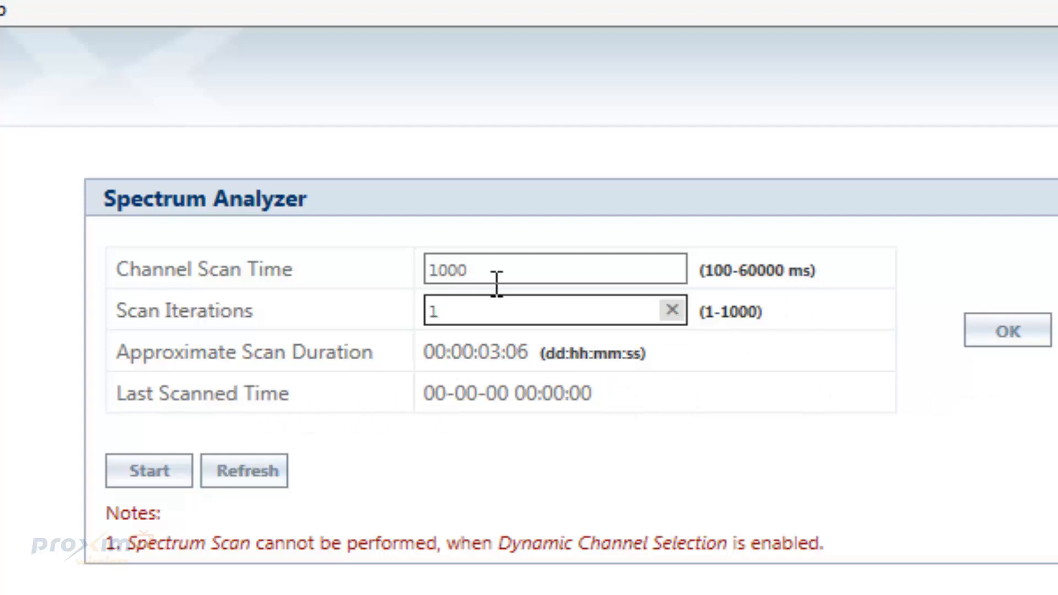
mouse_move(548, 505)
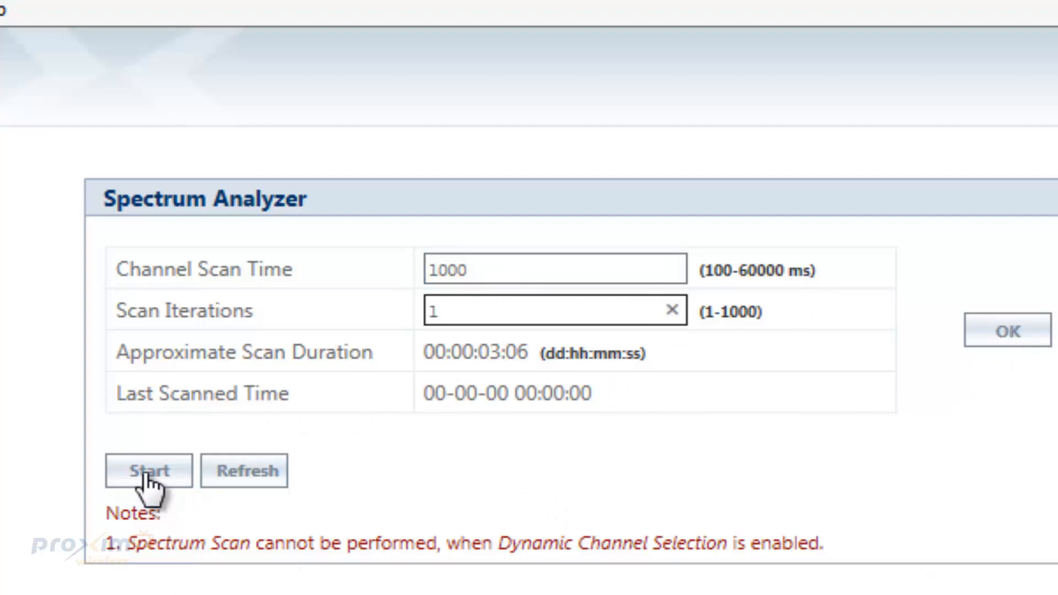
Start the Spectrum Analyzer channel scan with 1000 ms scan time and one iteration
click(147, 471)
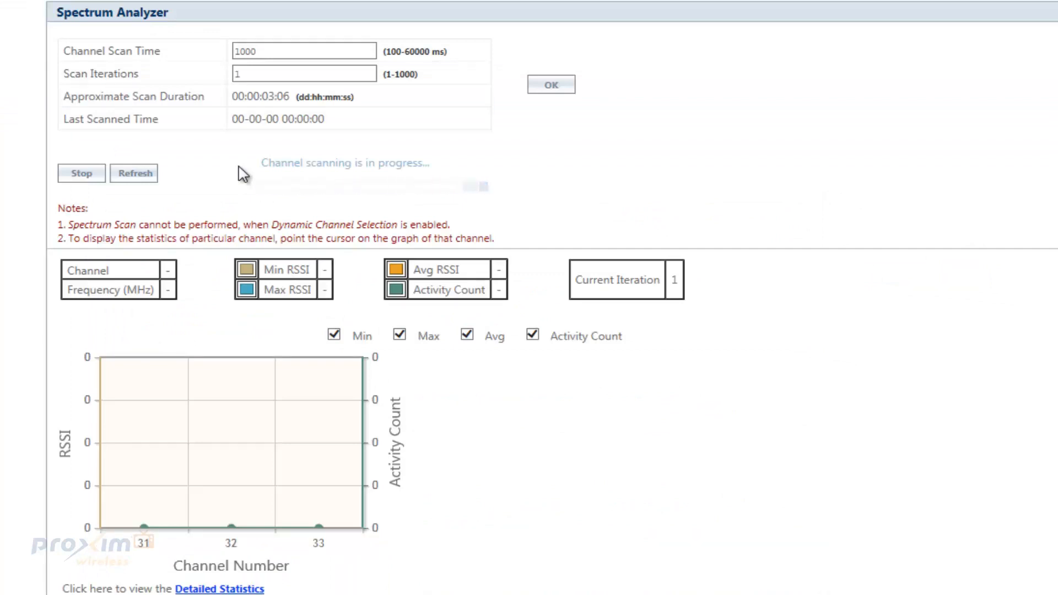
Scroll down to the scan chart showing RSSI bars for channels 34–41
scroll(down, 3)
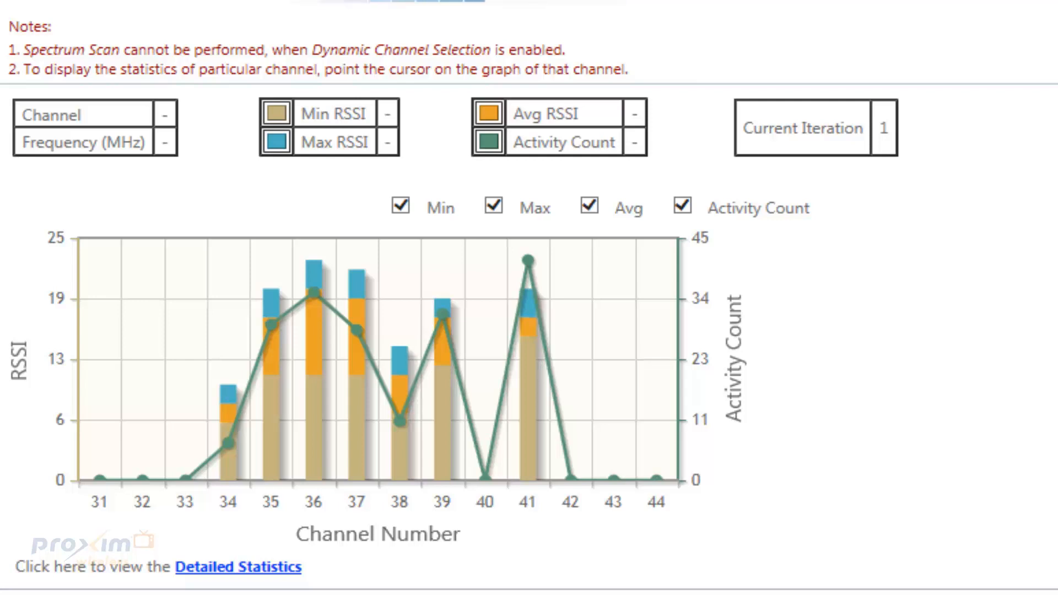
mouse_move(394, 353)
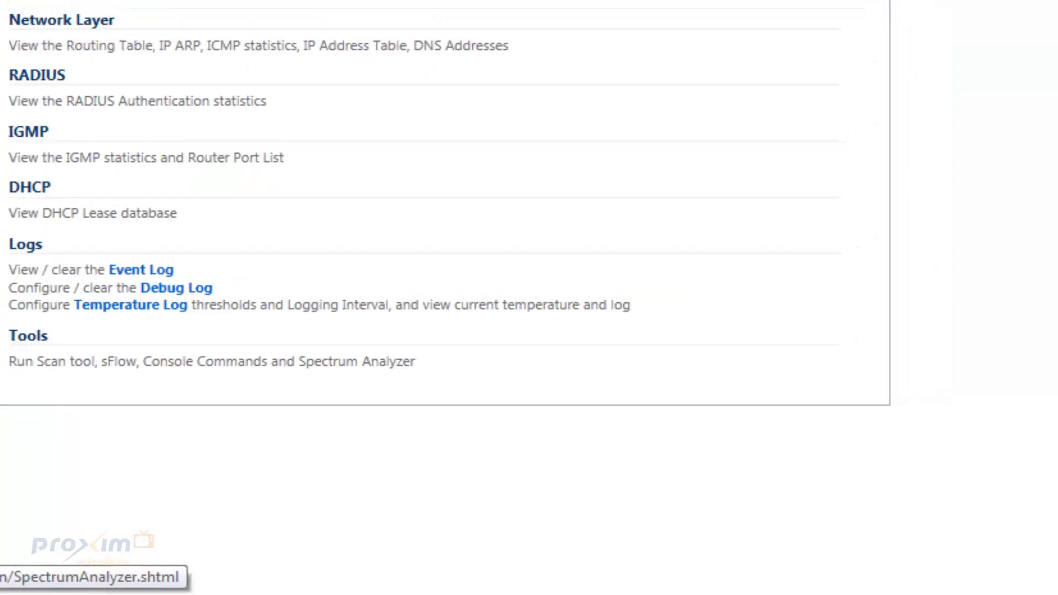
Return to the Spectrum Analyzer chart and page forward through the per-channel RSSI results
click(369, 361)
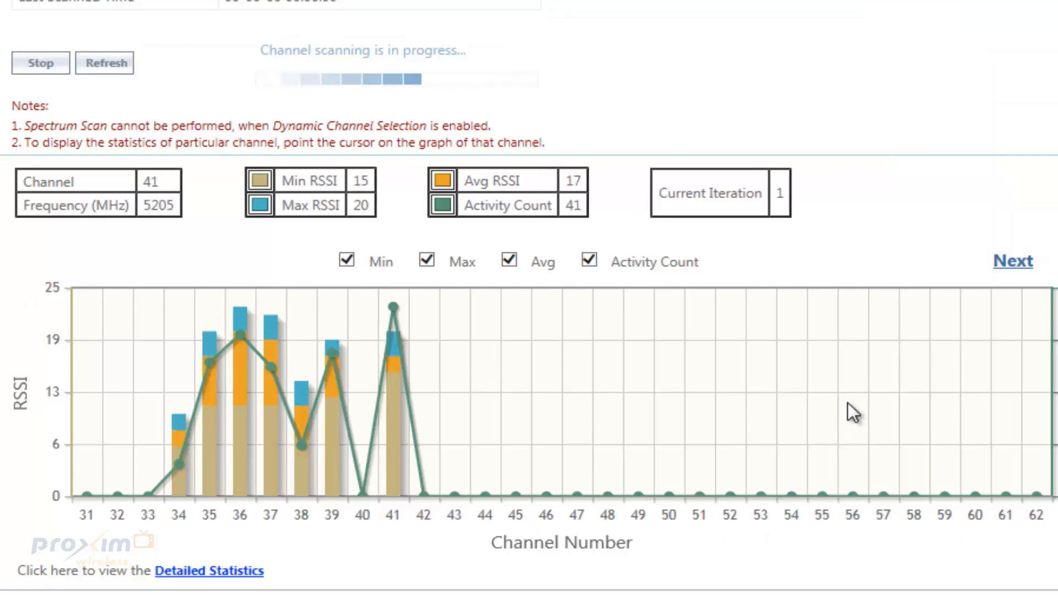
mouse_move(178, 337)
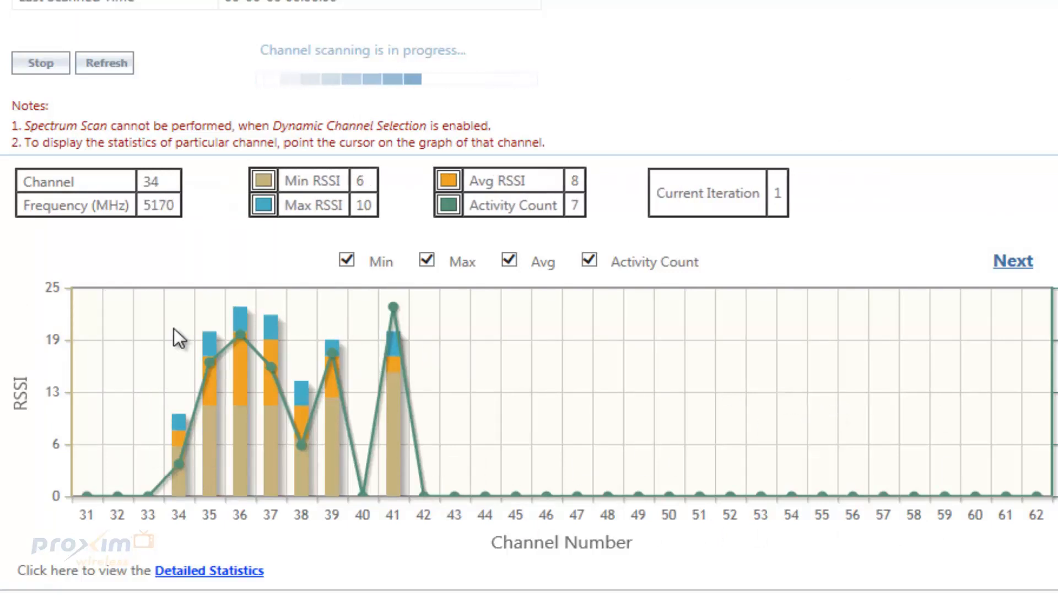
mouse_move(170, 522)
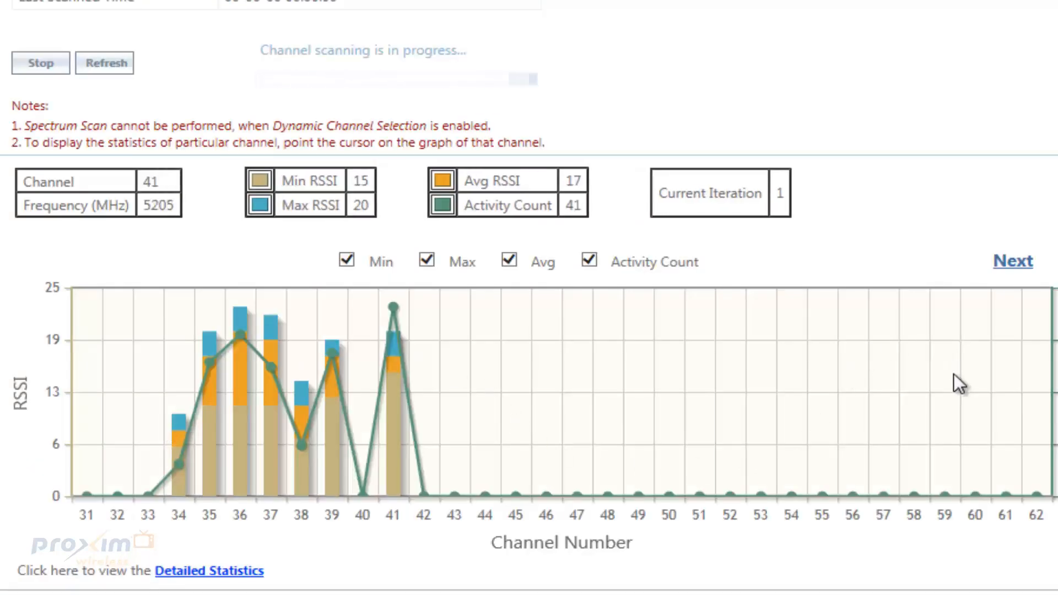
mouse_move(304, 340)
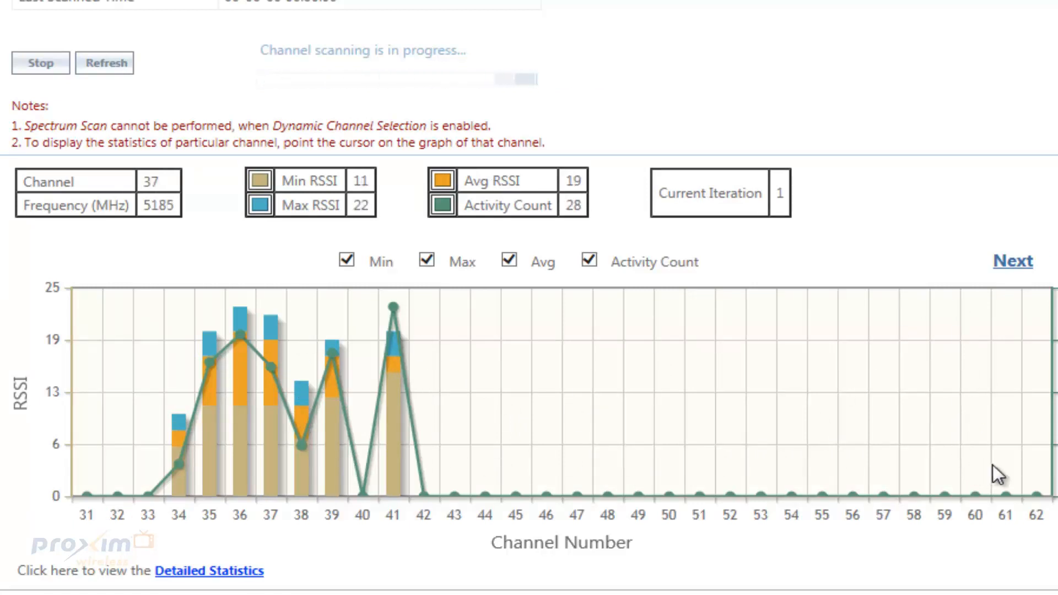
mouse_move(562, 382)
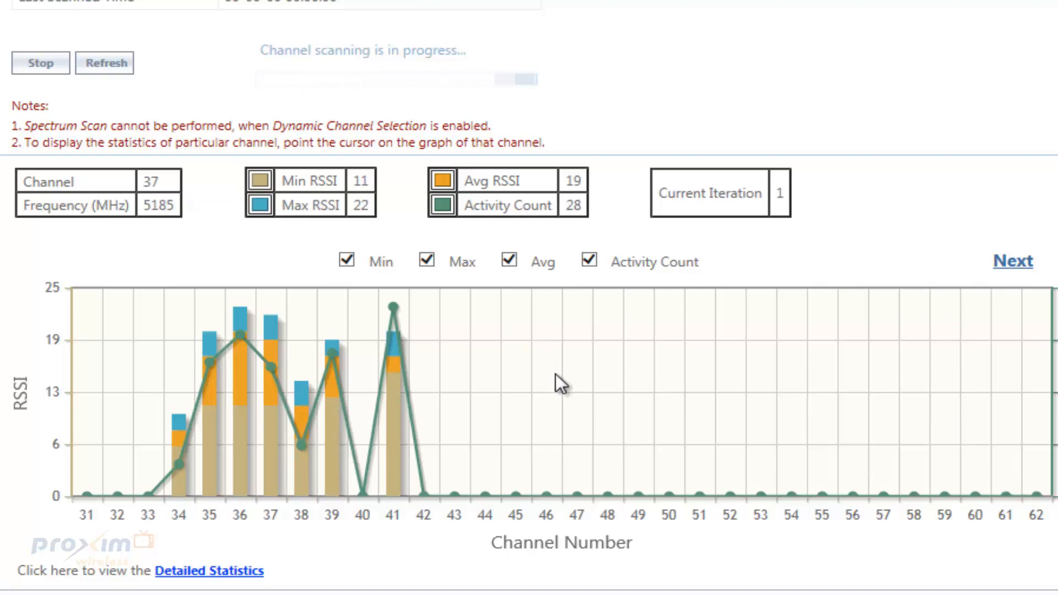
mouse_move(197, 368)
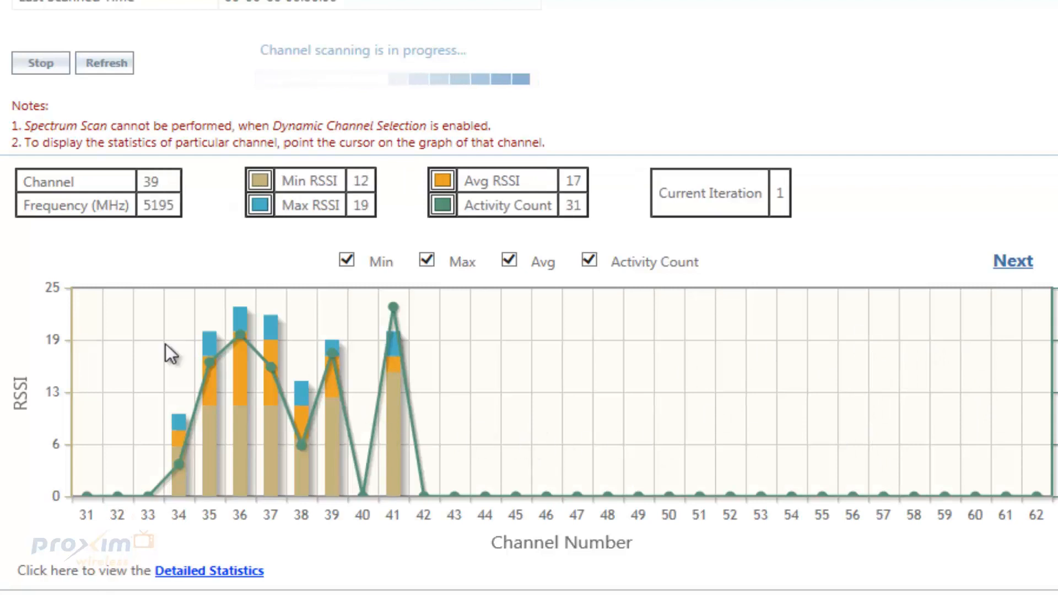
mouse_move(995, 324)
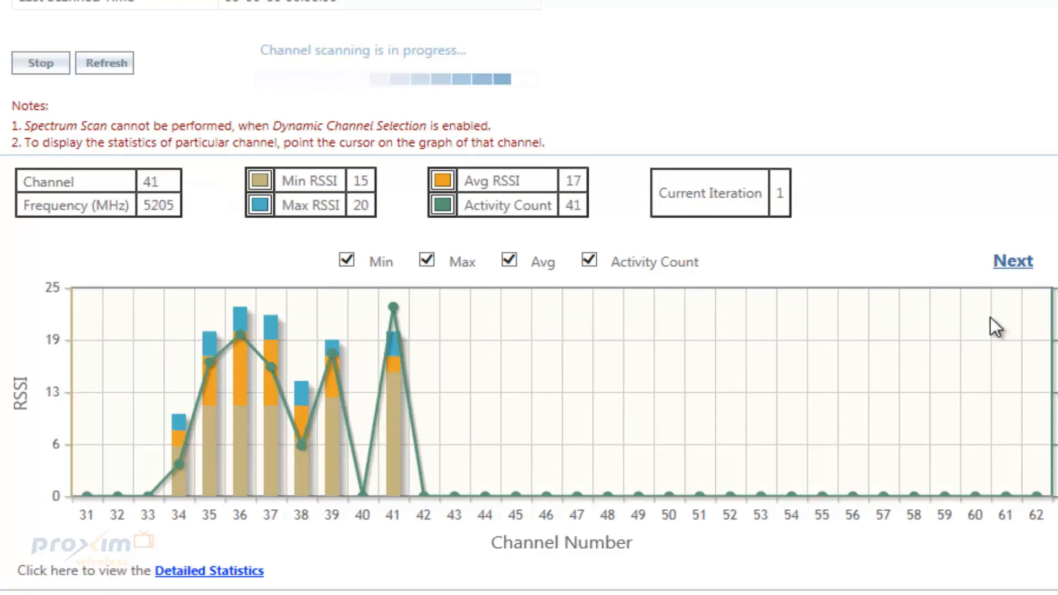
mouse_move(823, 395)
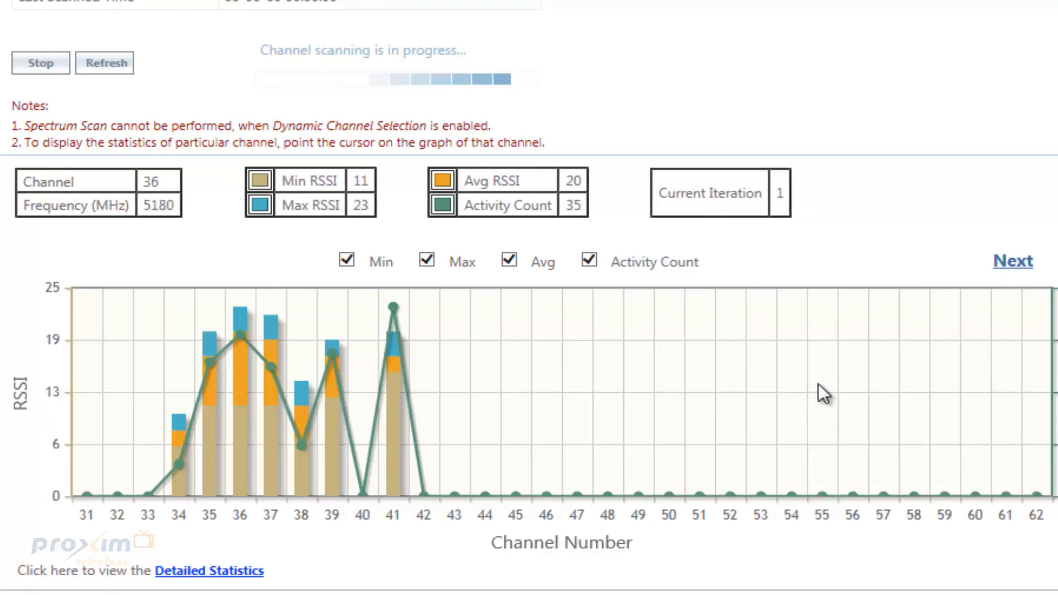
mouse_move(980, 359)
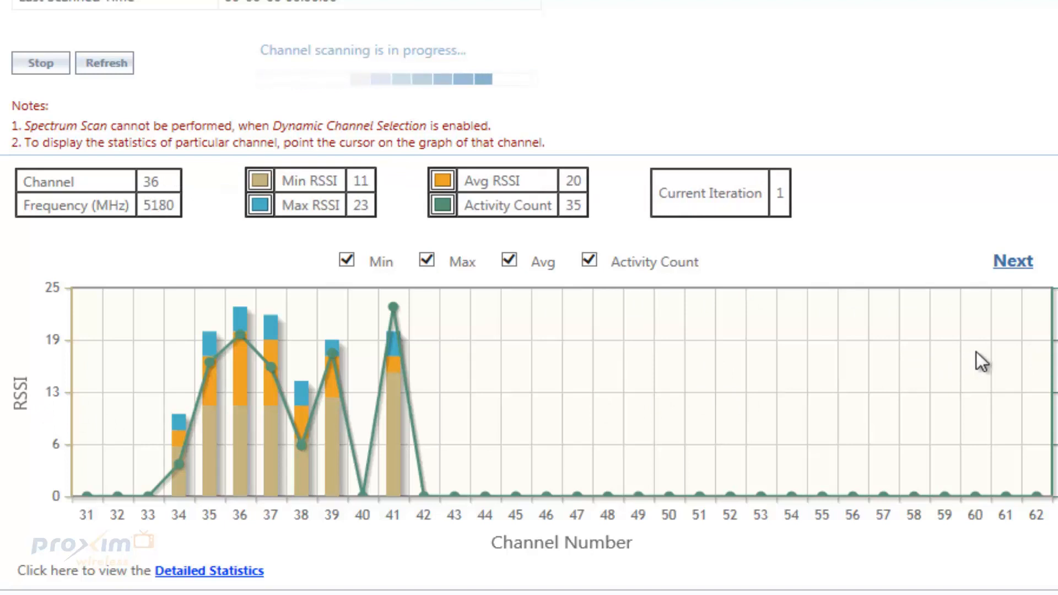
mouse_move(111, 380)
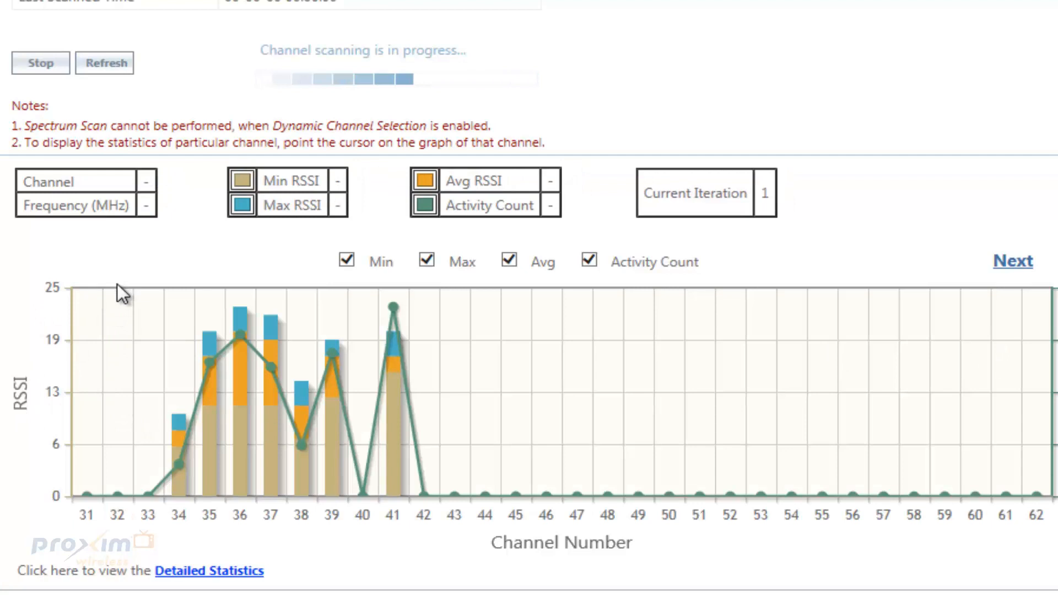
mouse_move(130, 315)
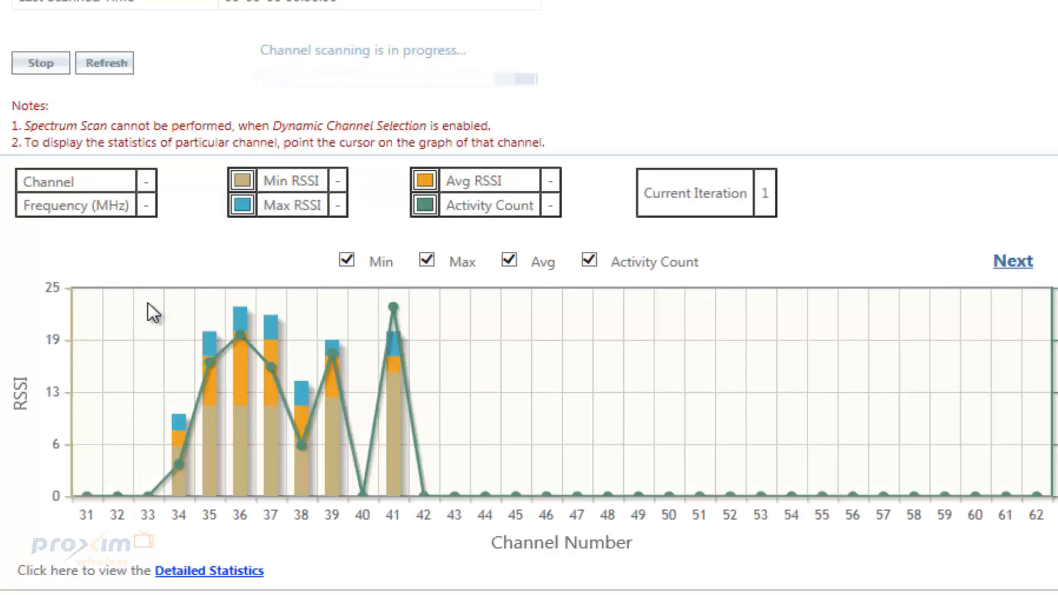
mouse_move(223, 404)
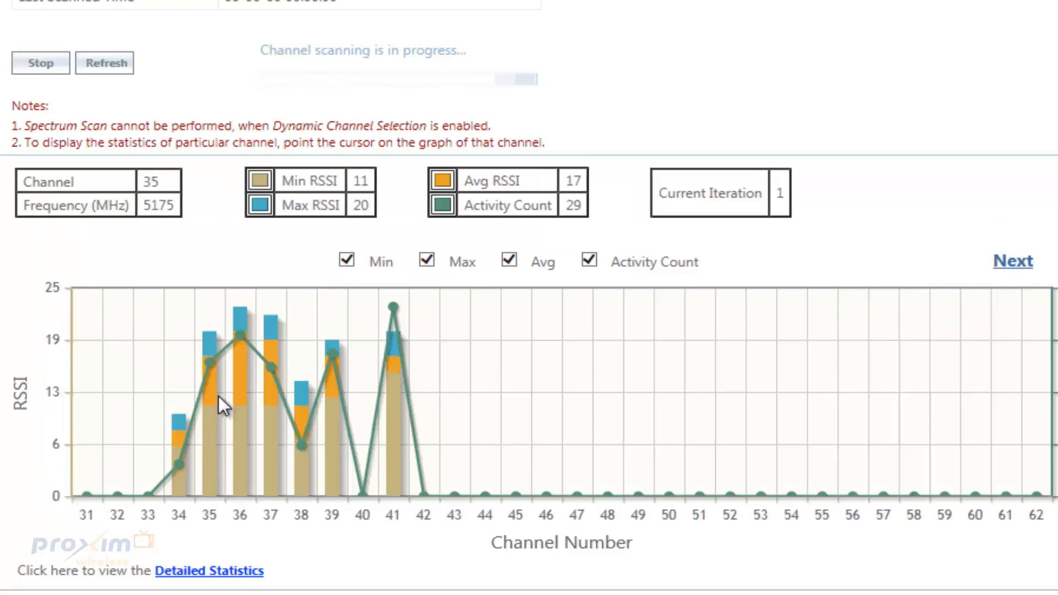
mouse_move(257, 305)
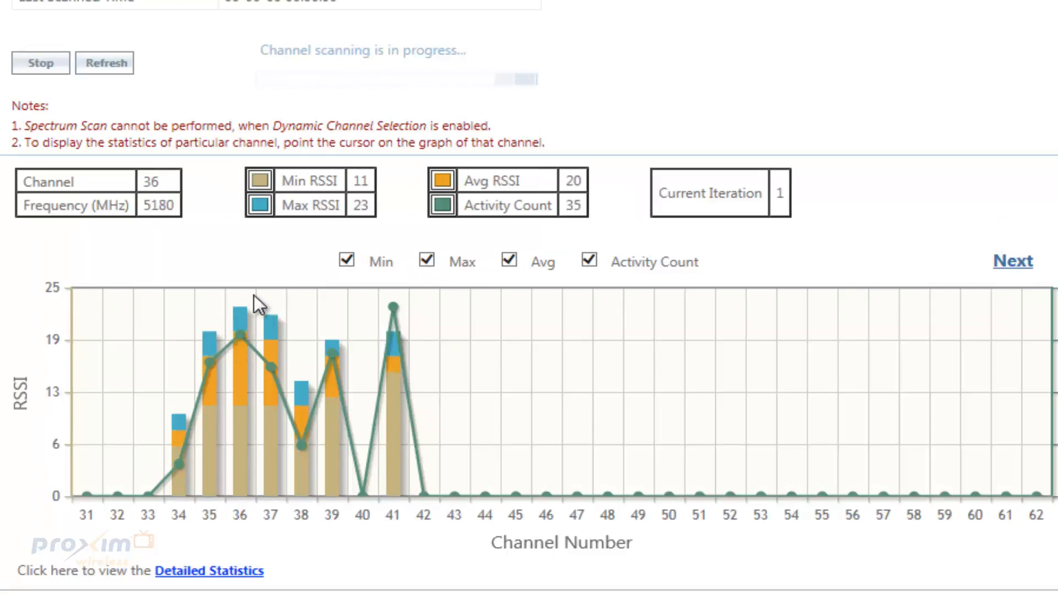
mouse_move(843, 399)
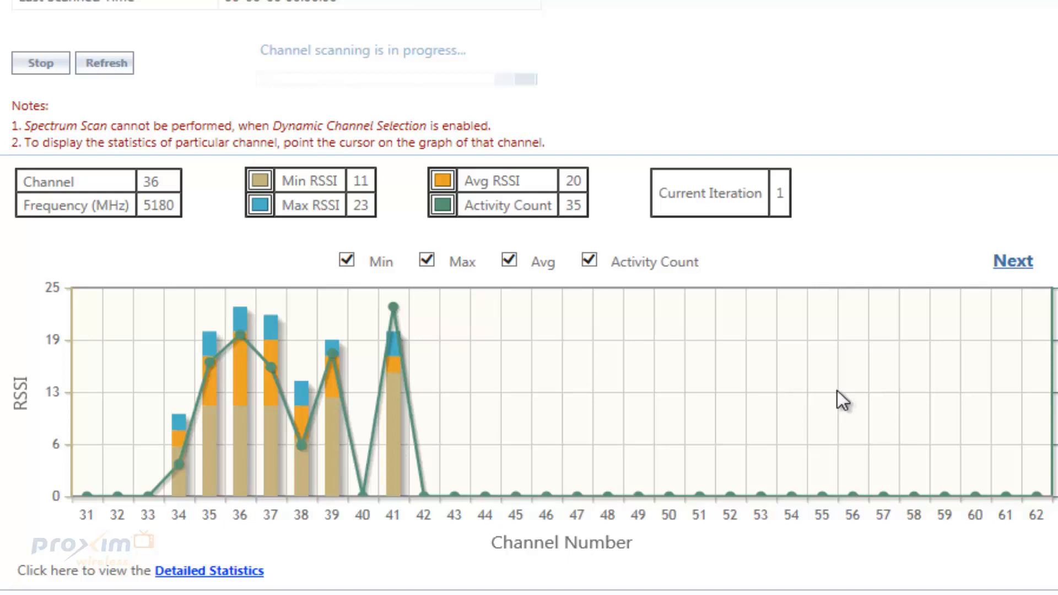
mouse_move(791, 376)
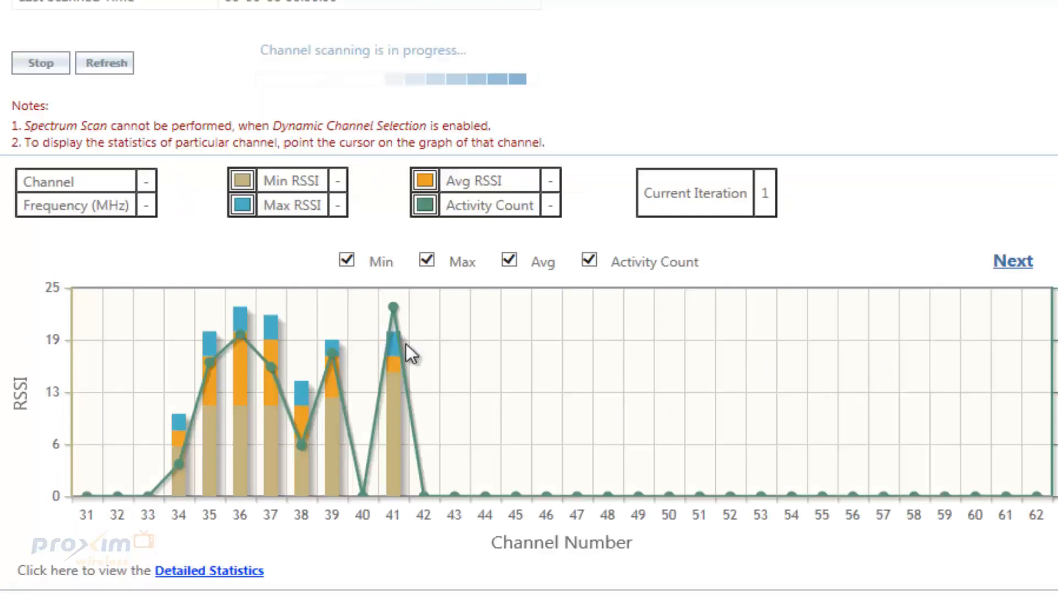
click(1011, 260)
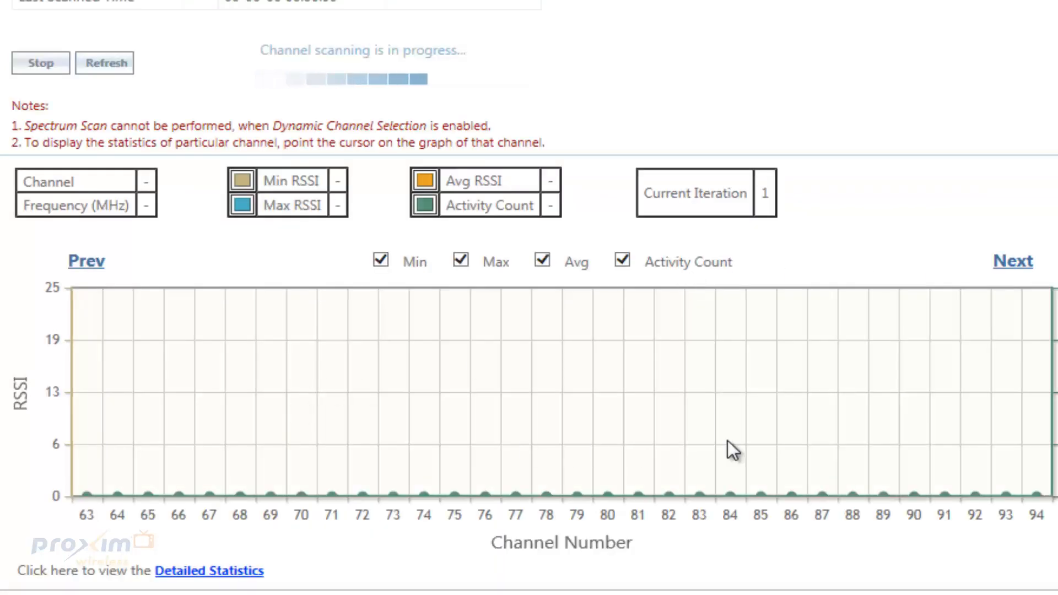
Advance the scan chart to its last page while the channel scan completes
click(1011, 260)
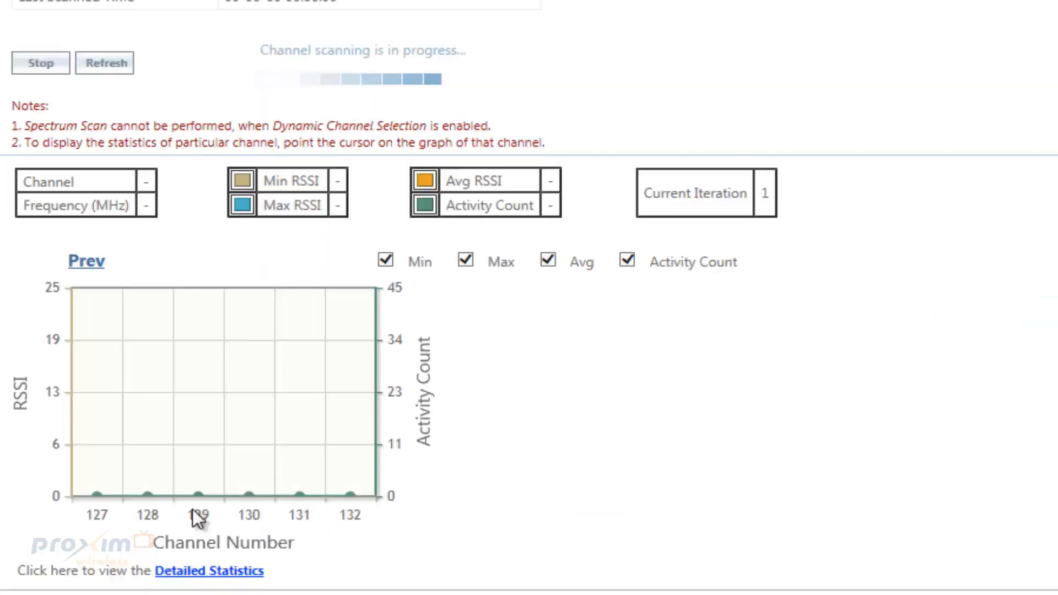
mouse_move(337, 464)
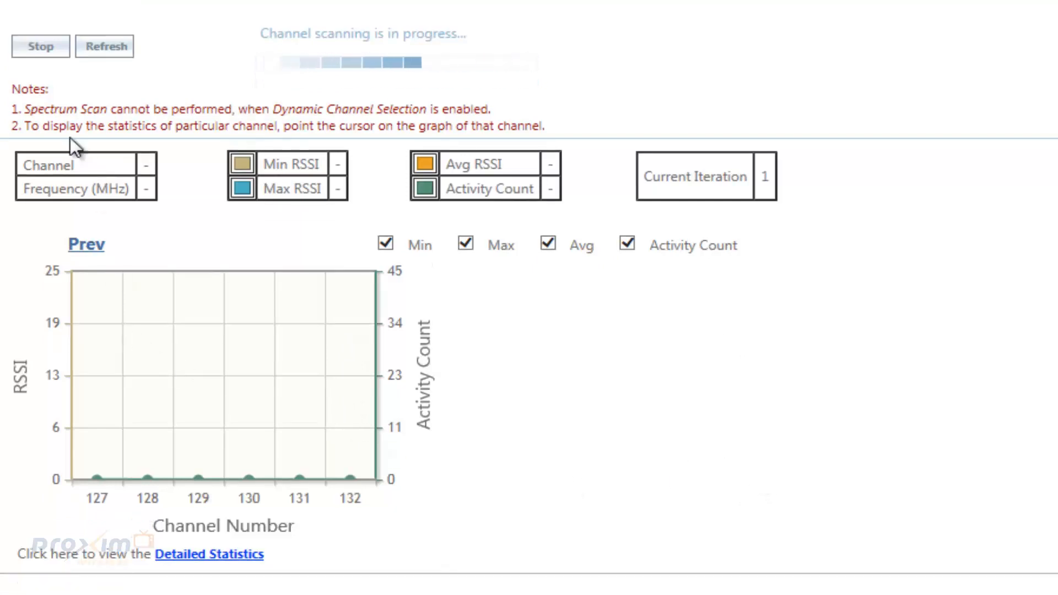
mouse_move(715, 453)
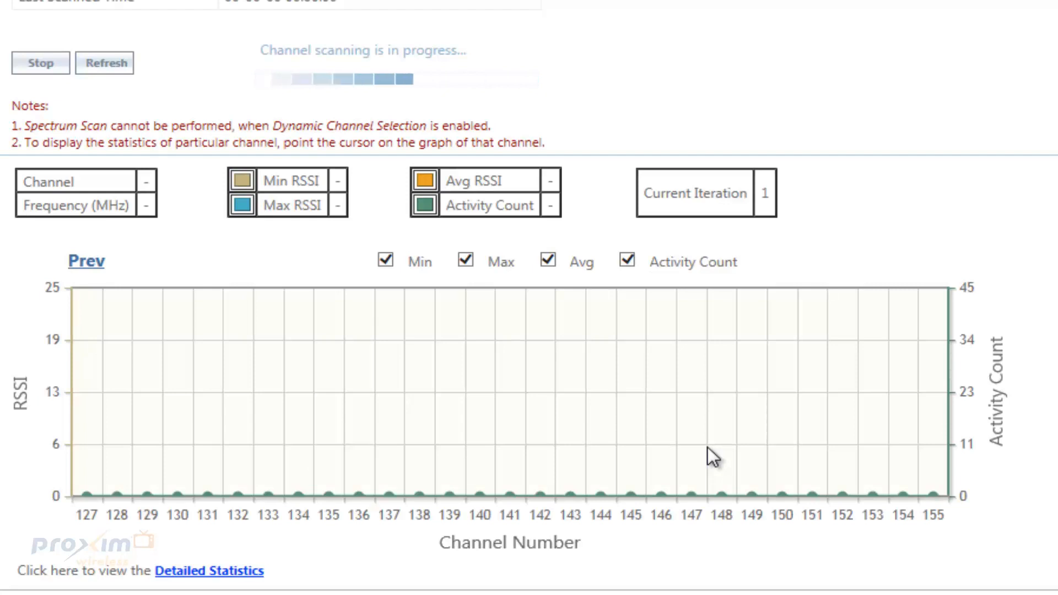
mouse_move(552, 369)
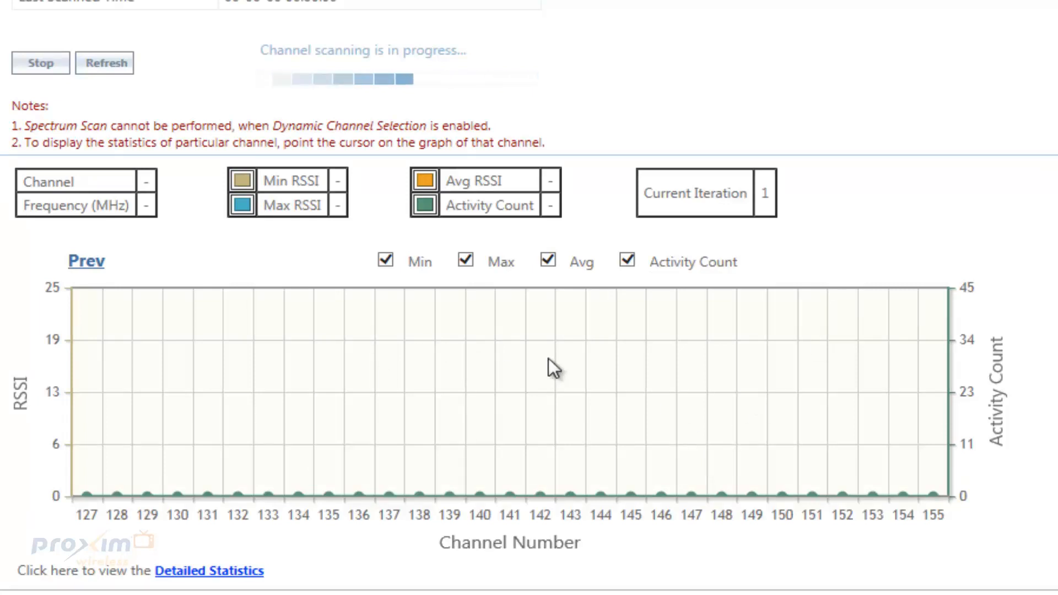
mouse_move(655, 375)
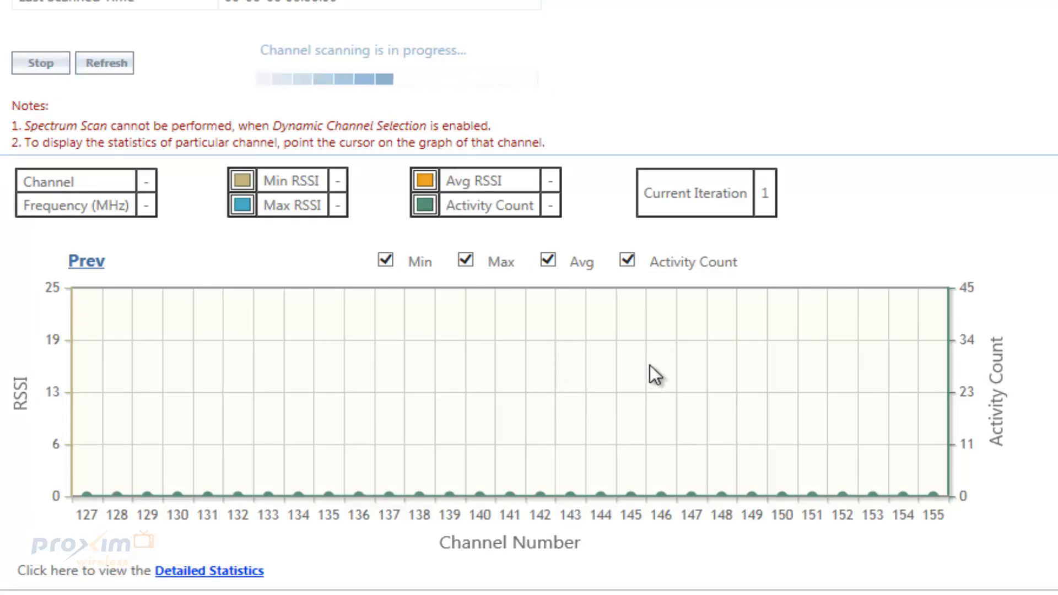
mouse_move(692, 479)
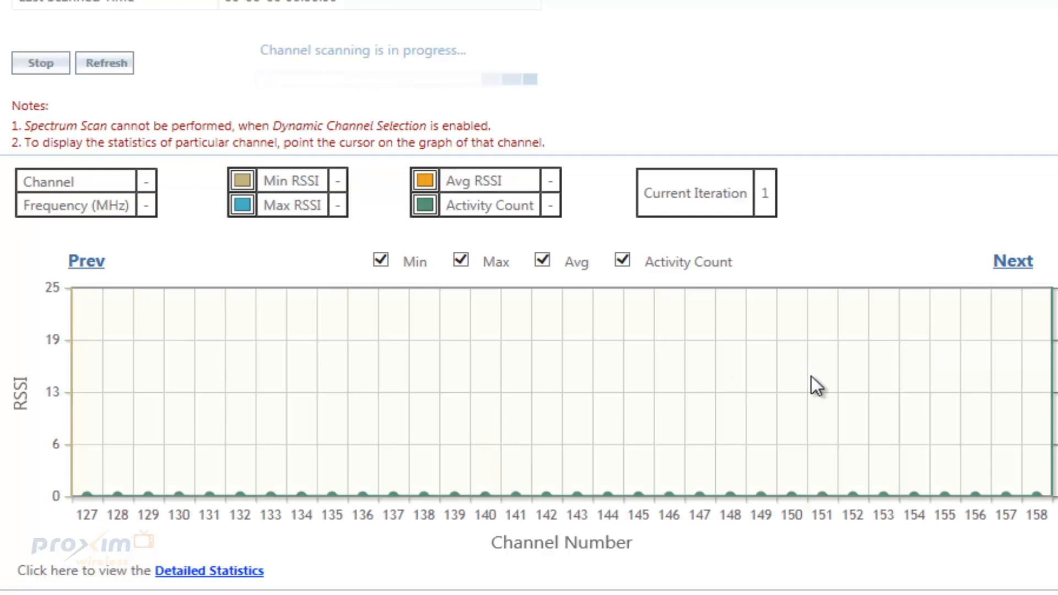
mouse_move(814, 394)
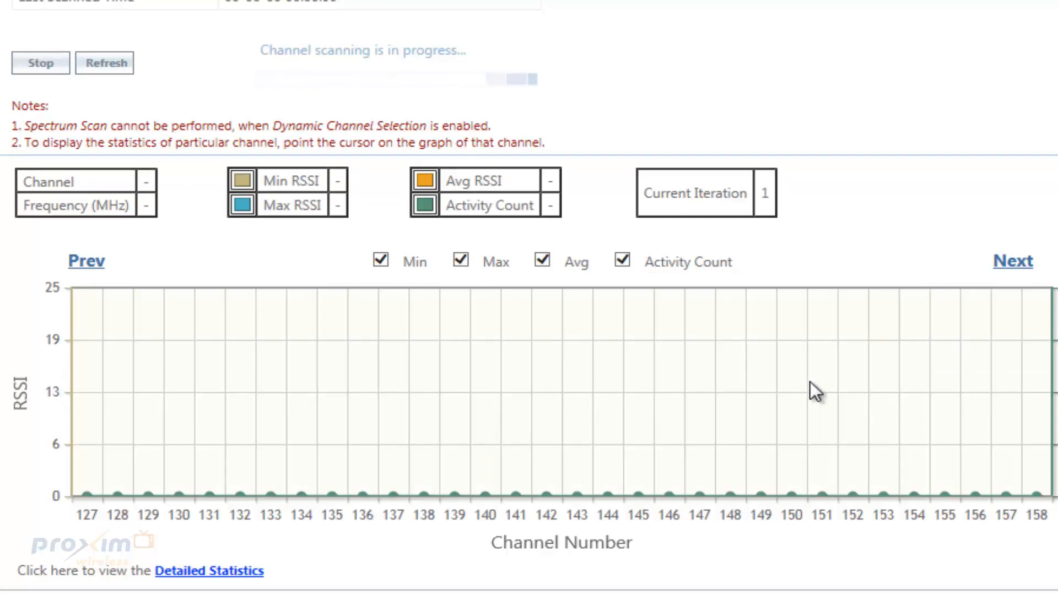
mouse_move(357, 338)
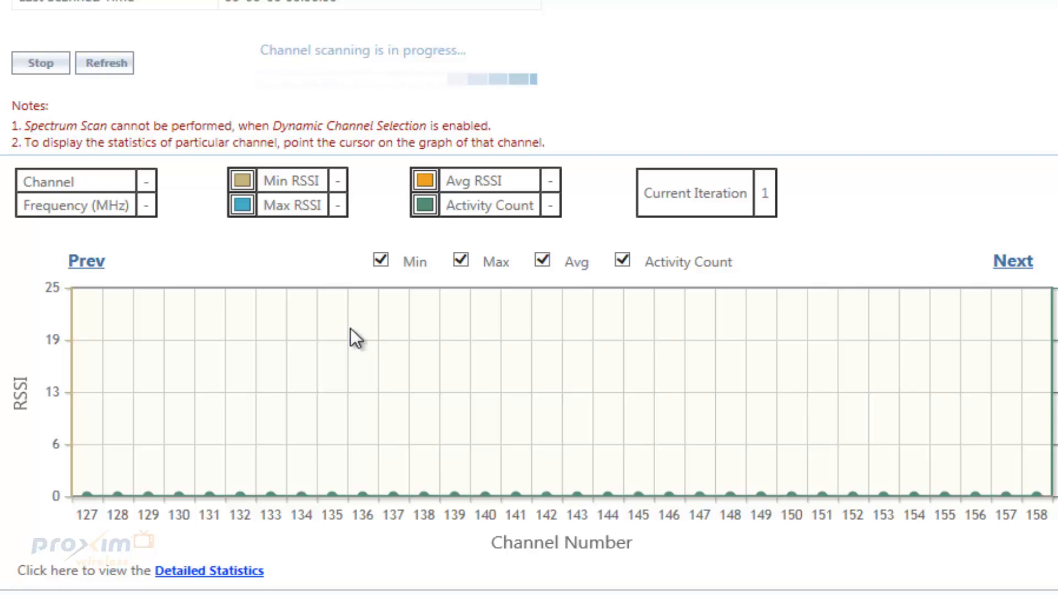
mouse_move(436, 343)
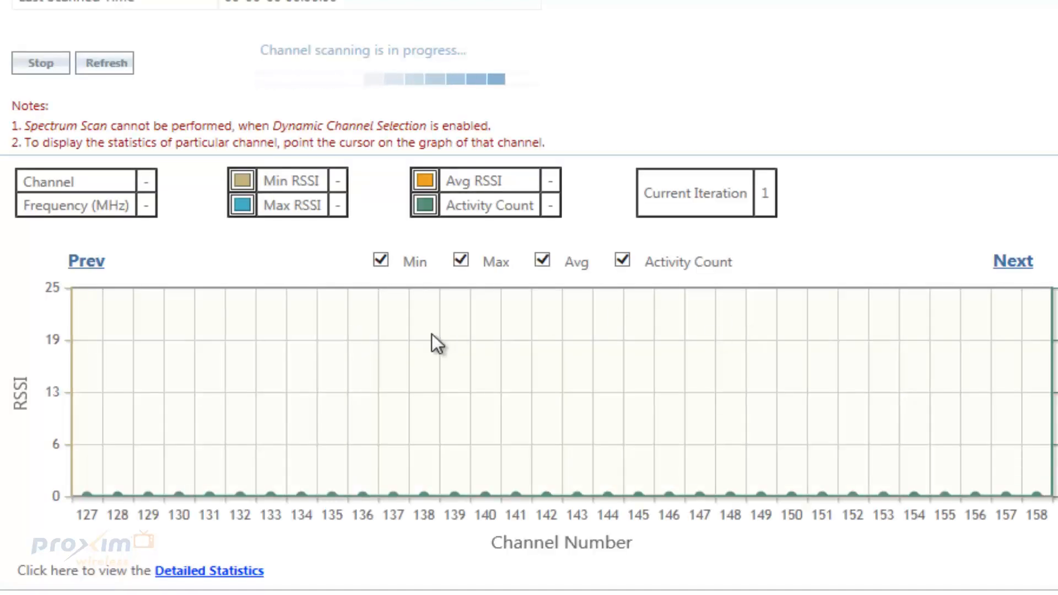
mouse_move(375, 349)
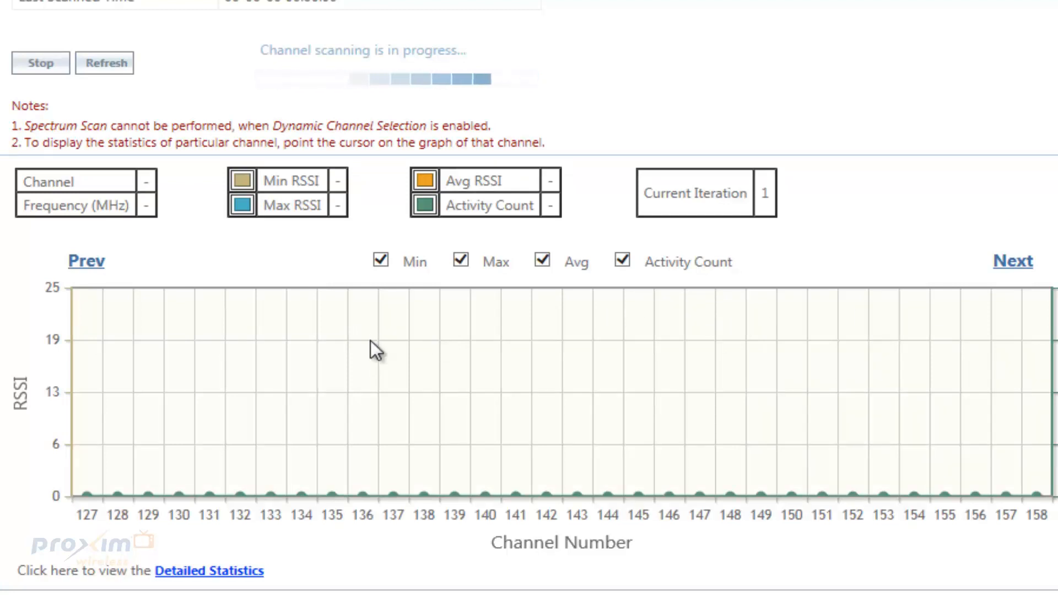
mouse_move(958, 359)
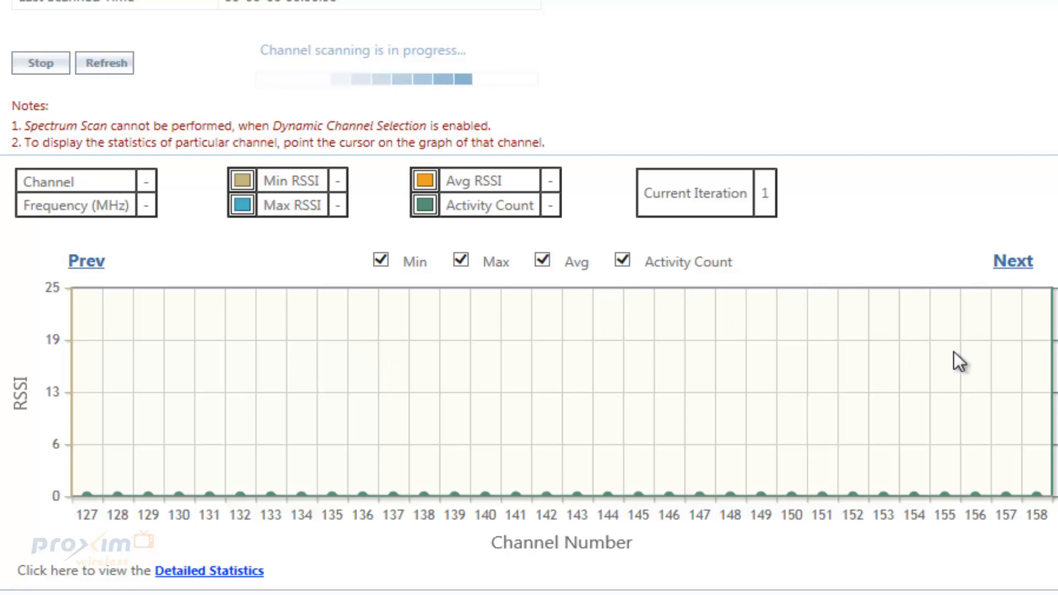
mouse_move(706, 402)
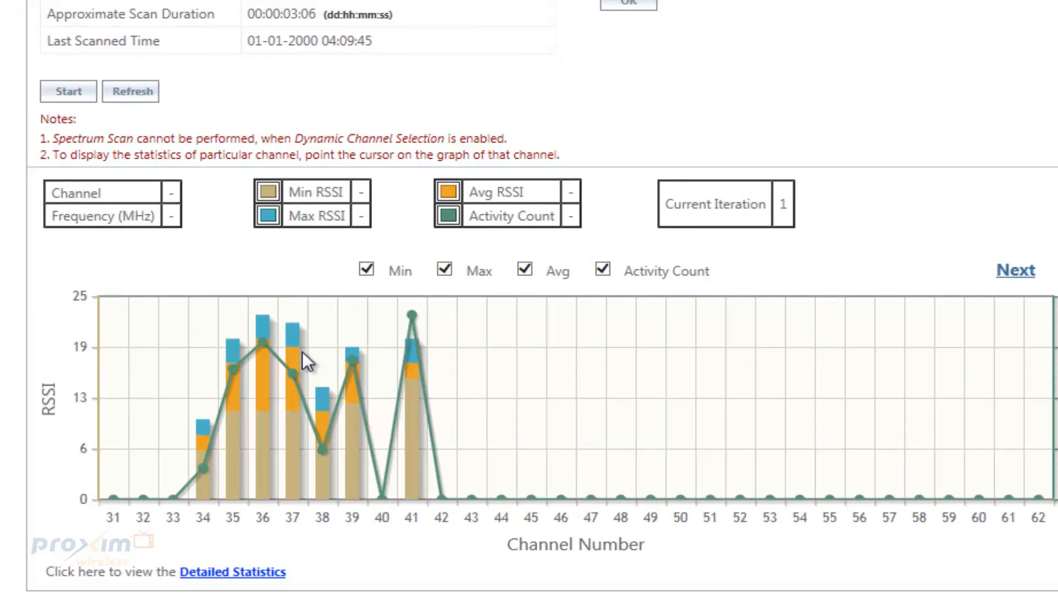
mouse_move(329, 369)
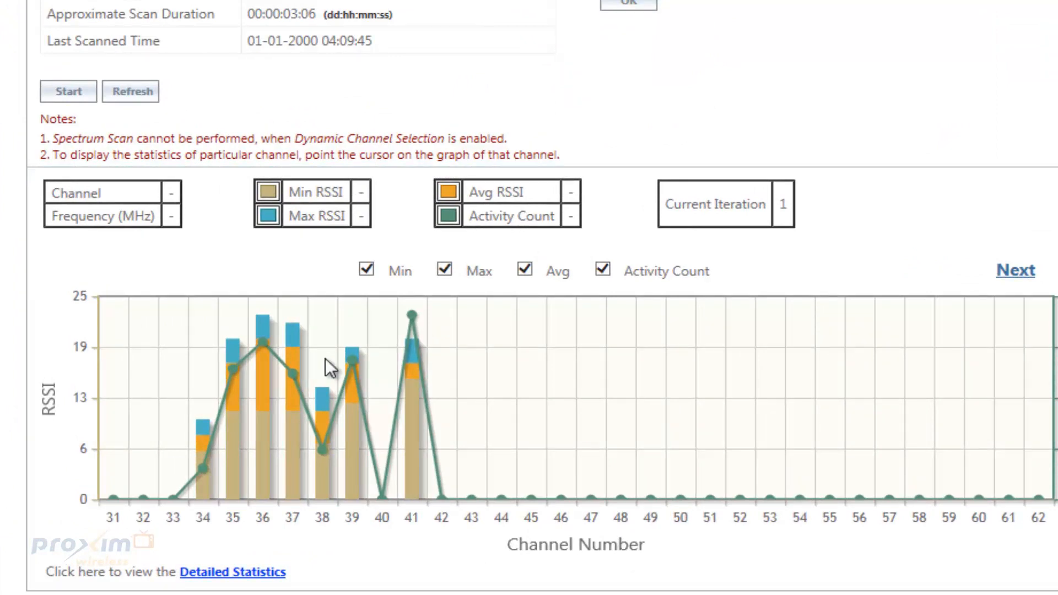
mouse_move(425, 359)
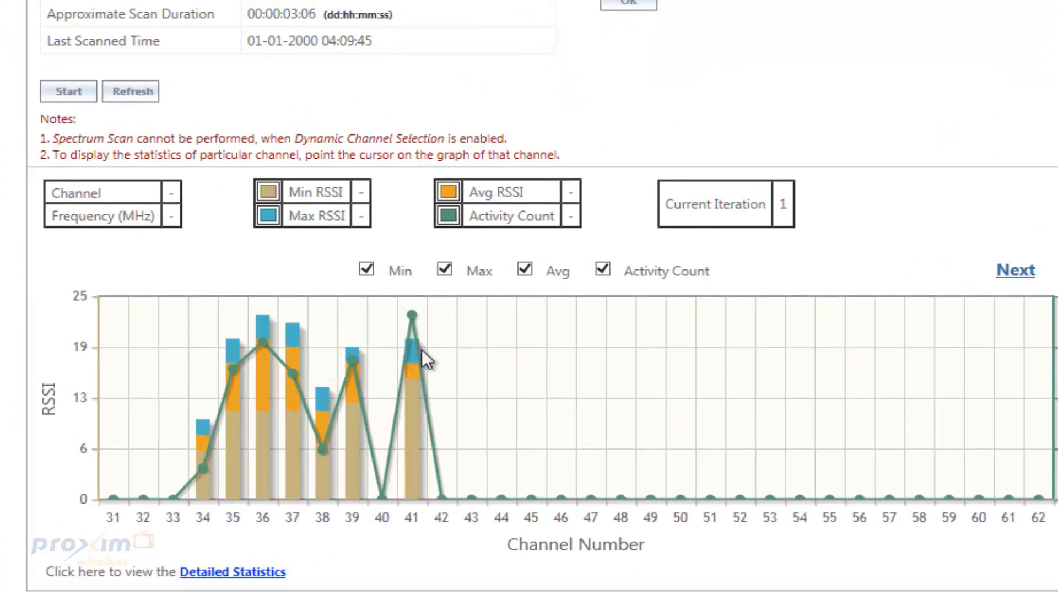
mouse_move(232, 357)
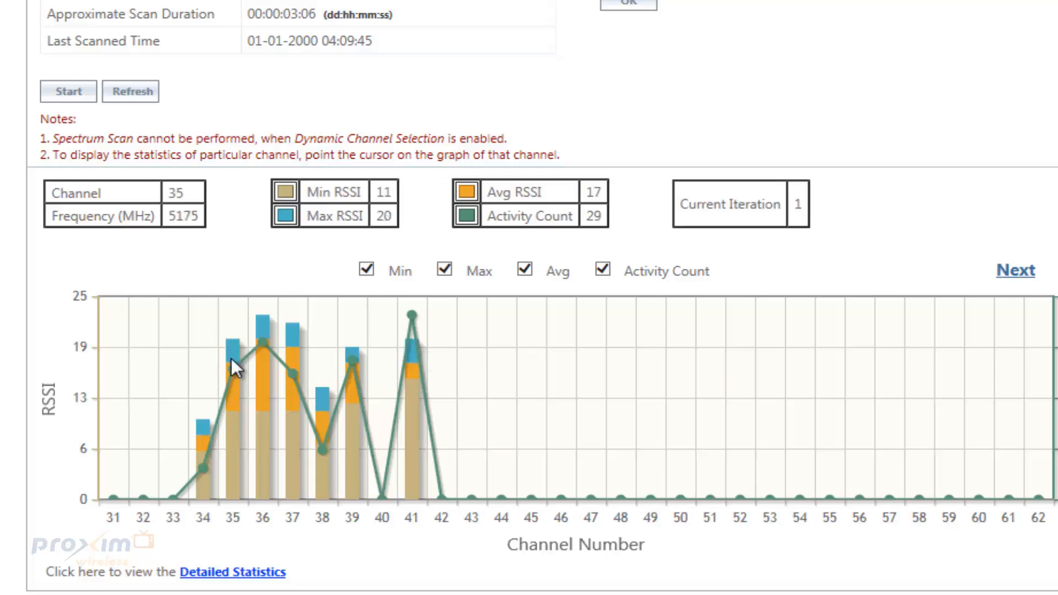
mouse_move(291, 341)
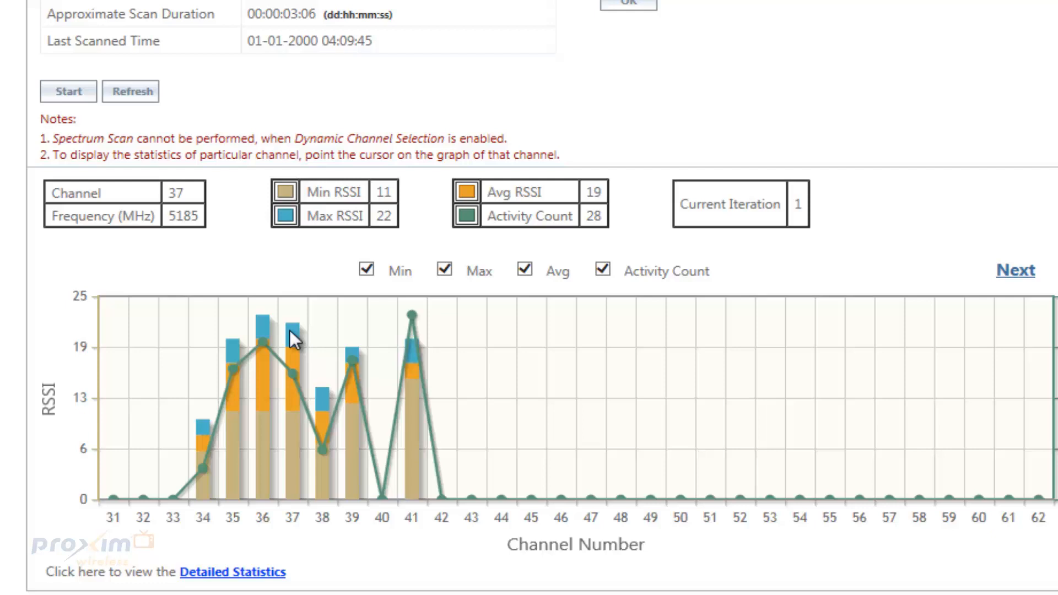
mouse_move(359, 479)
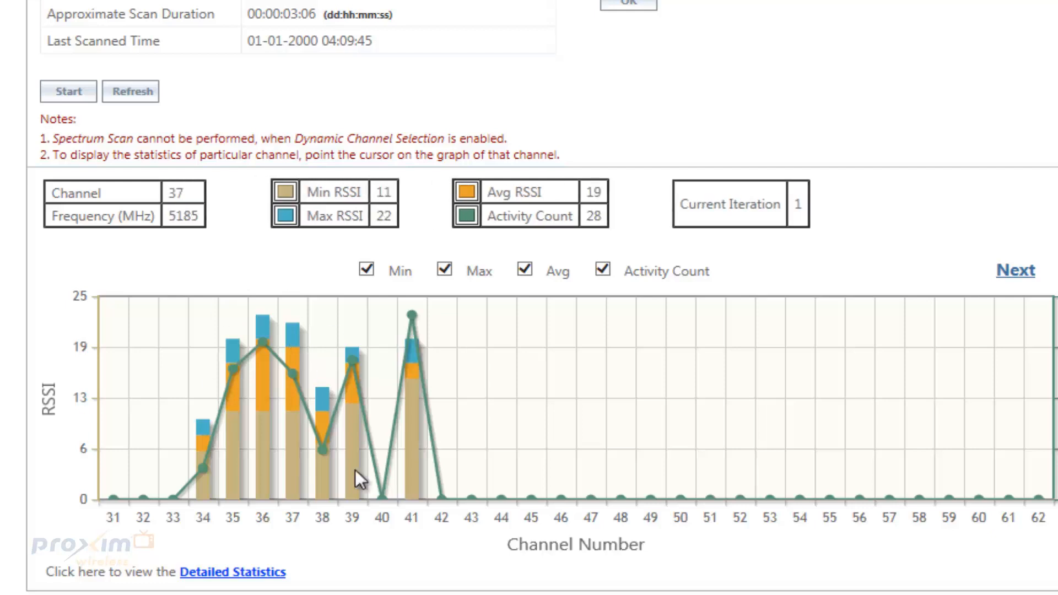
mouse_move(479, 351)
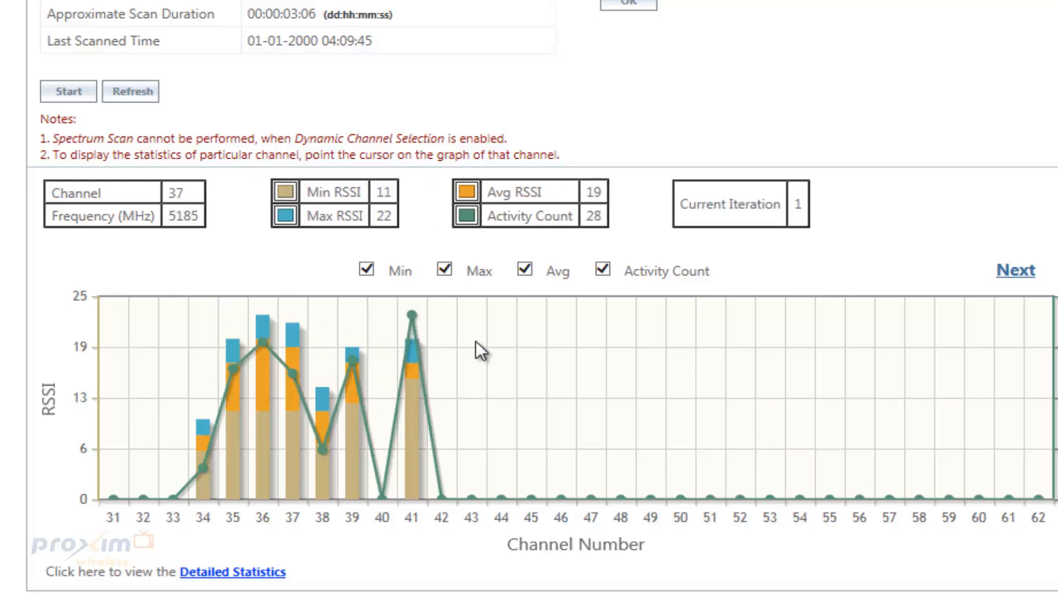
mouse_move(731, 372)
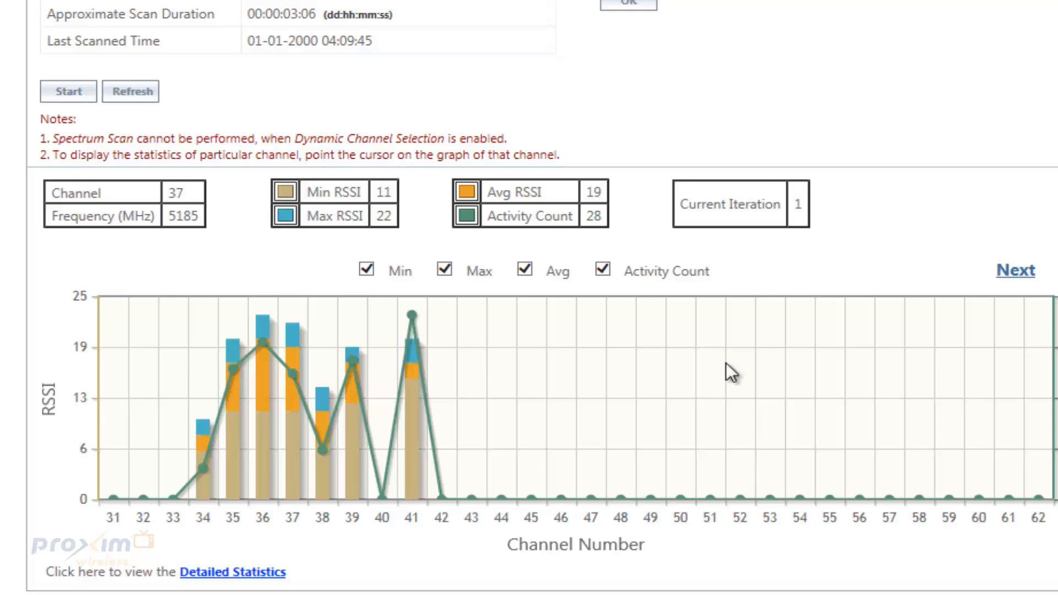
mouse_move(737, 372)
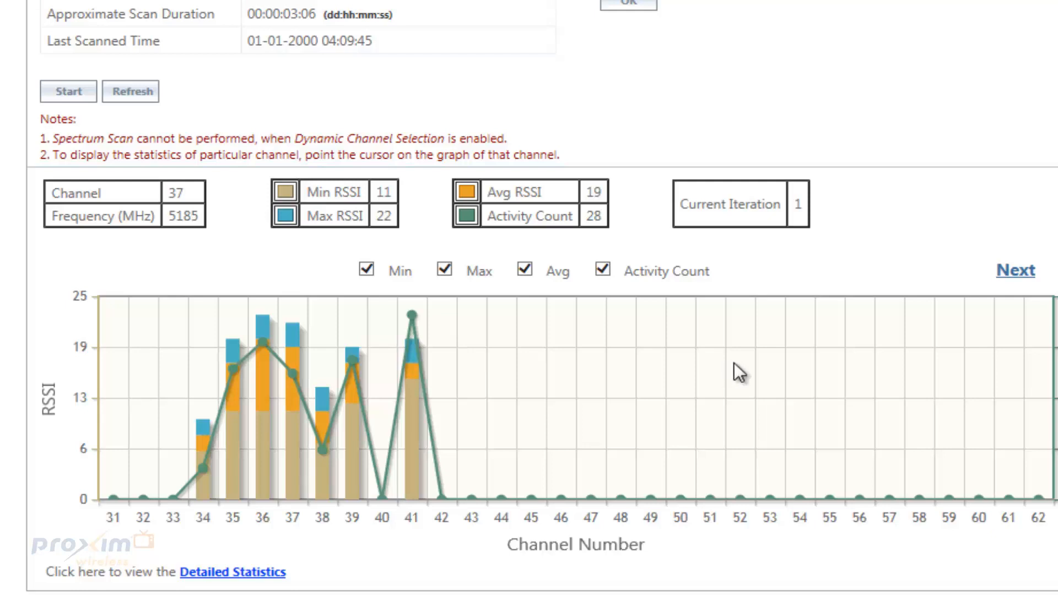
mouse_move(365, 418)
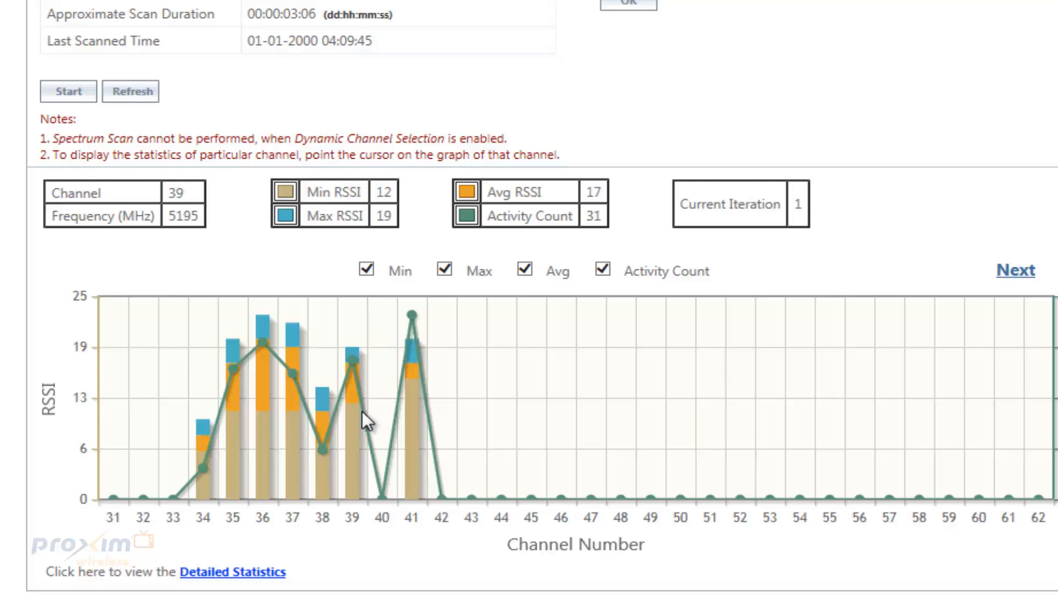
mouse_move(308, 381)
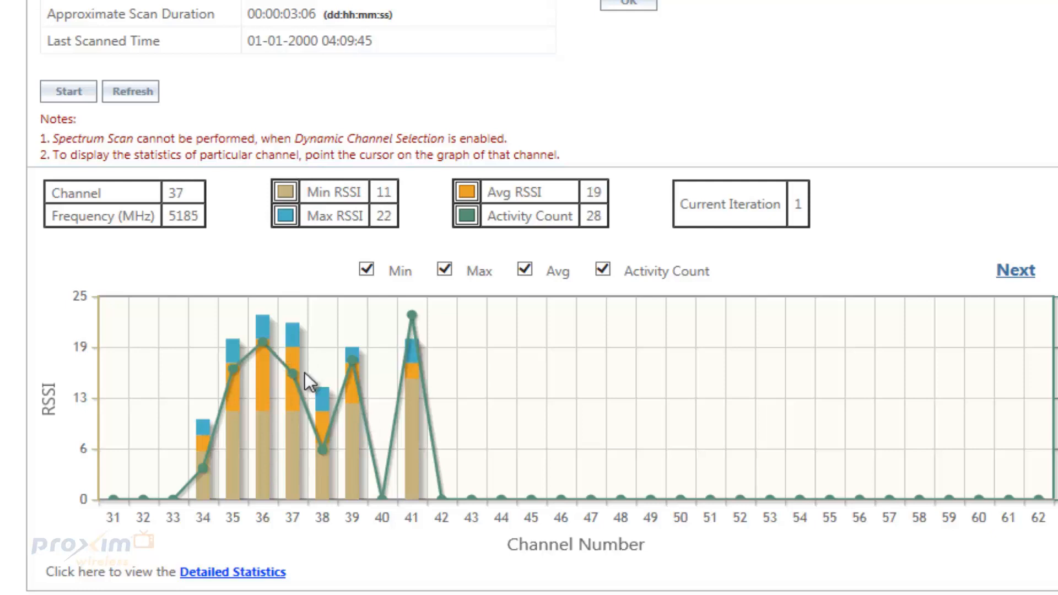
mouse_move(352, 405)
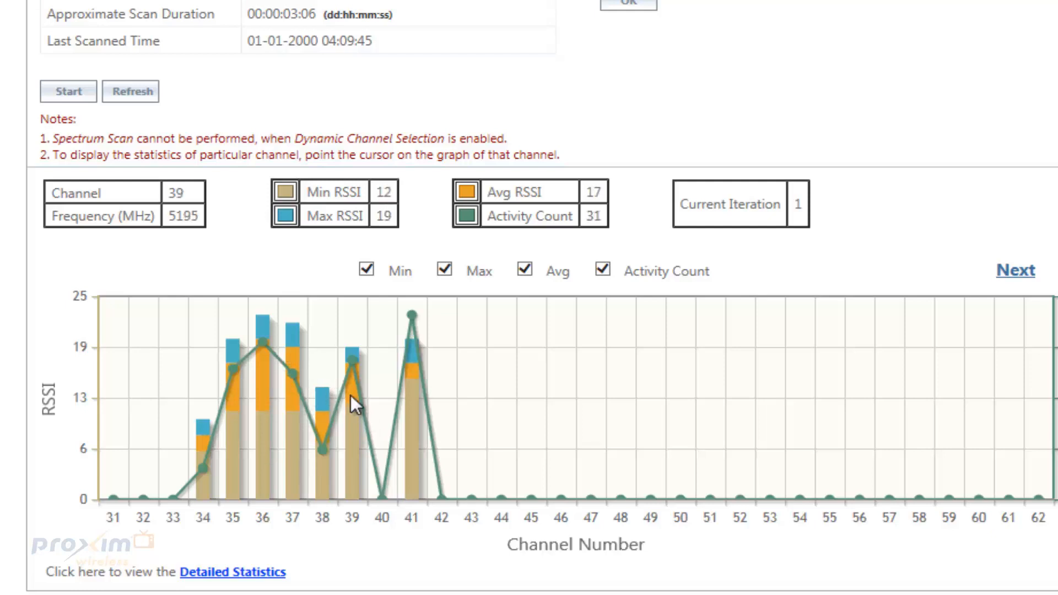